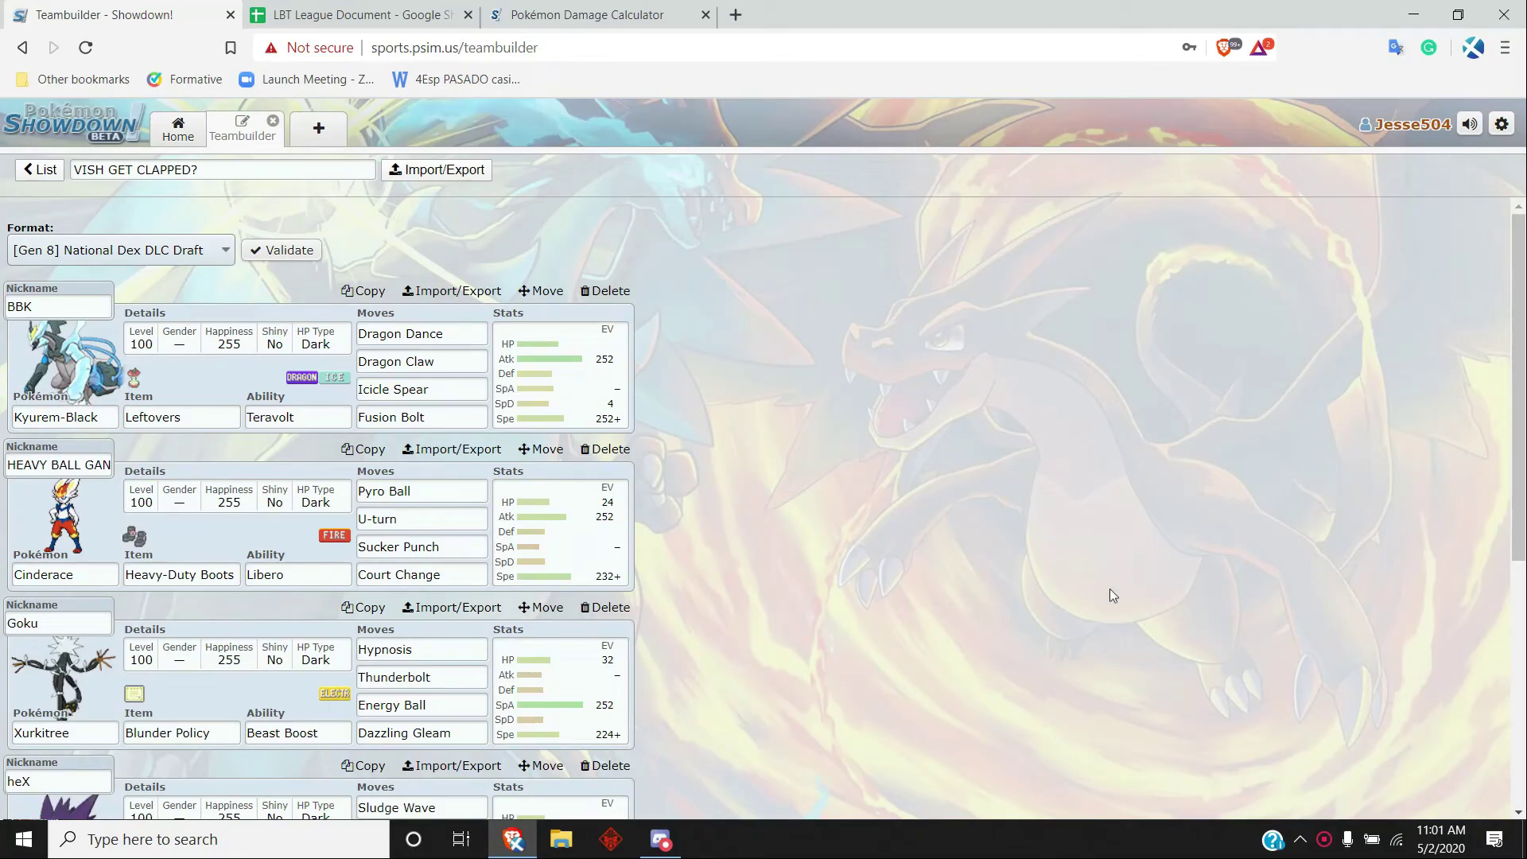
pyautogui.moveTo(970, 480)
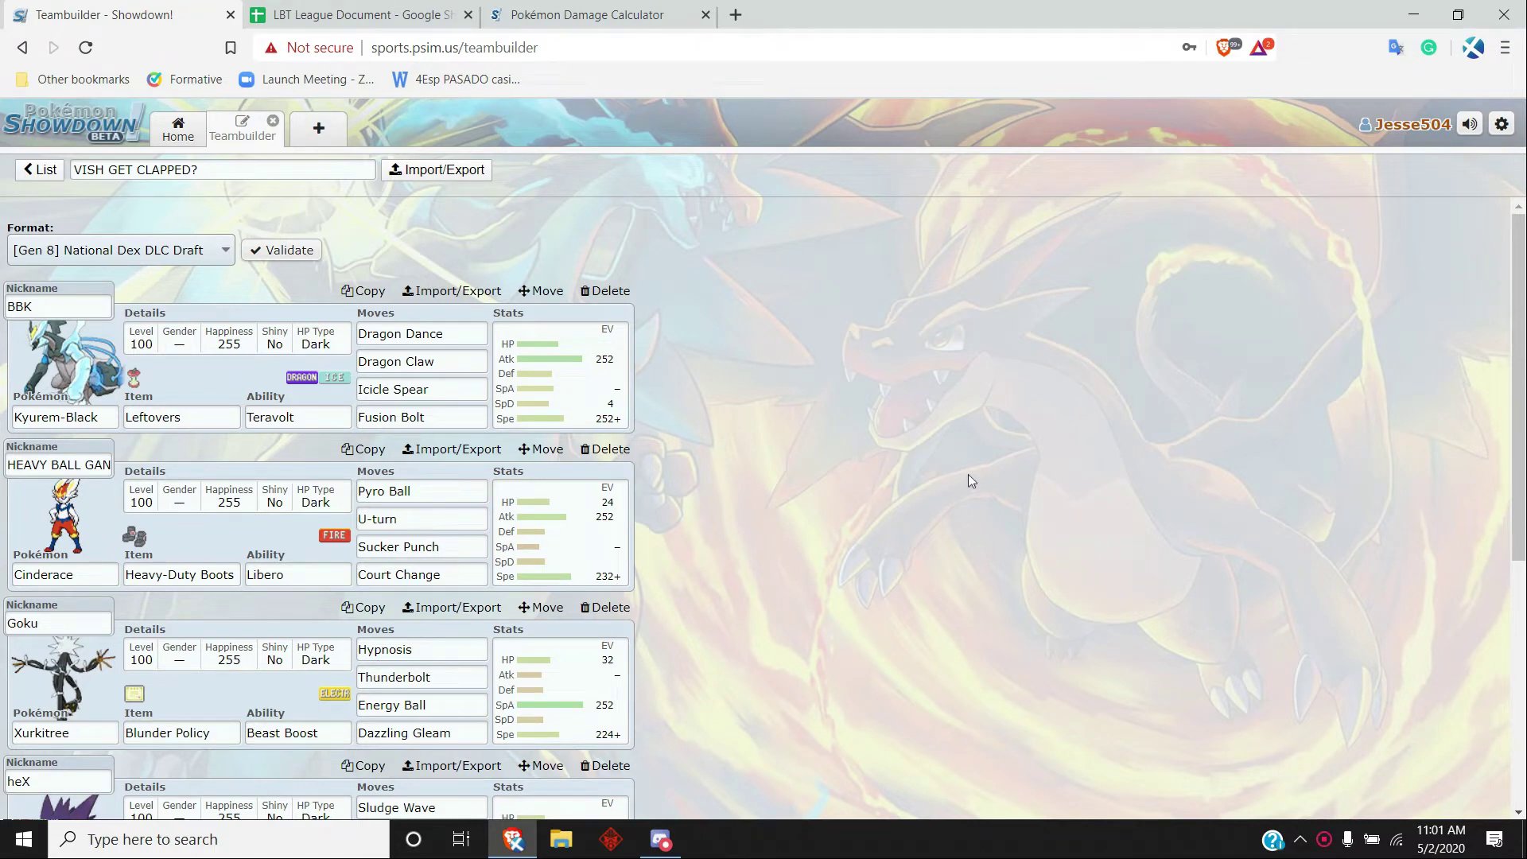
pyautogui.moveTo(909, 571)
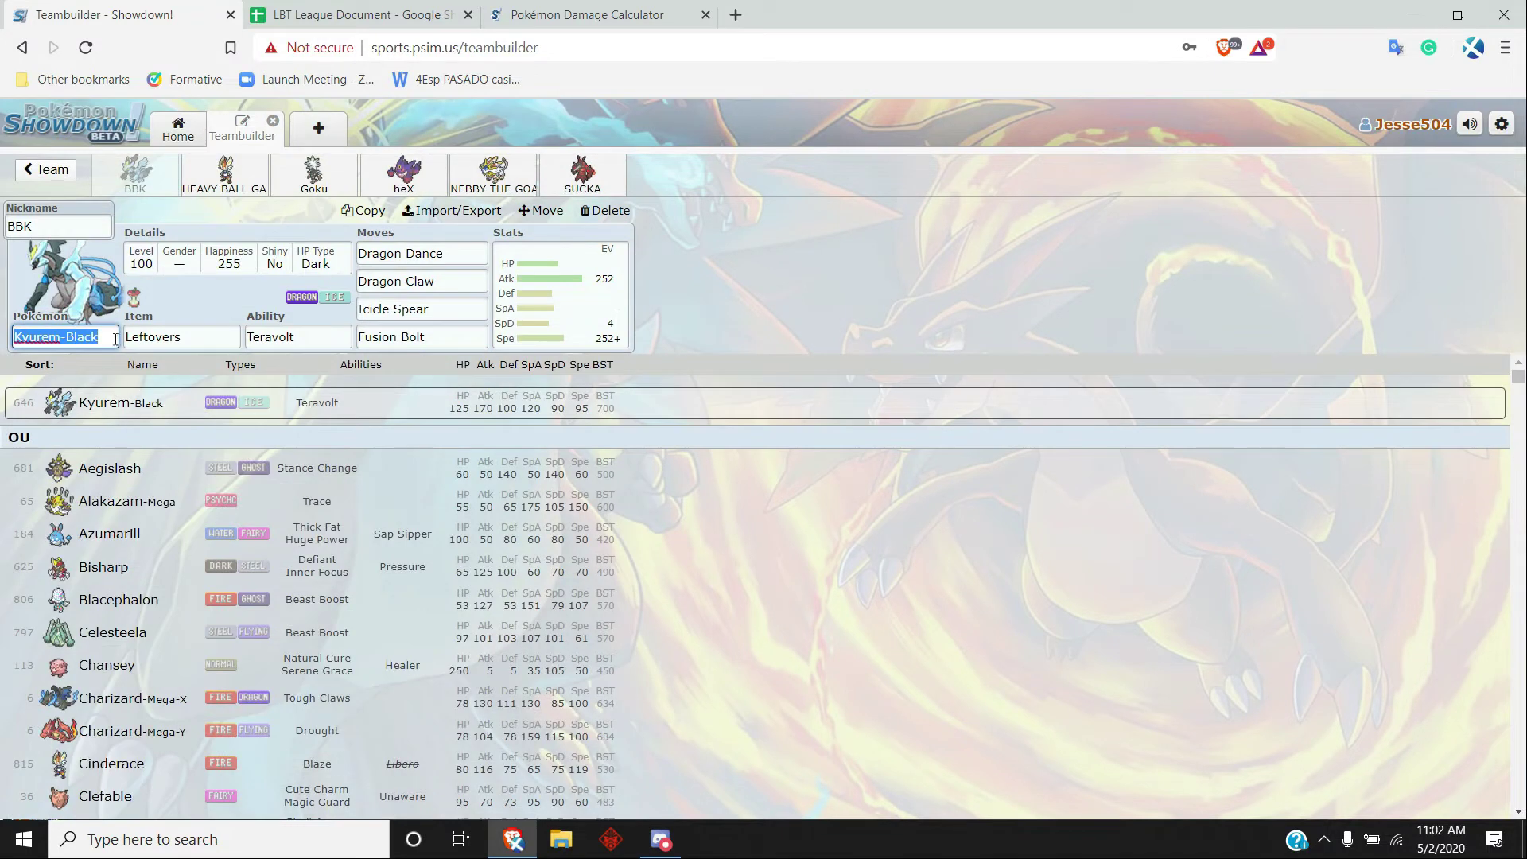
# - Review Kyurem-Black's ability, then inspect Cinderace HEAVY BALL GANG's Court Change move and alternatives
pyautogui.click(296, 337)
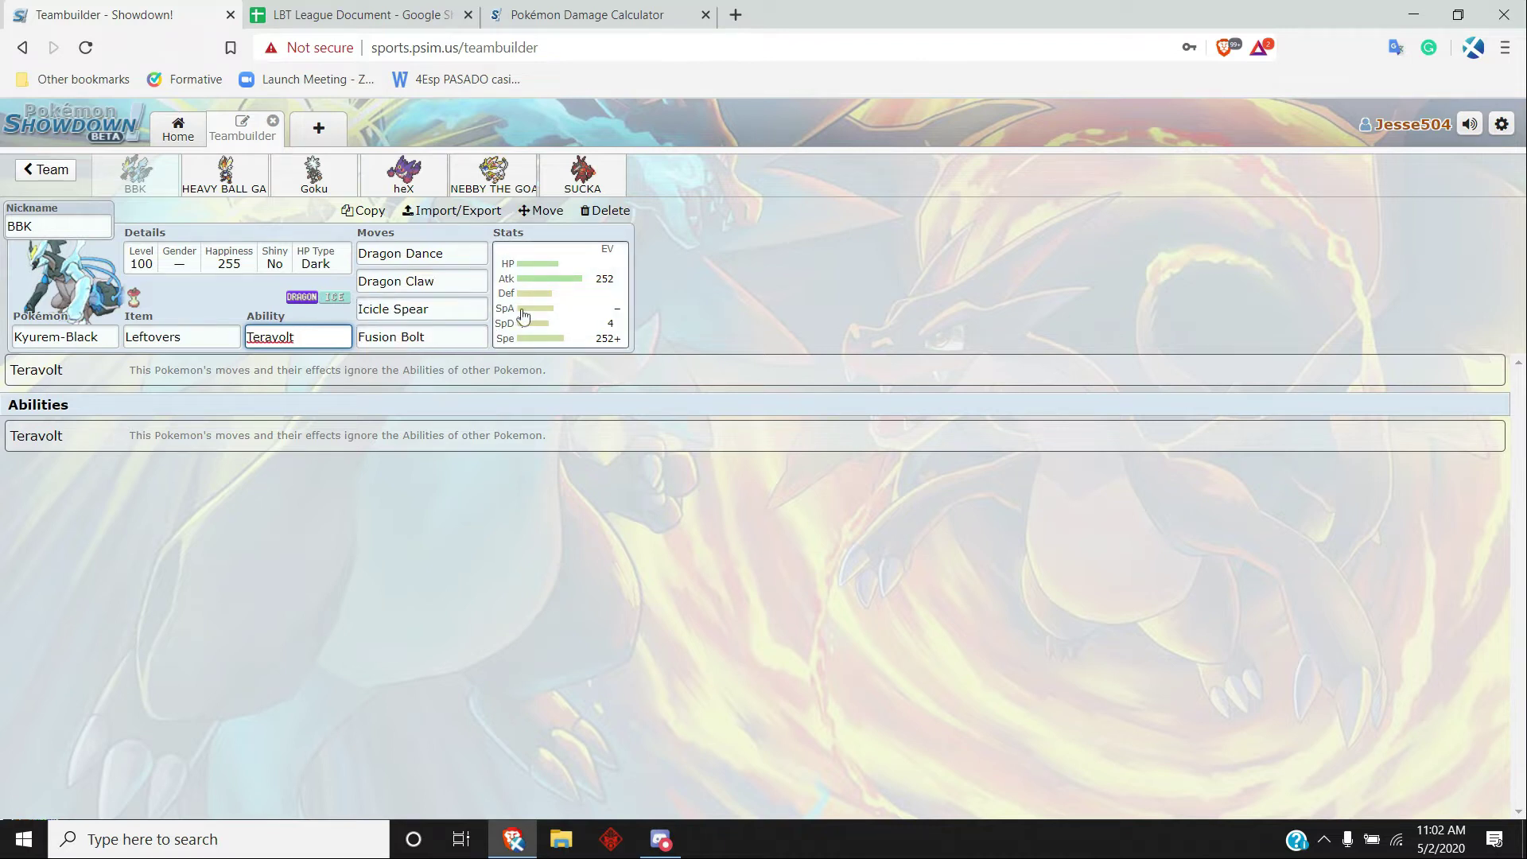
pyautogui.moveTo(536, 324)
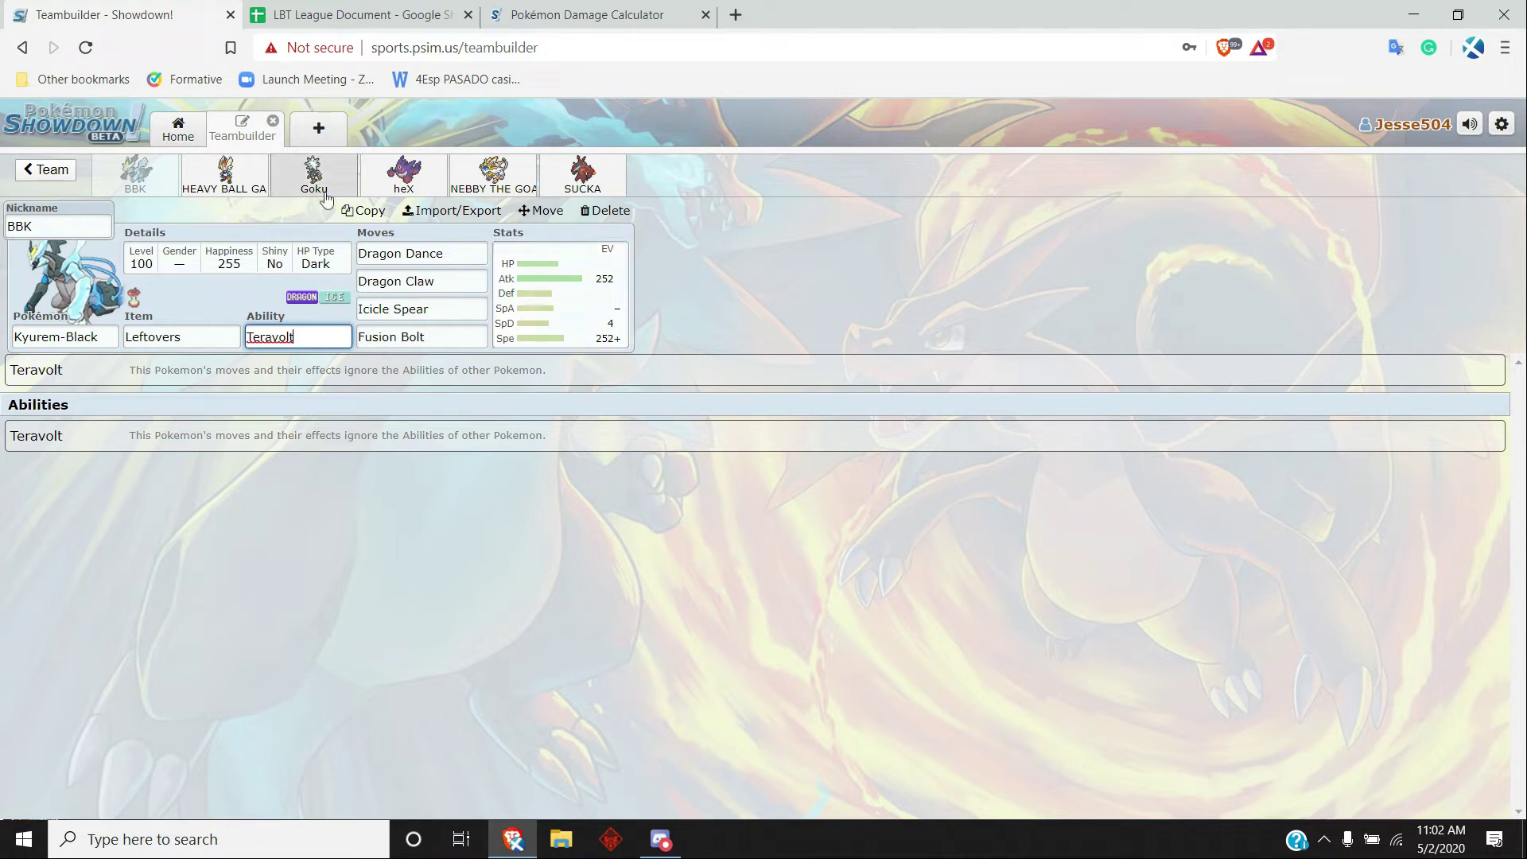
pyautogui.click(223, 175)
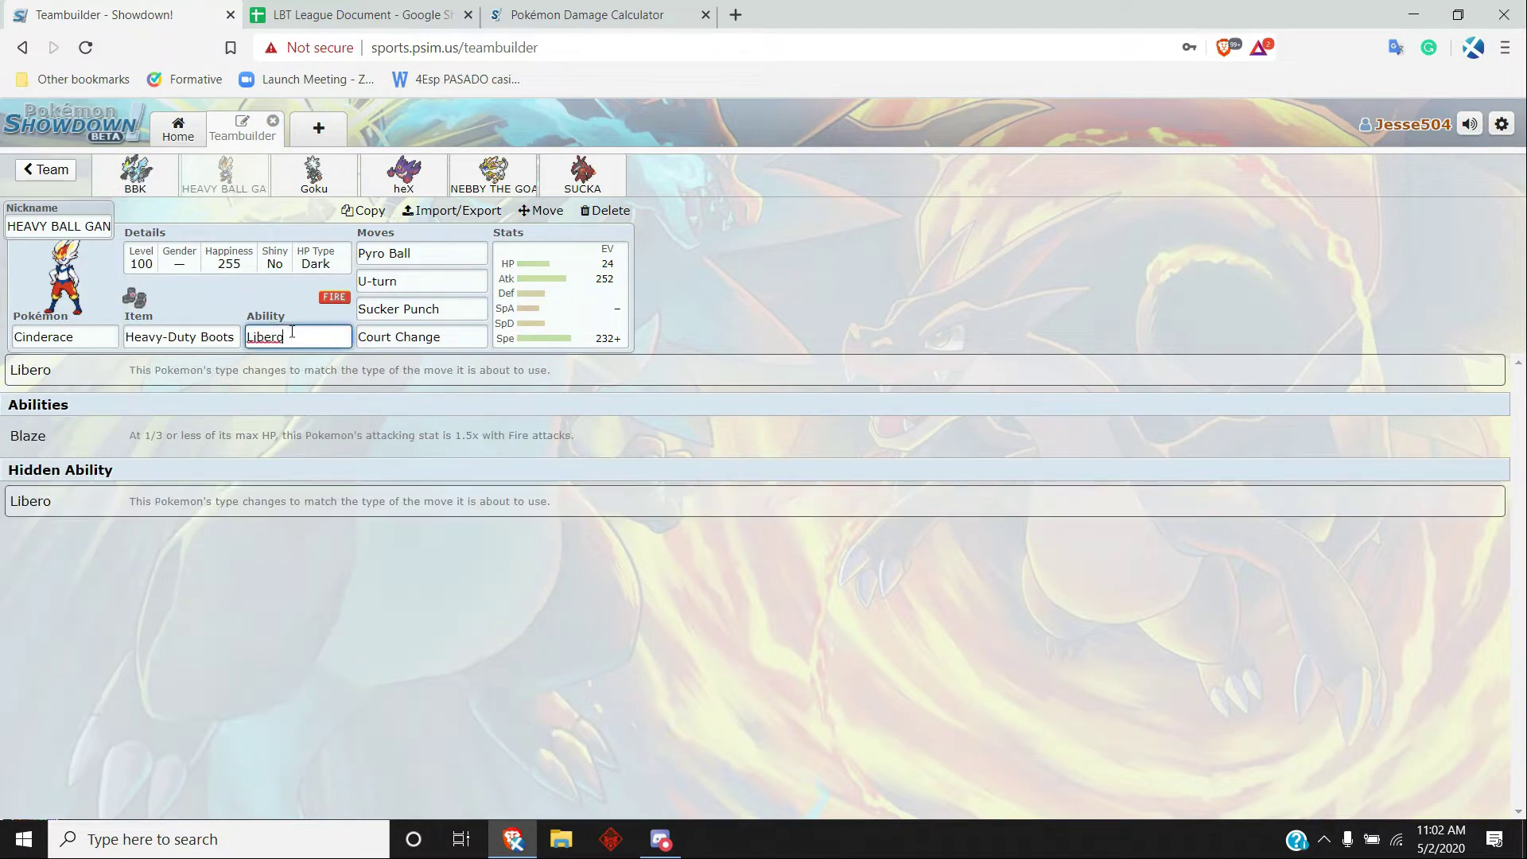
pyautogui.click(420, 280)
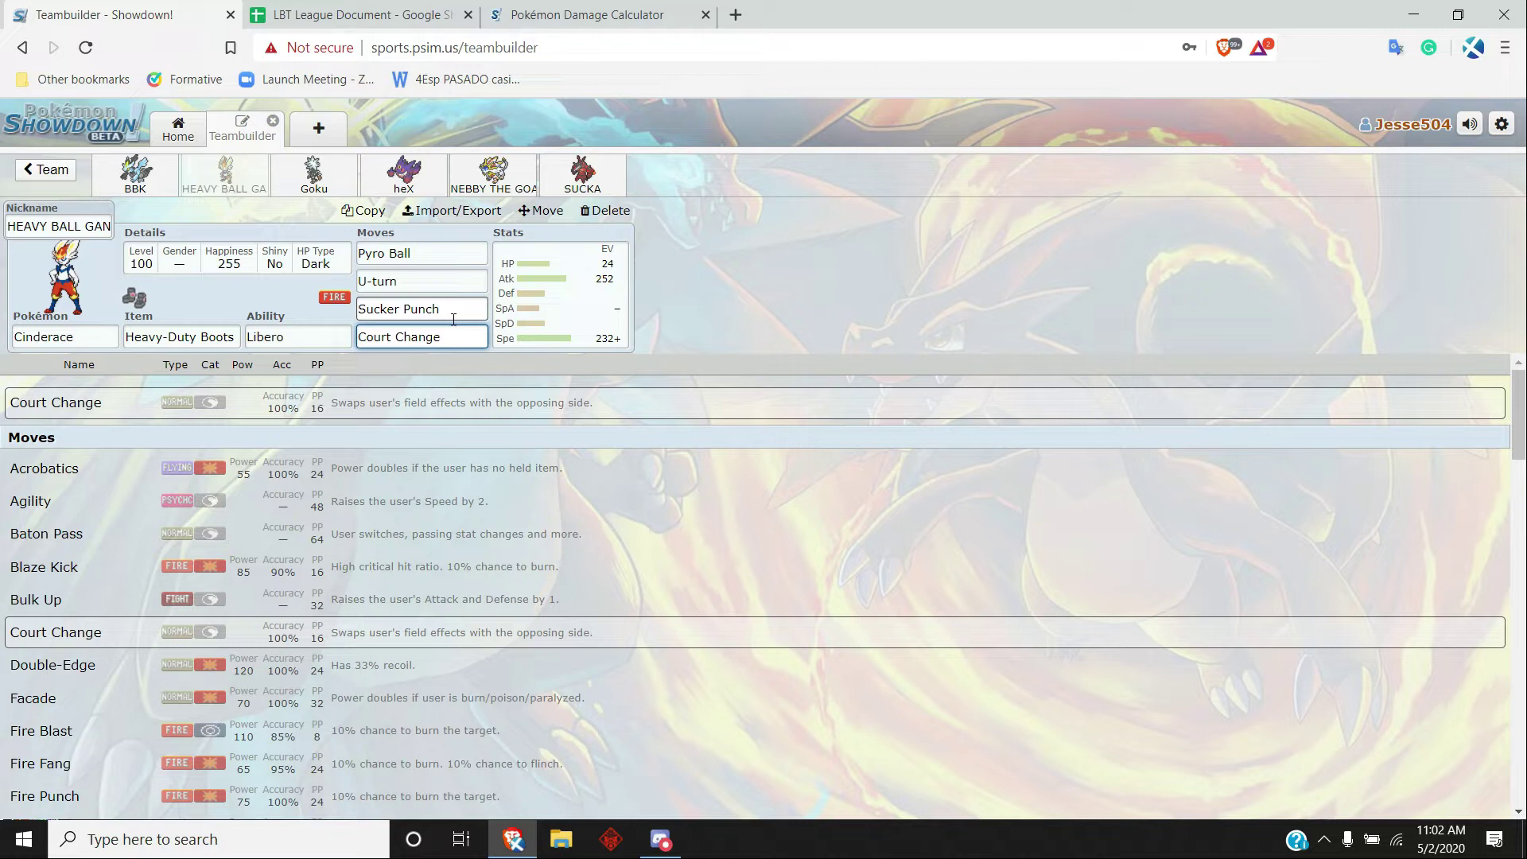
pyautogui.click(420, 336)
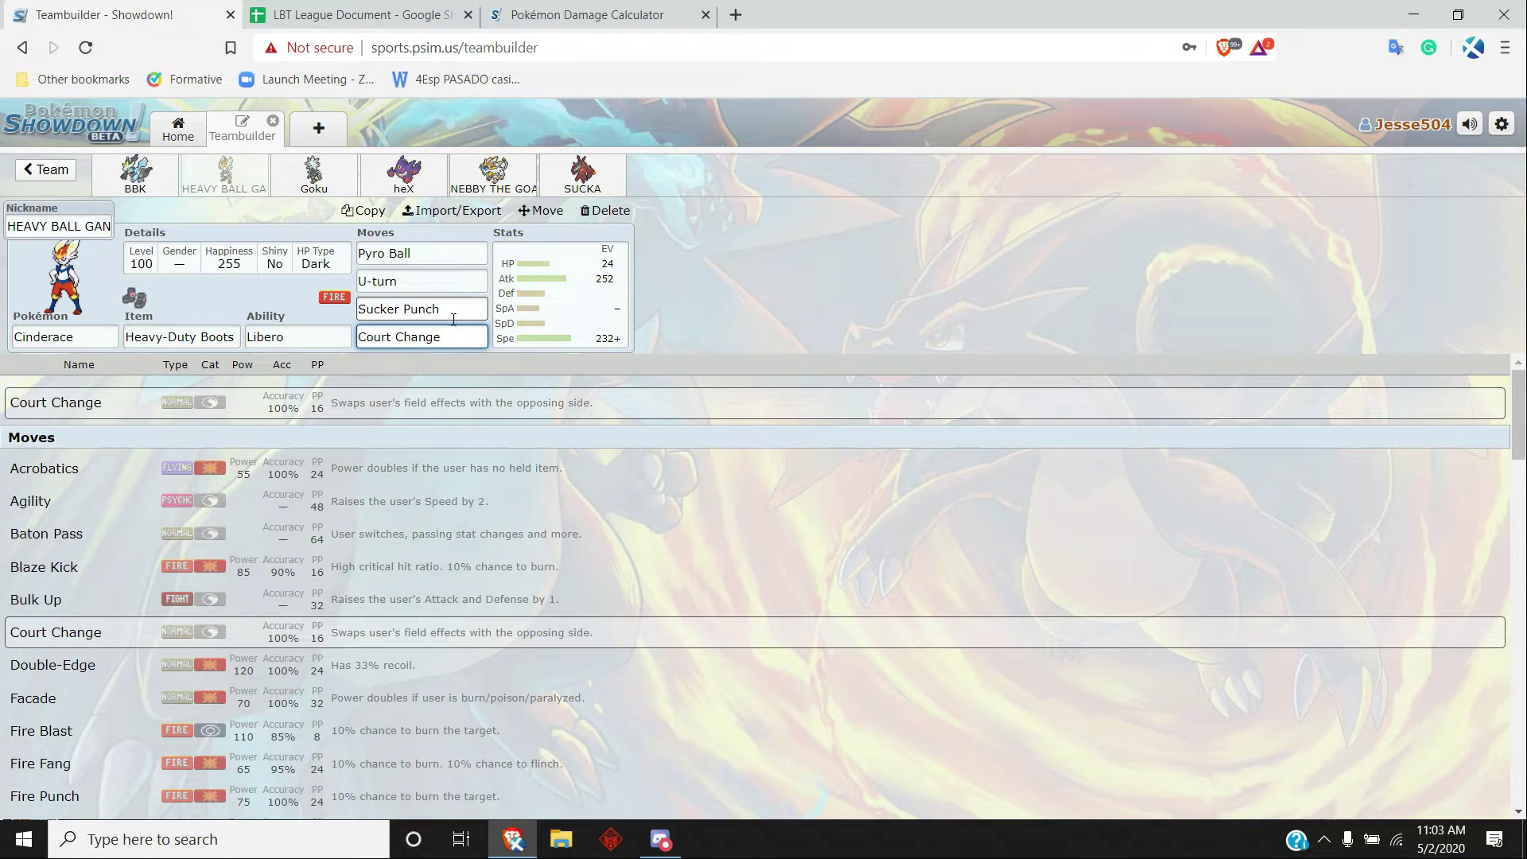
# - Review Goku the Xurkitree's held item and moves, then move on to heX the Mega Gengar
pyautogui.click(314, 175)
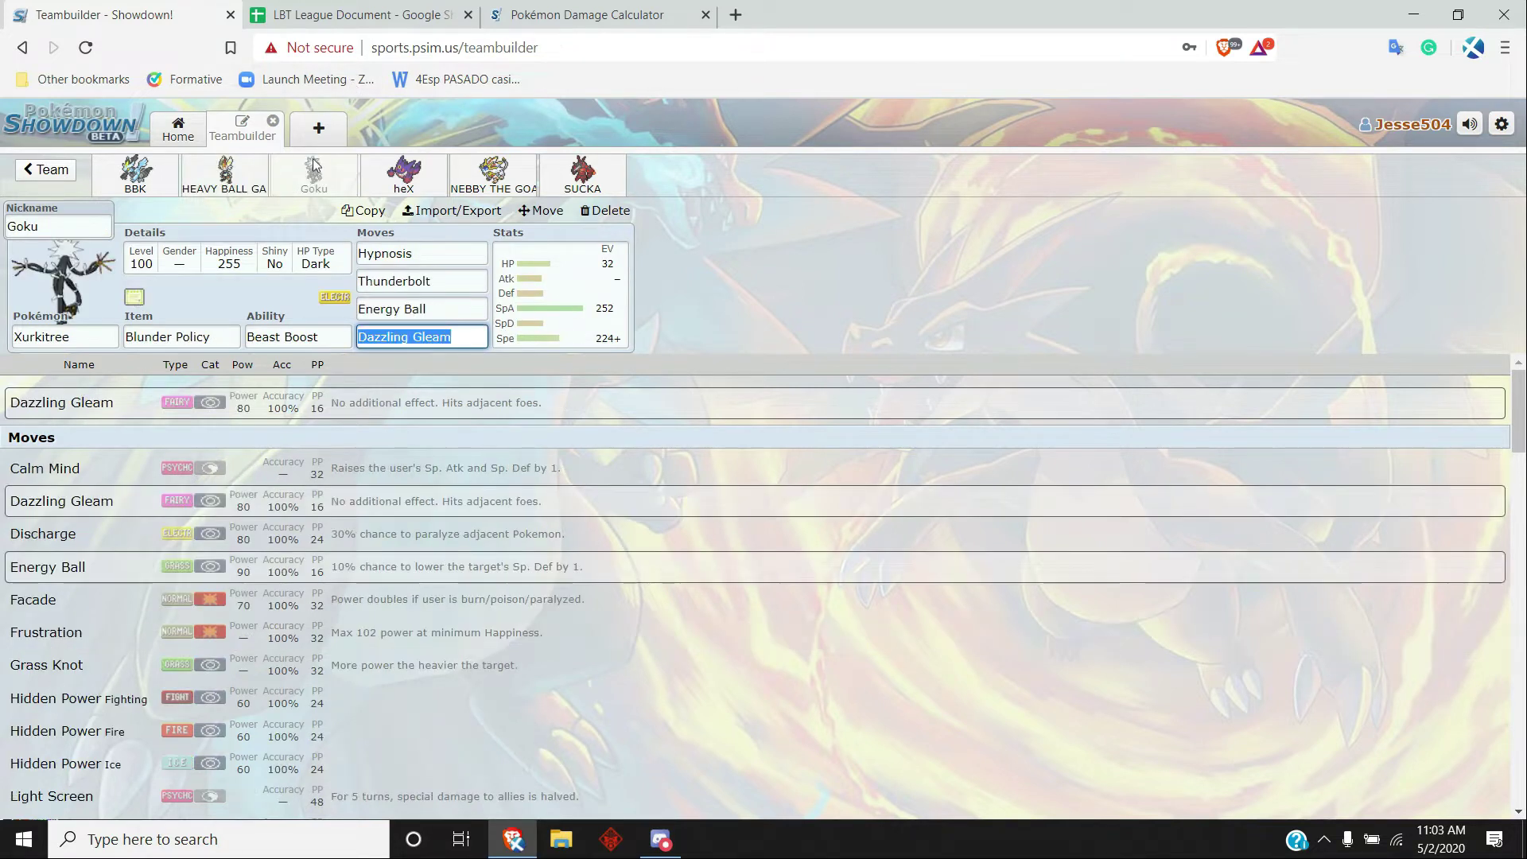
pyautogui.click(180, 336)
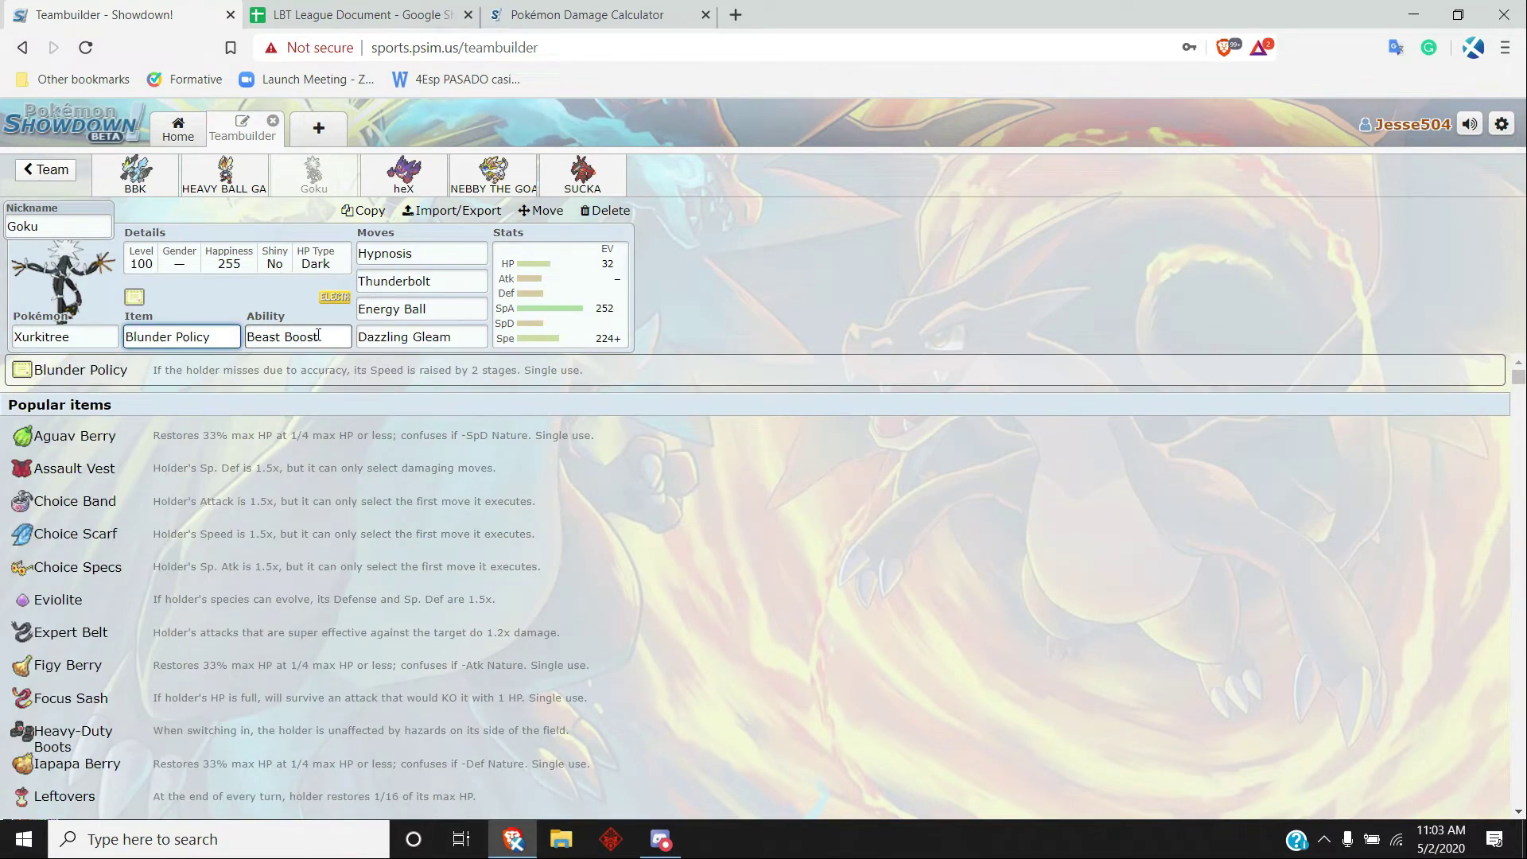
pyautogui.click(298, 336)
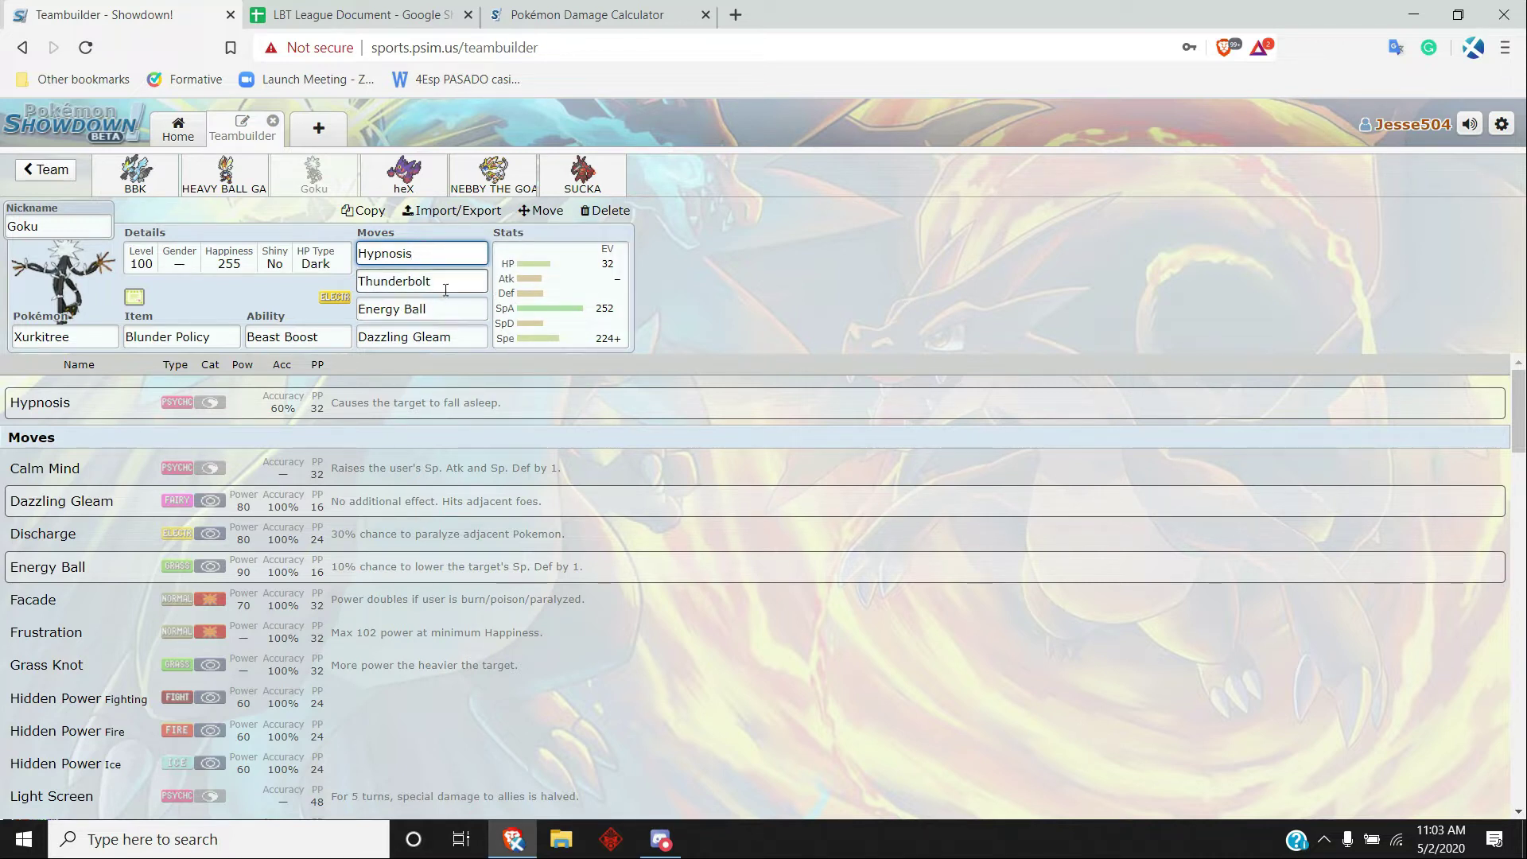
pyautogui.click(402, 175)
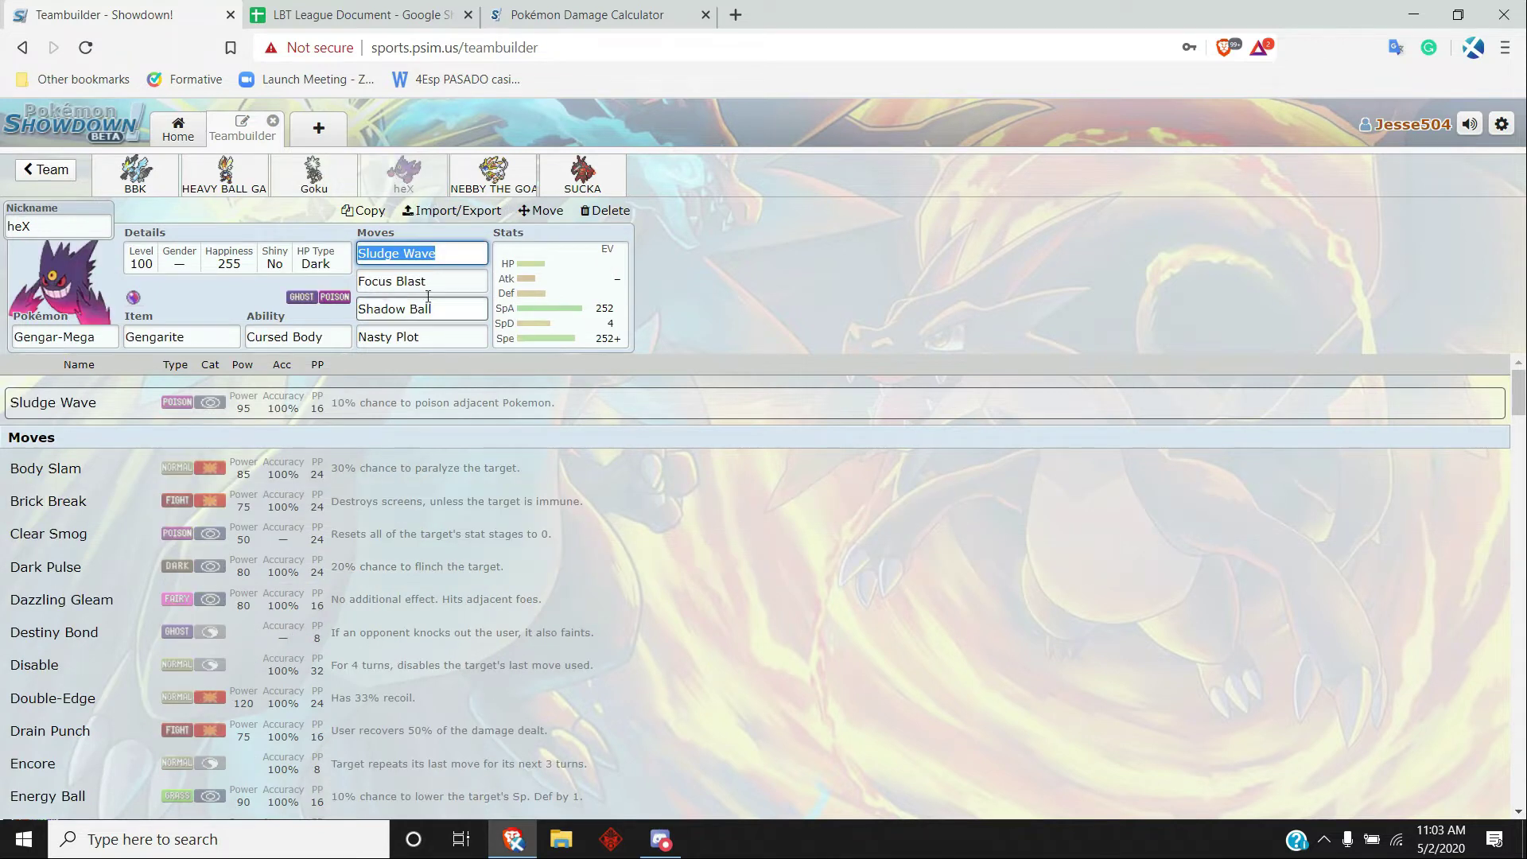
# - Inspect Mega Gengar's Focus Blast move and its 252 SpA / 4 SpD / 252+ Spe Timid spread
pyautogui.click(420, 280)
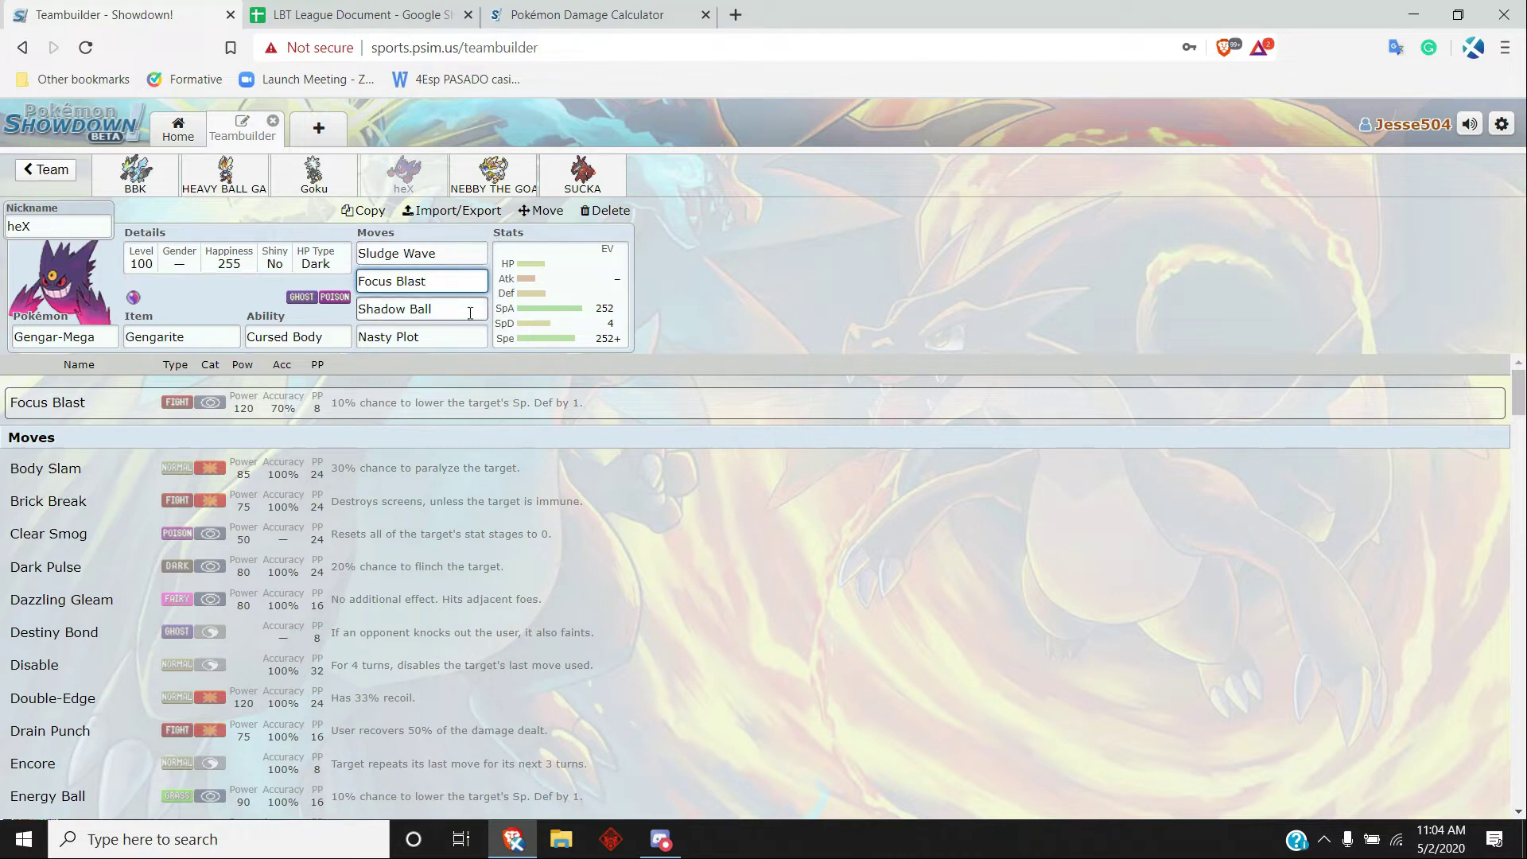
pyautogui.click(420, 309)
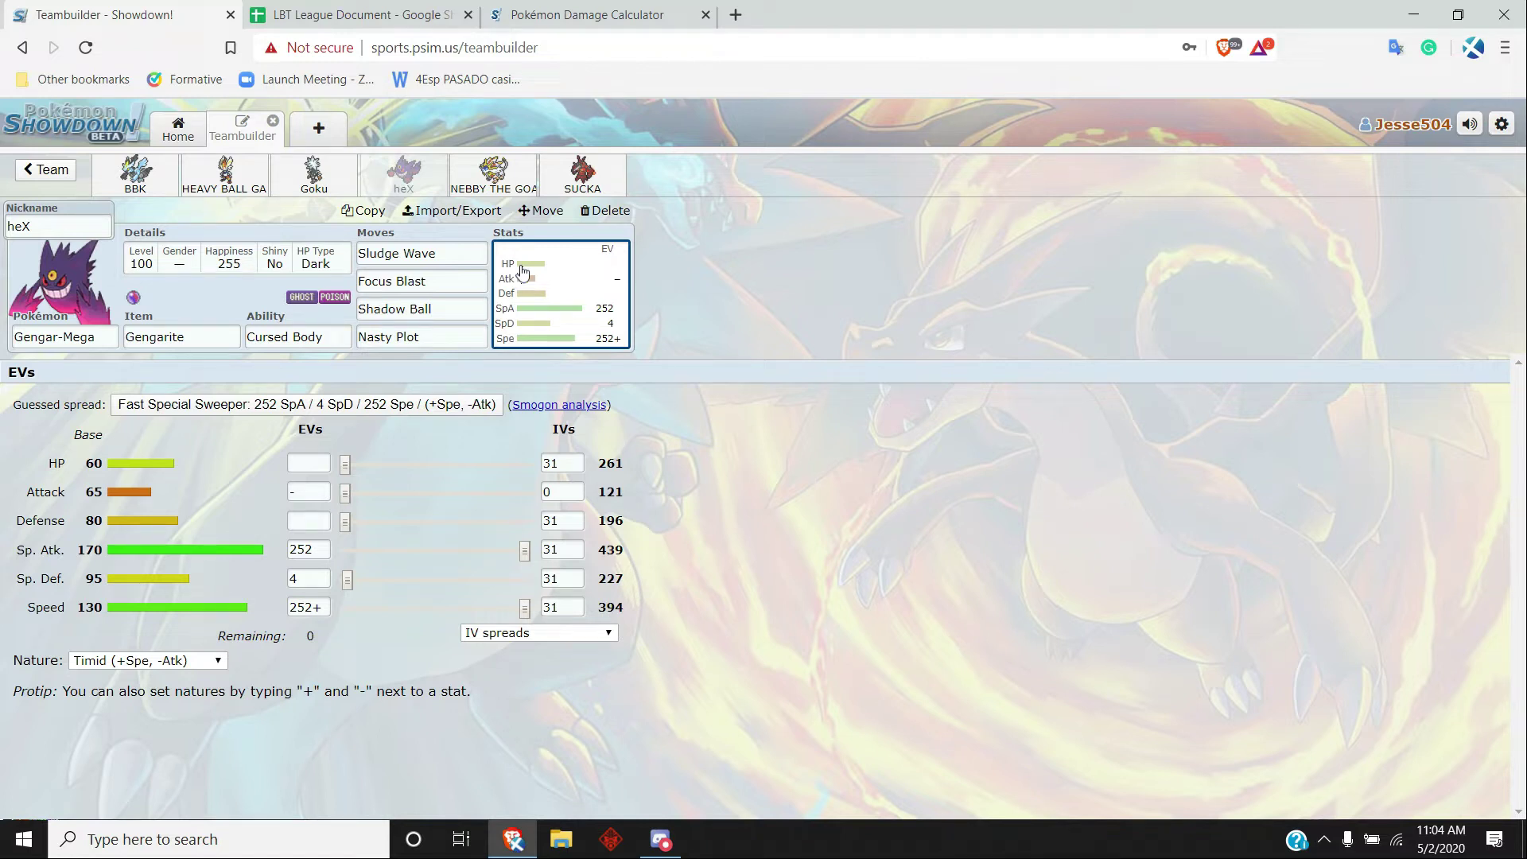
# - View NEBBY THE GOAT the Solgaleo's Jolly Choice Scarf spread of 252 Atk, 4 SpD, 252+ Spe
pyautogui.click(491, 175)
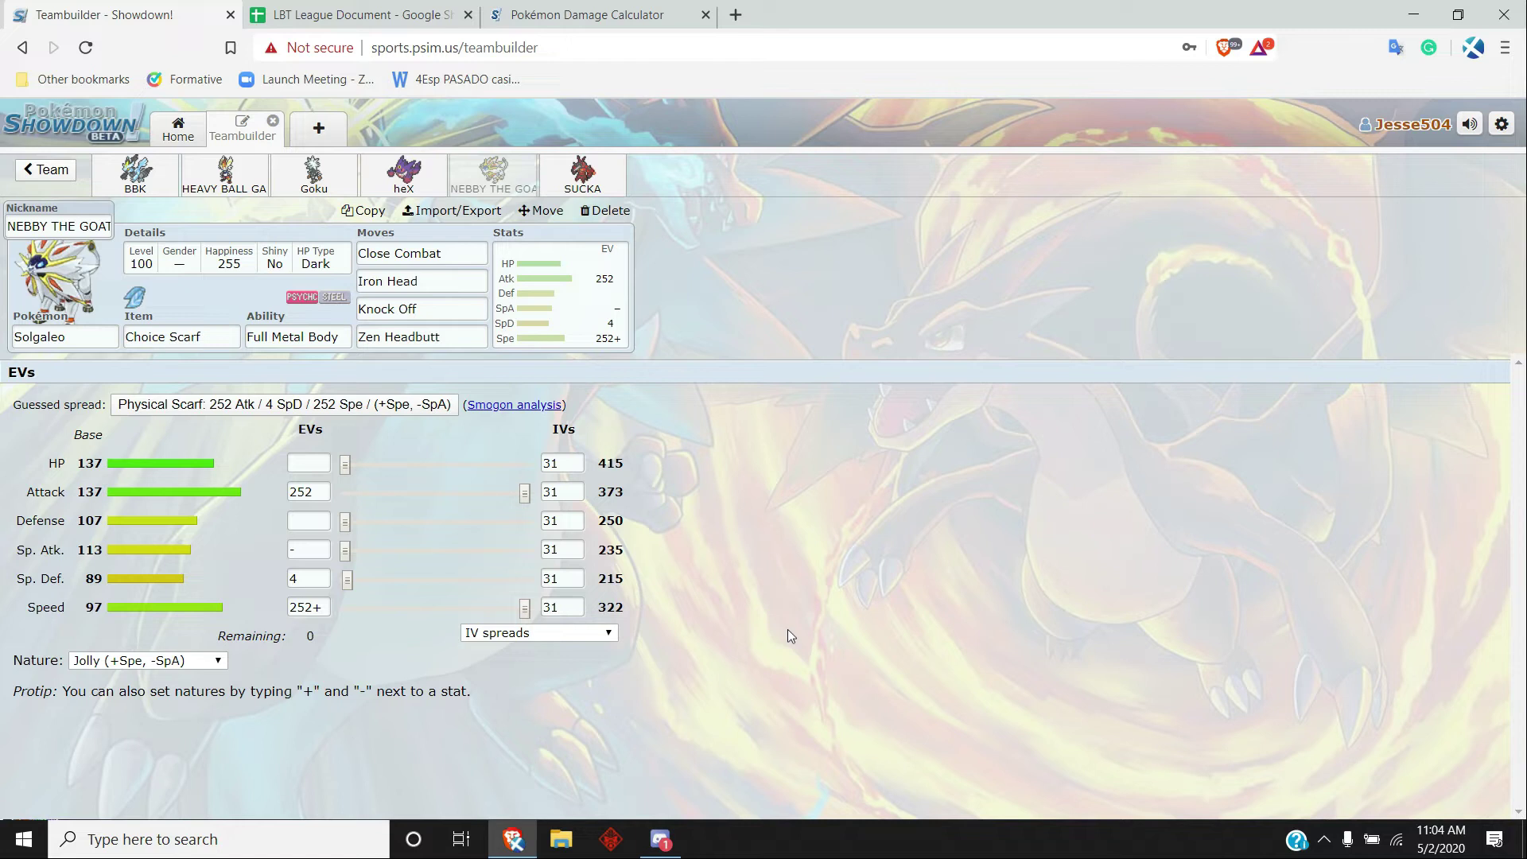
pyautogui.moveTo(1109, 536)
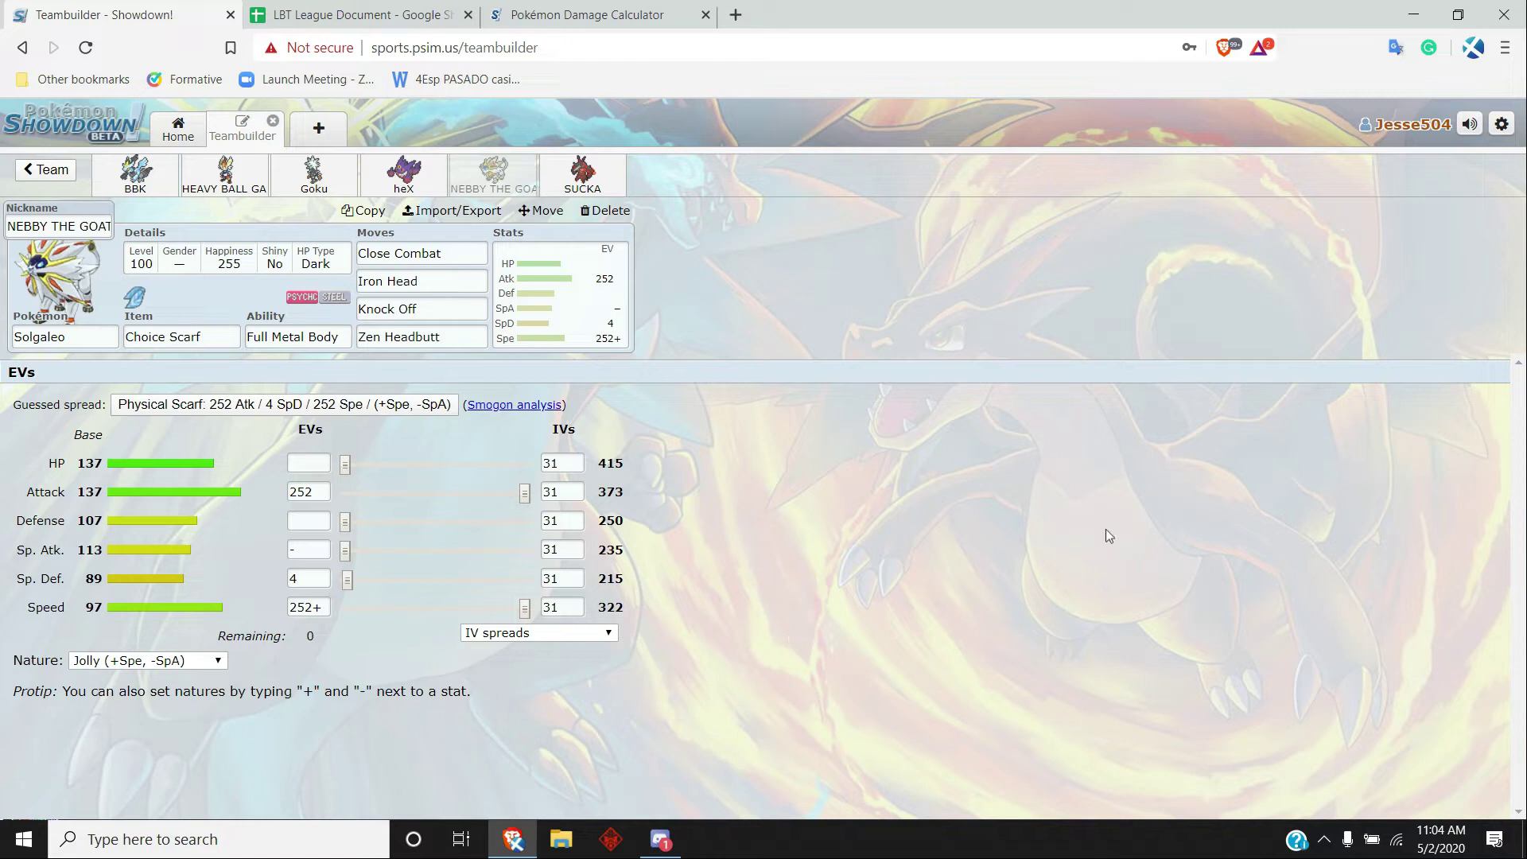
pyautogui.moveTo(1018, 530)
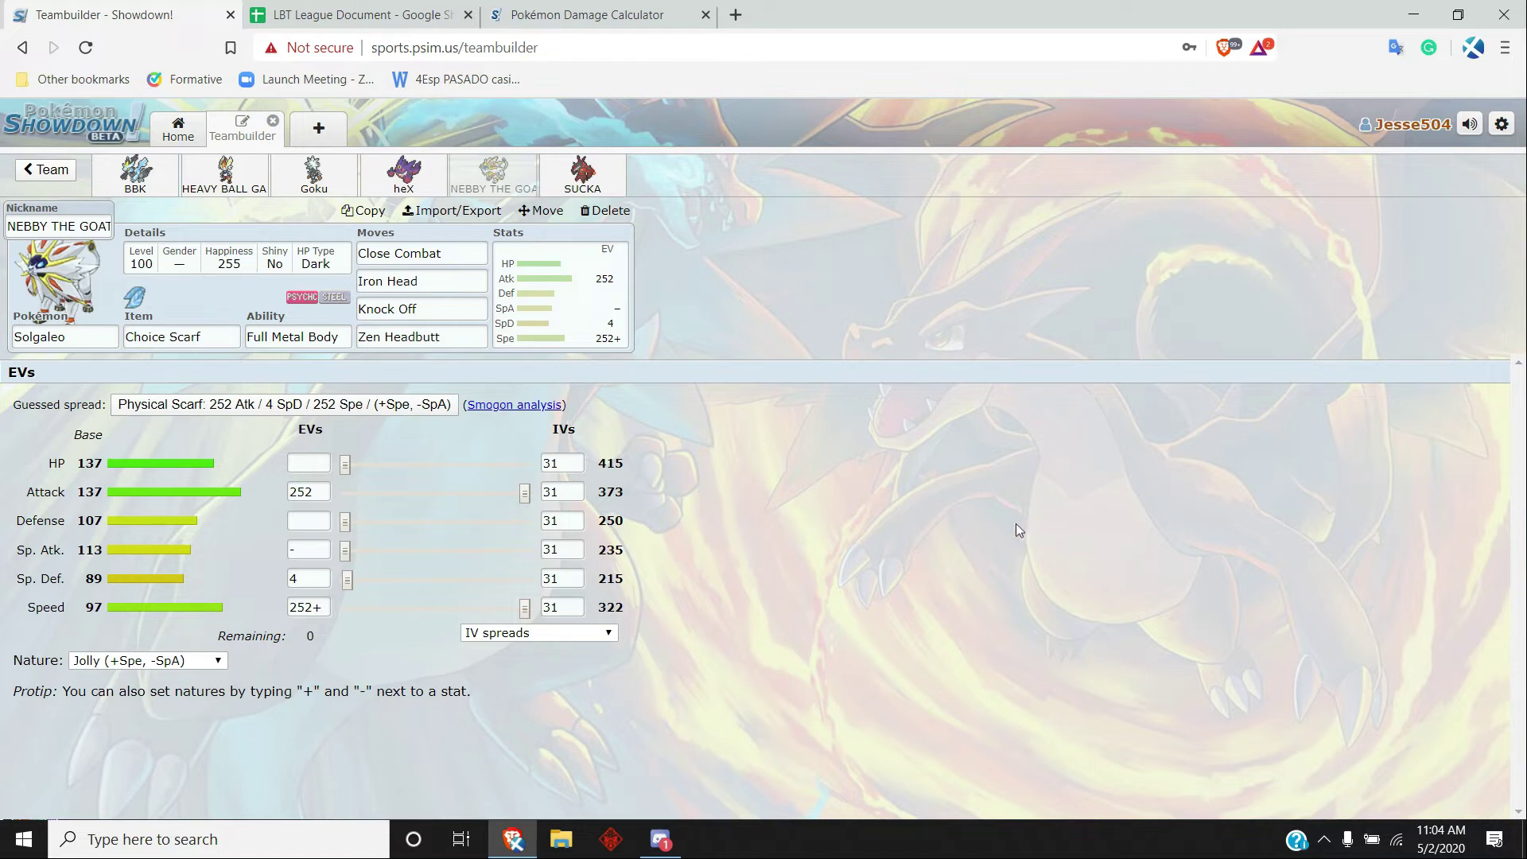
pyautogui.moveTo(996, 396)
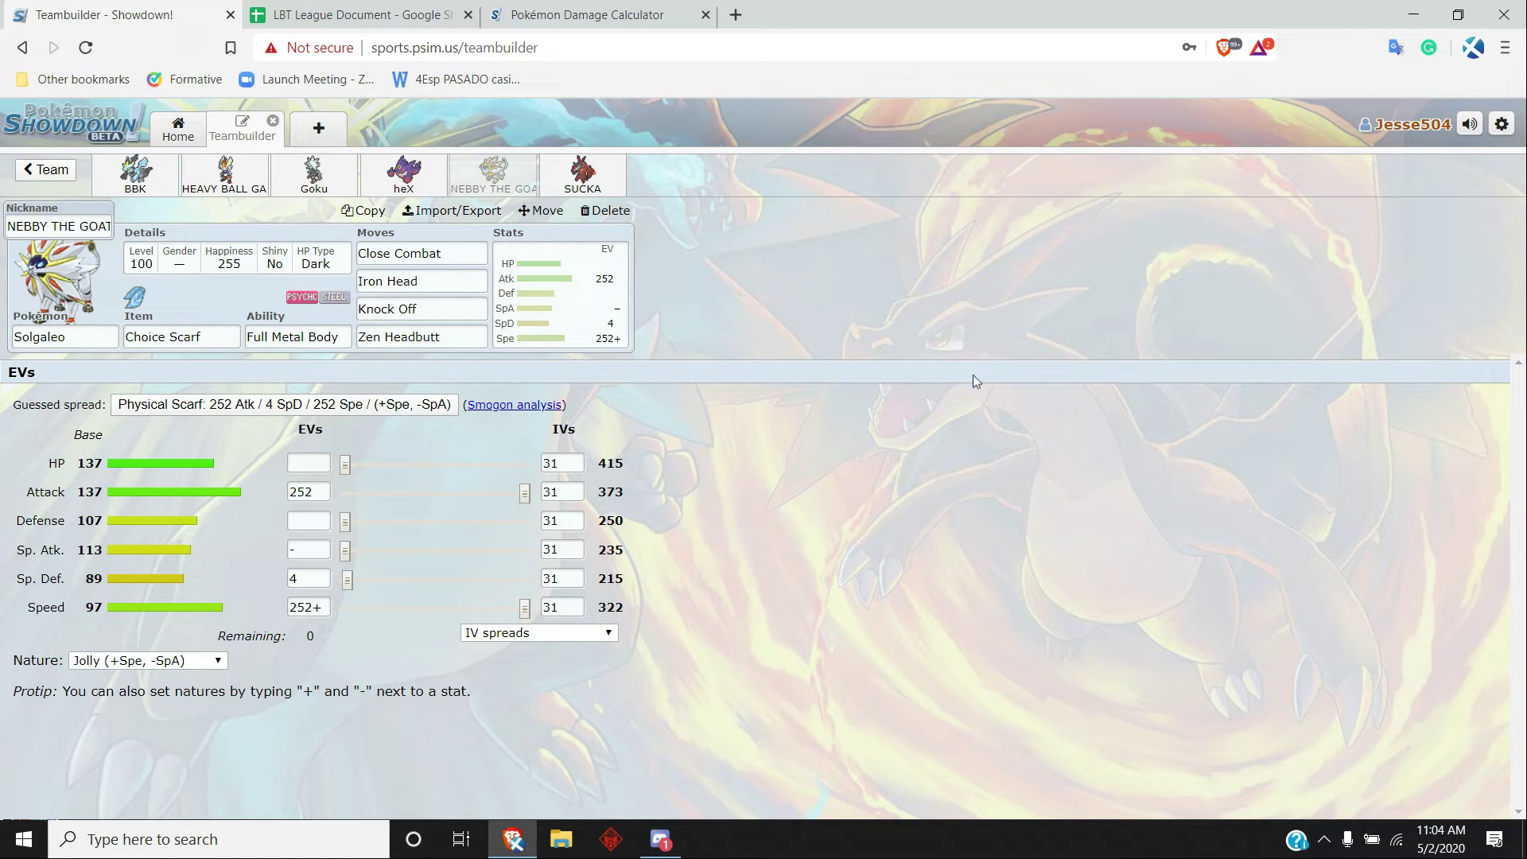
# - View SUCKA the Buzzwole's Adamant Assault Vest spread of 252 HP, 252+ Atk, 4 SpD
pyautogui.click(583, 175)
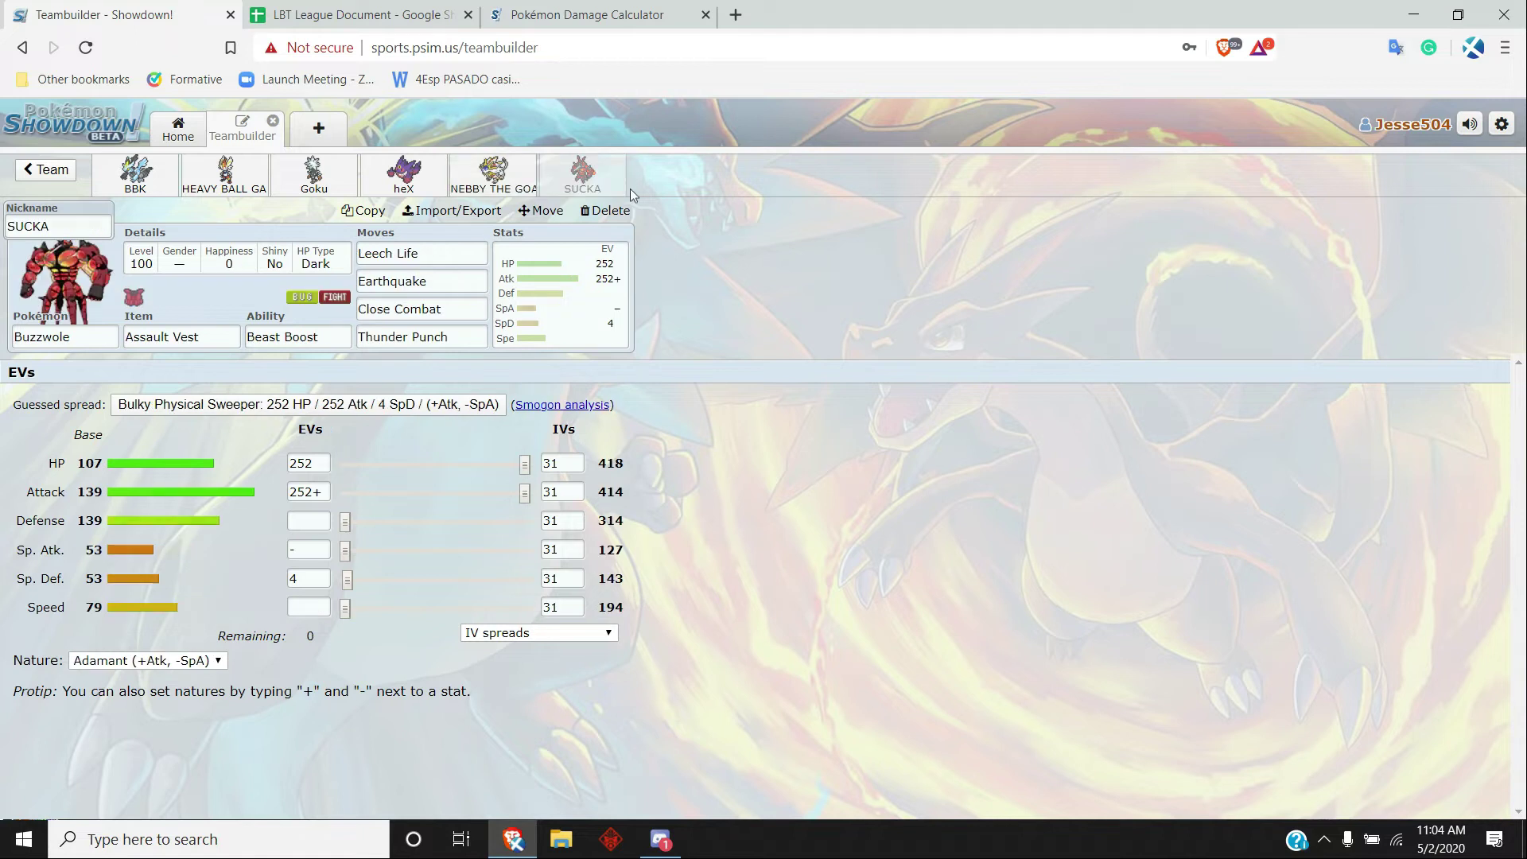
pyautogui.moveTo(1034, 641)
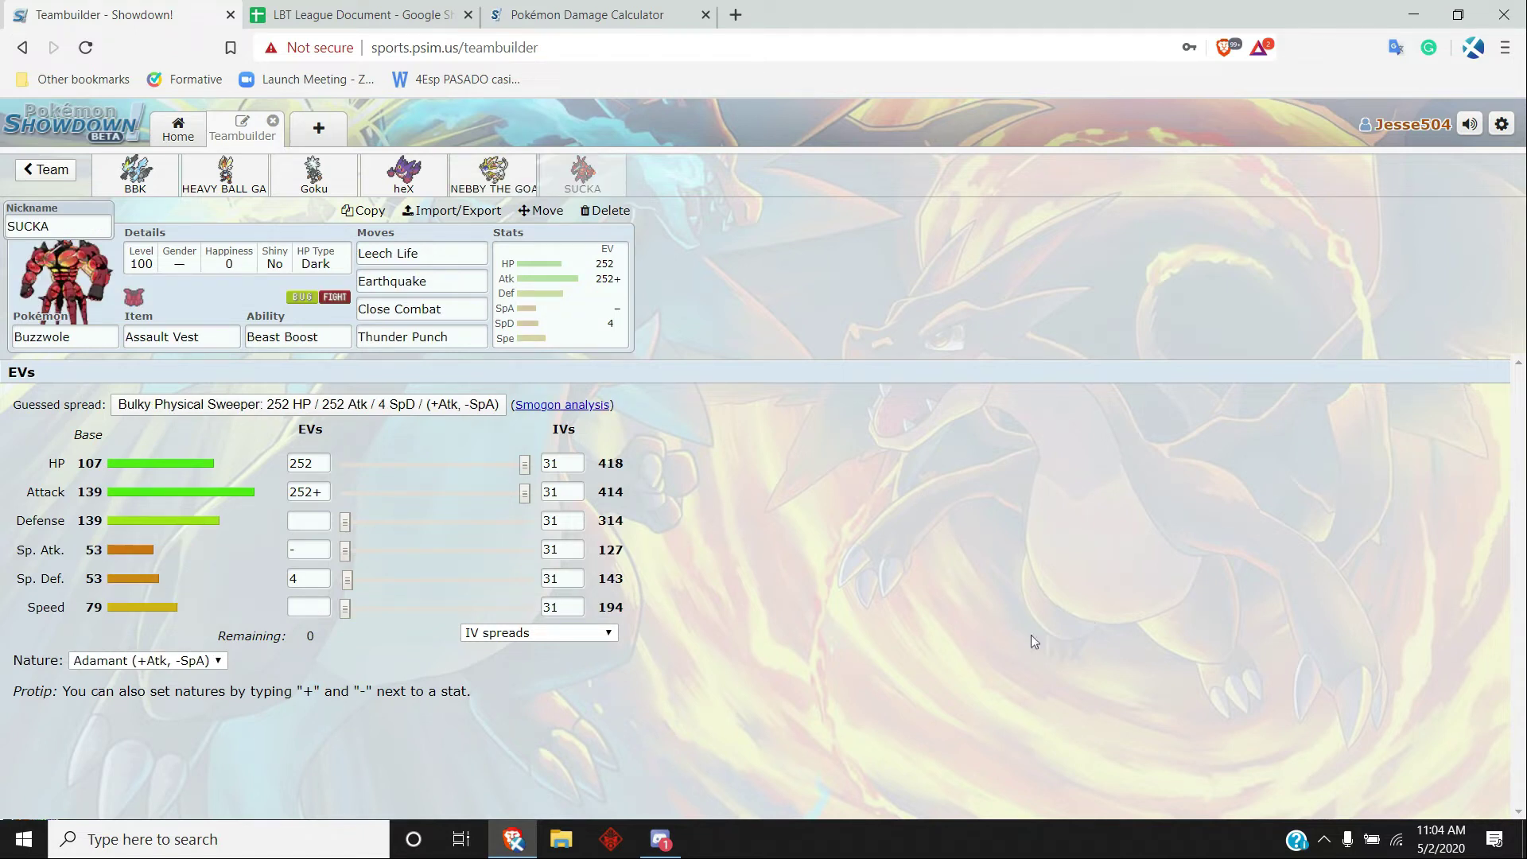
pyautogui.moveTo(969, 549)
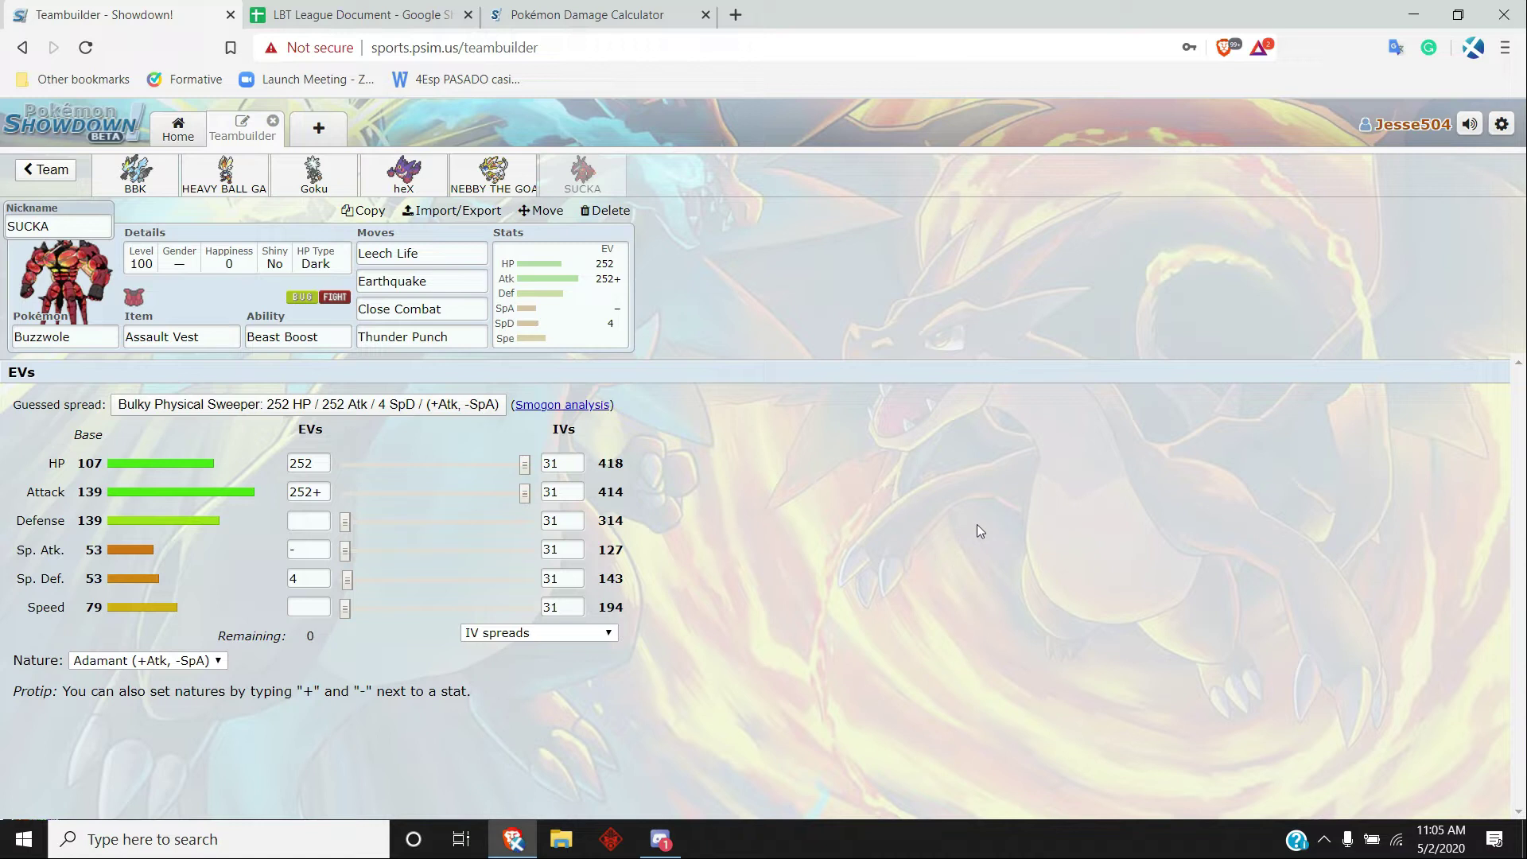
pyautogui.moveTo(984, 526)
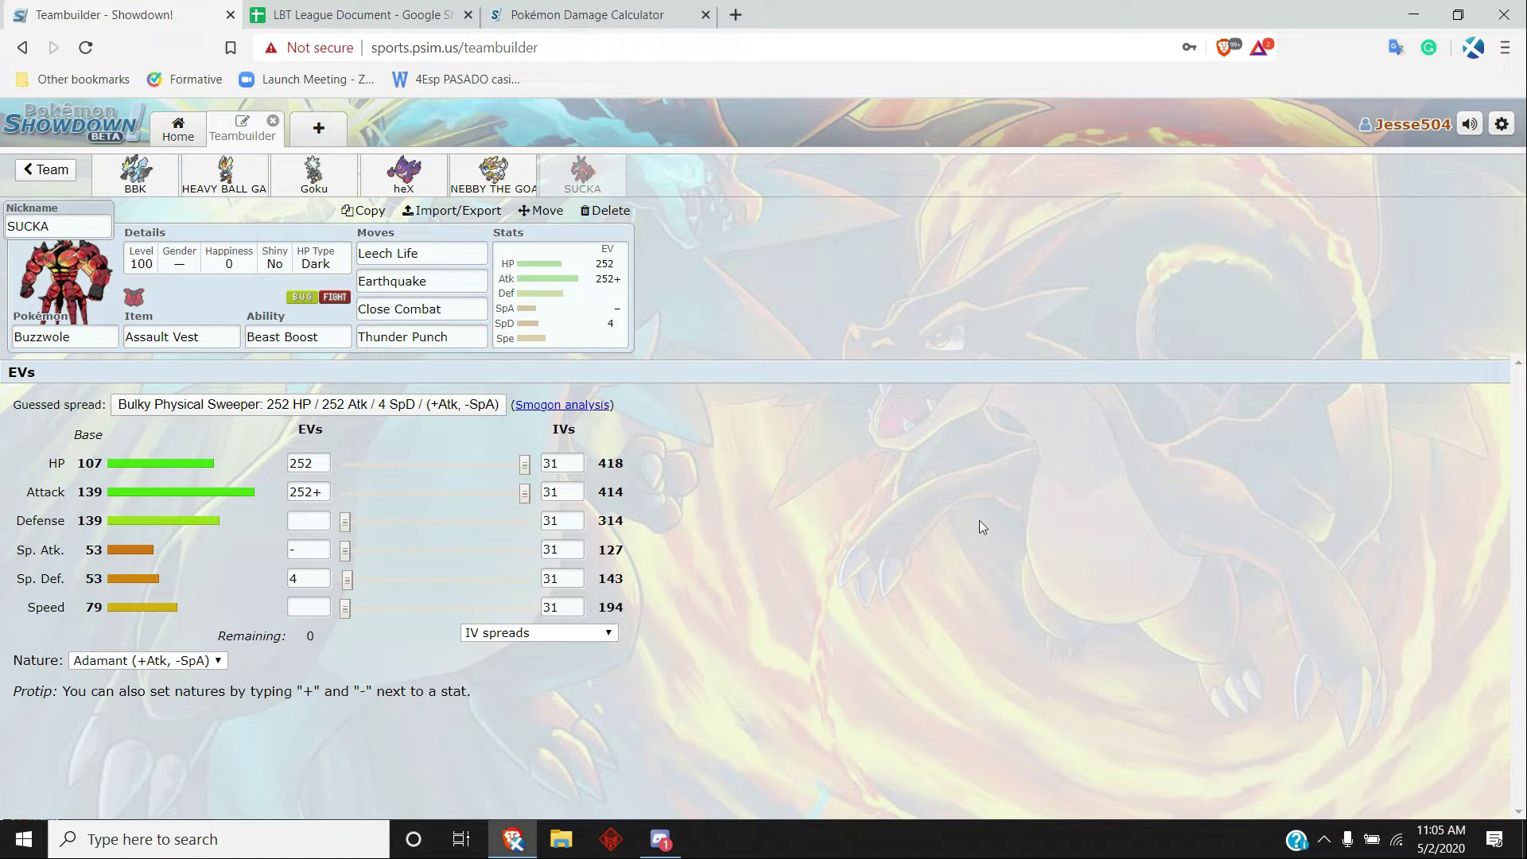
pyautogui.moveTo(987, 515)
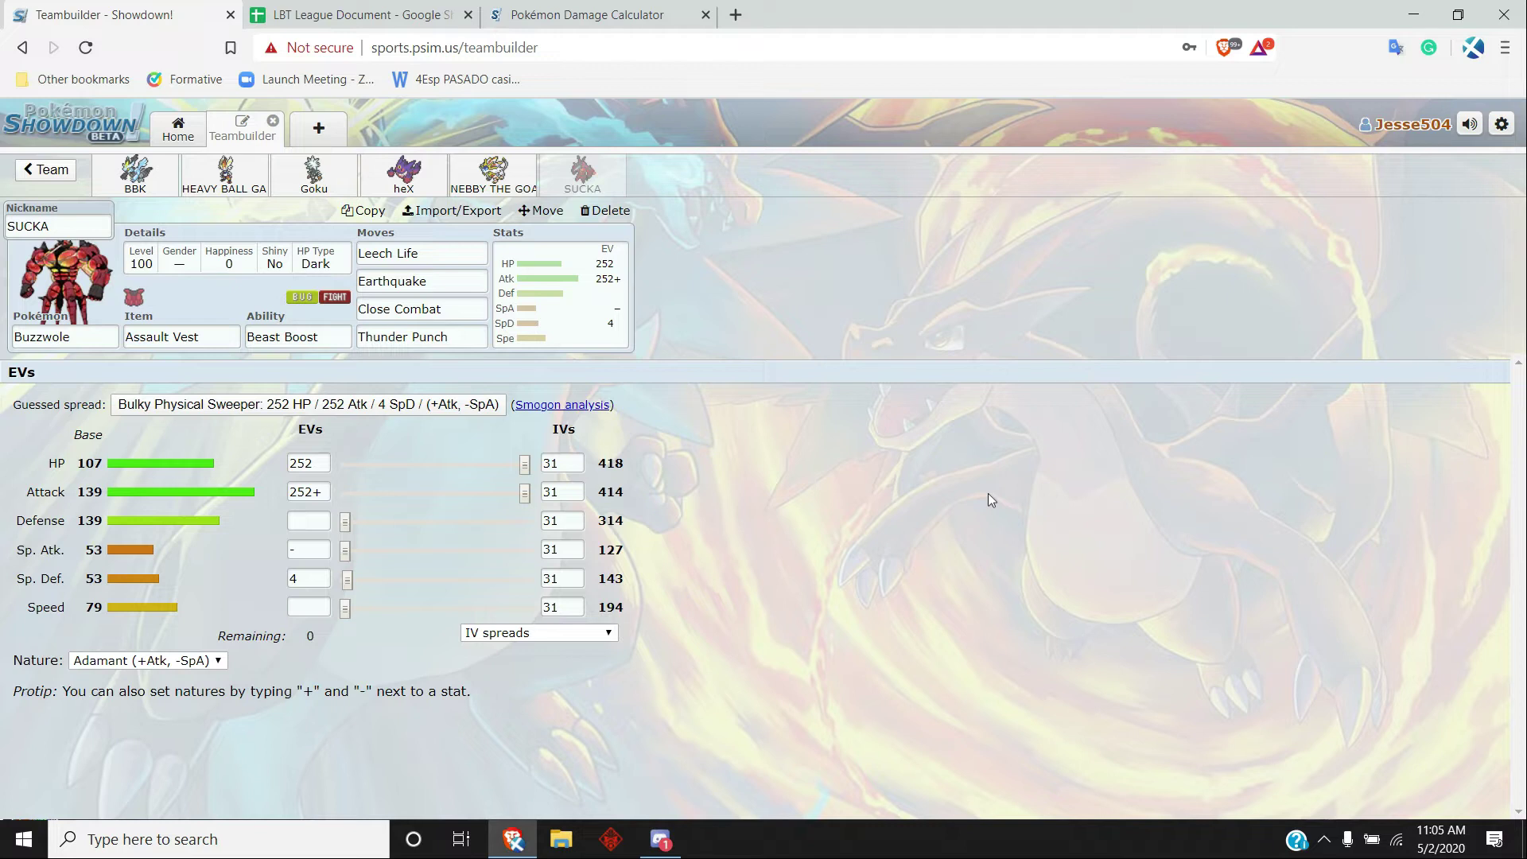
pyautogui.moveTo(1009, 465)
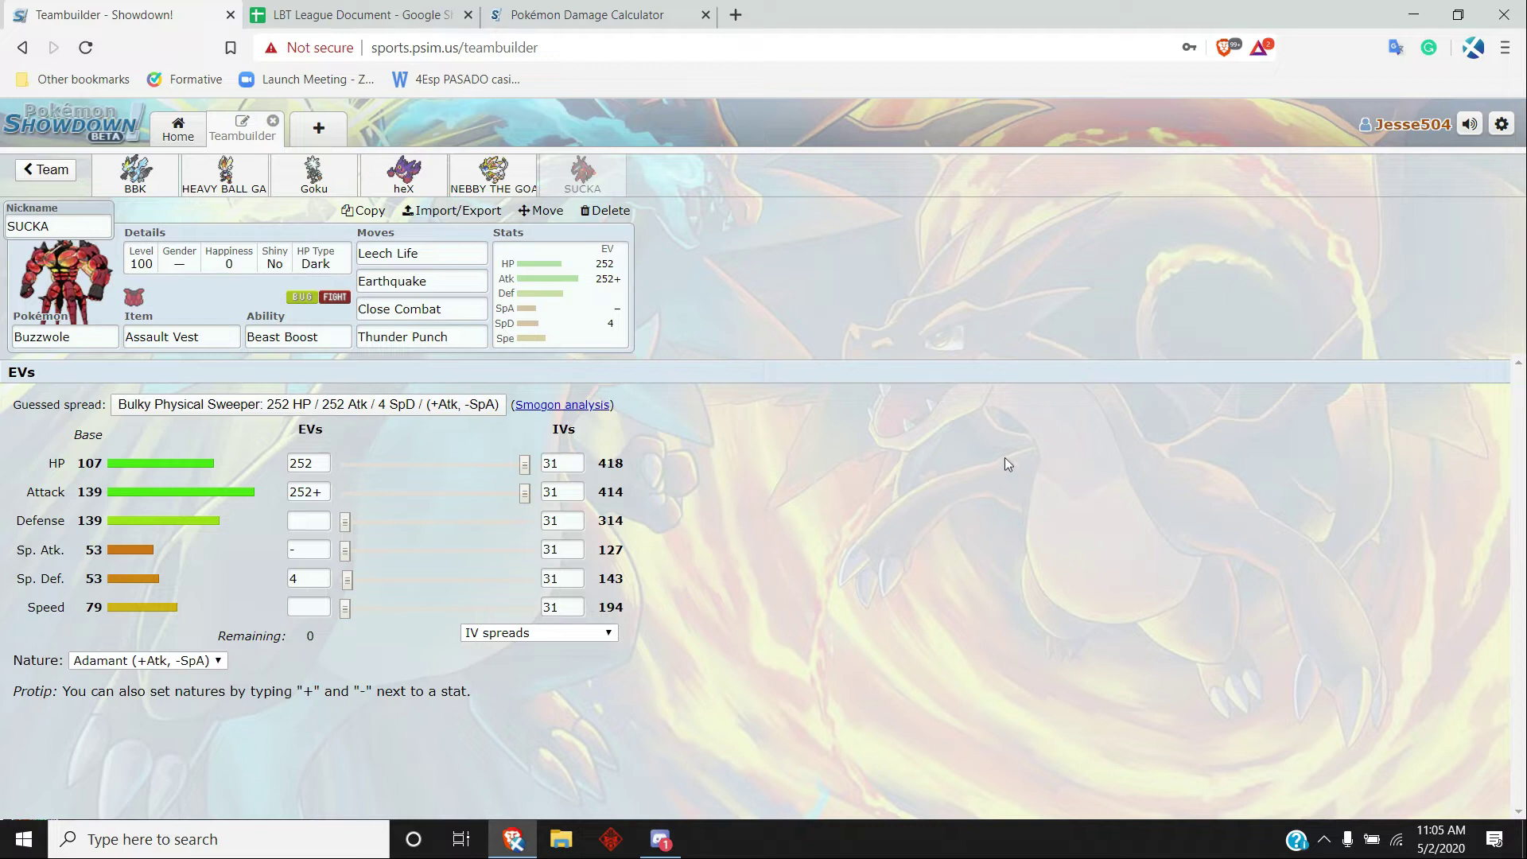
pyautogui.moveTo(1023, 456)
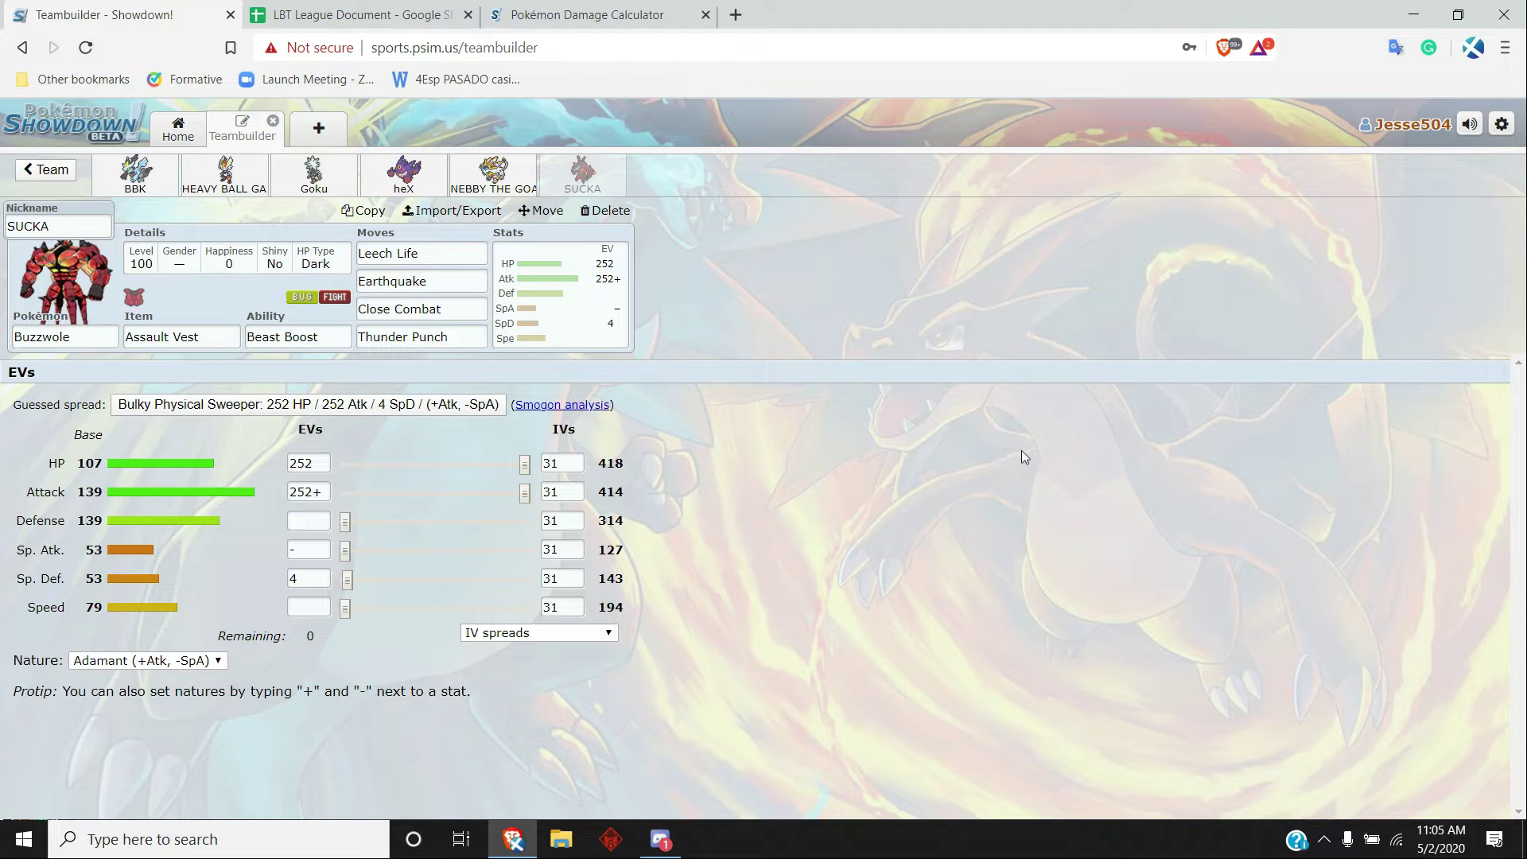
pyautogui.moveTo(986, 474)
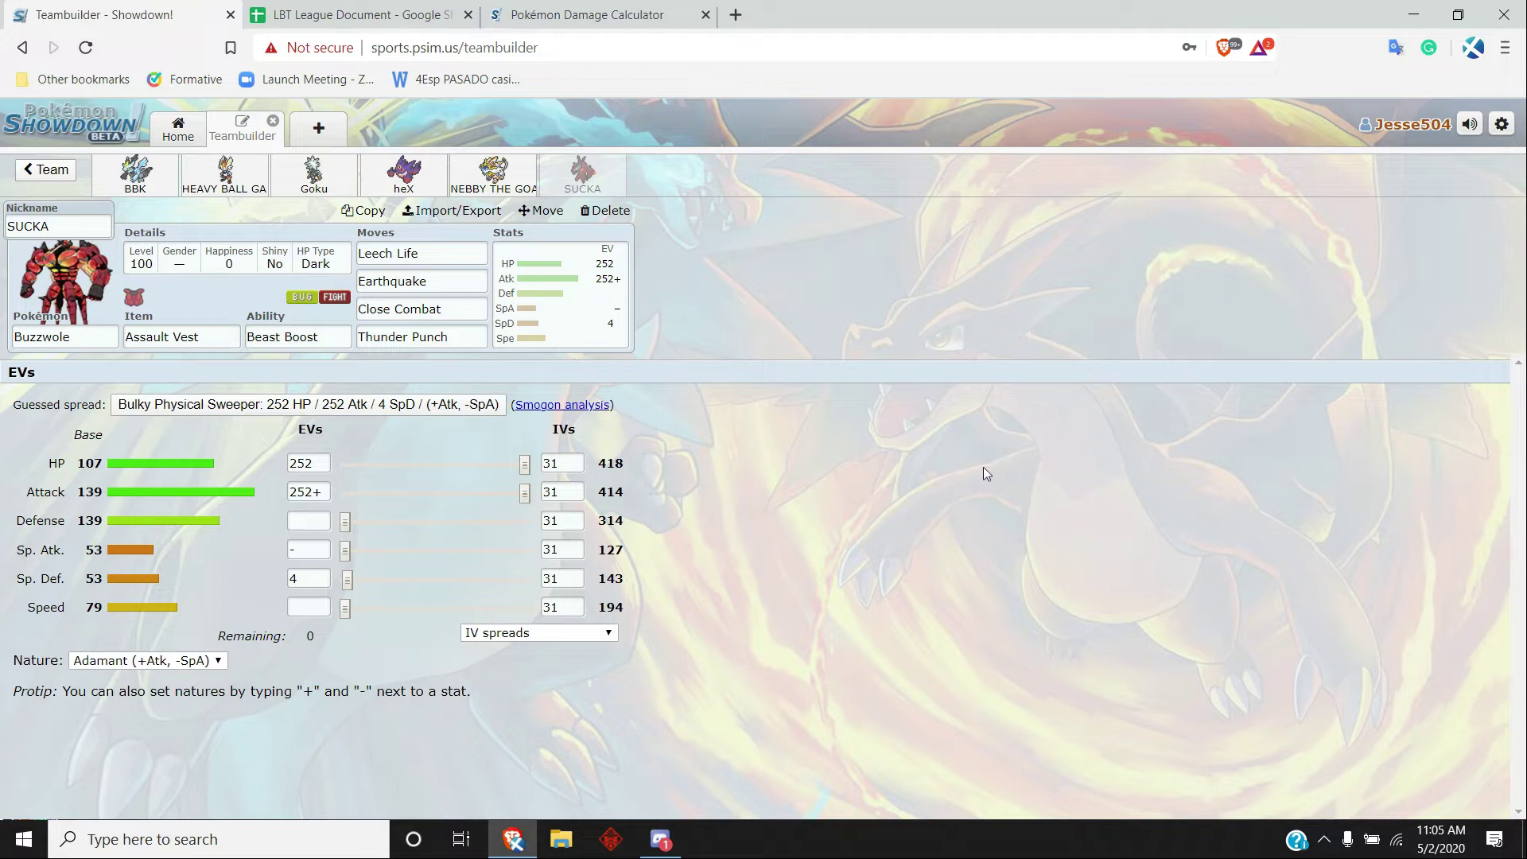
pyautogui.moveTo(1009, 472)
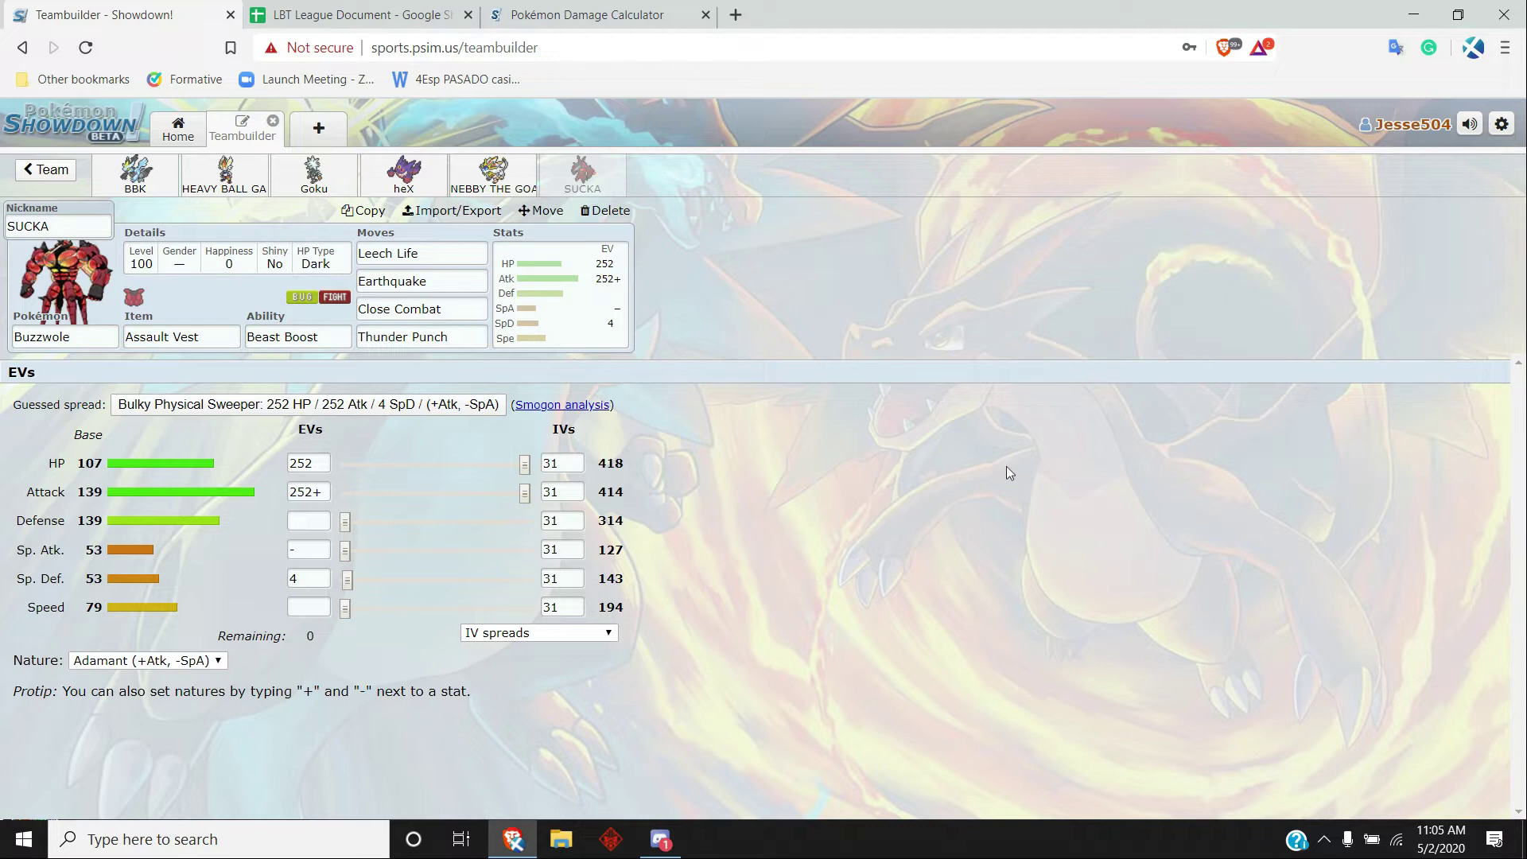
pyautogui.moveTo(1038, 517)
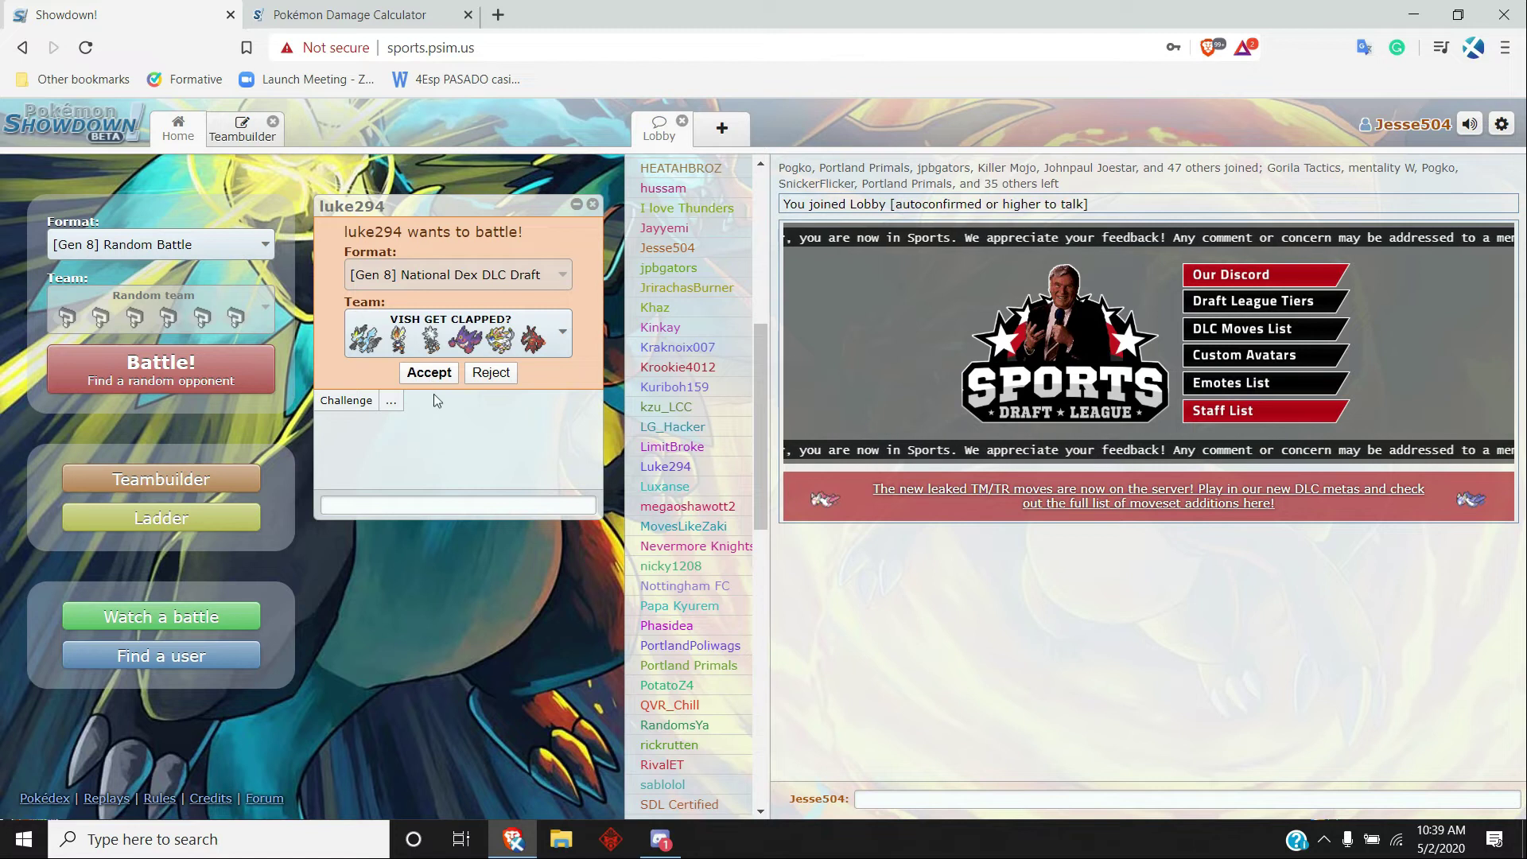
# - Accept the incoming Gen 8 National Dex DLC Draft challenge and reach team preview
pyautogui.click(428, 372)
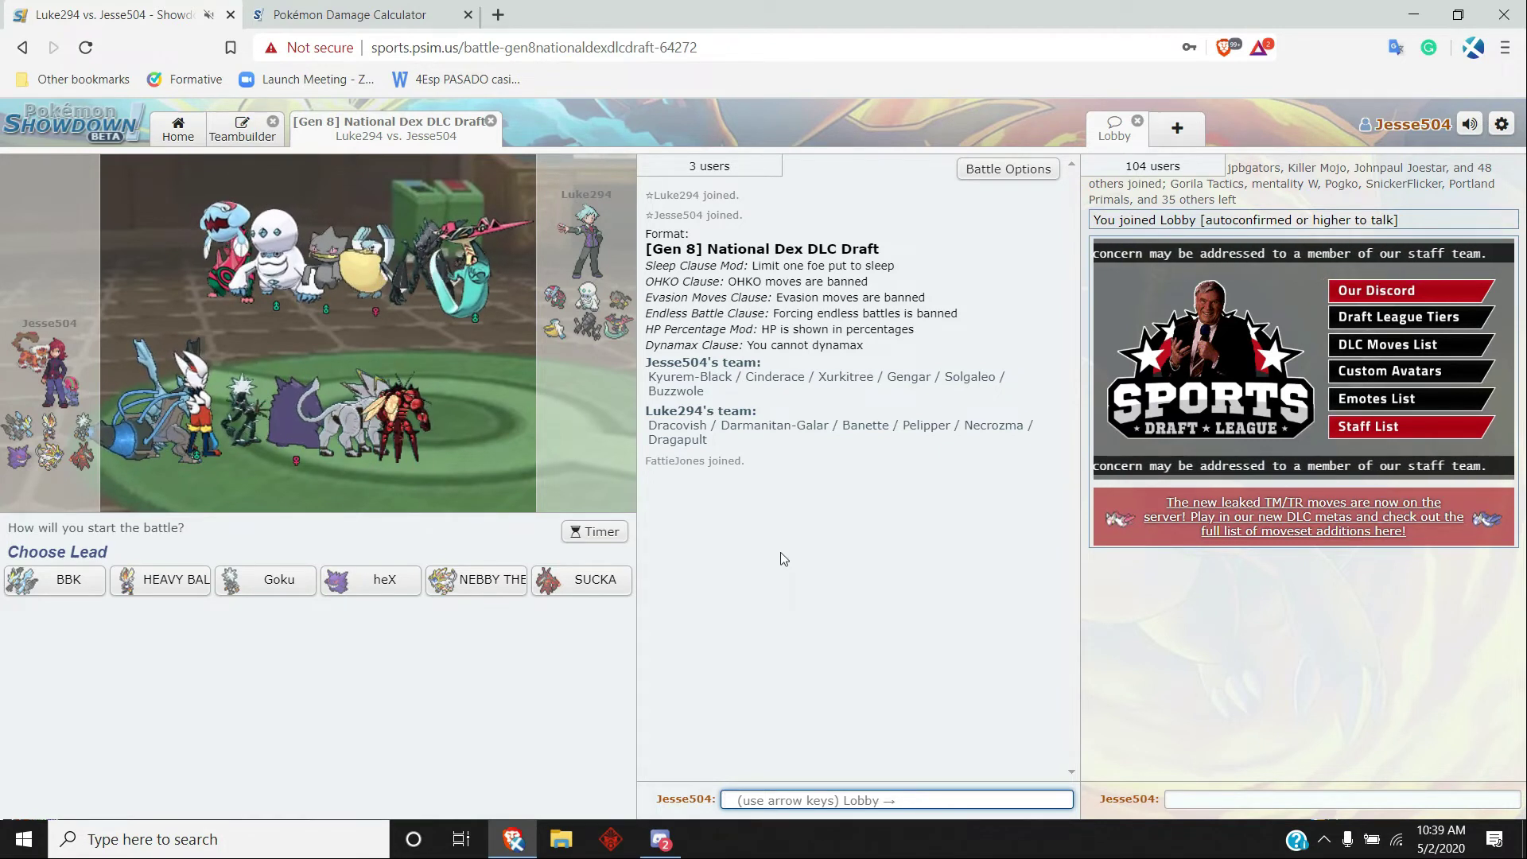
pyautogui.moveTo(170, 605)
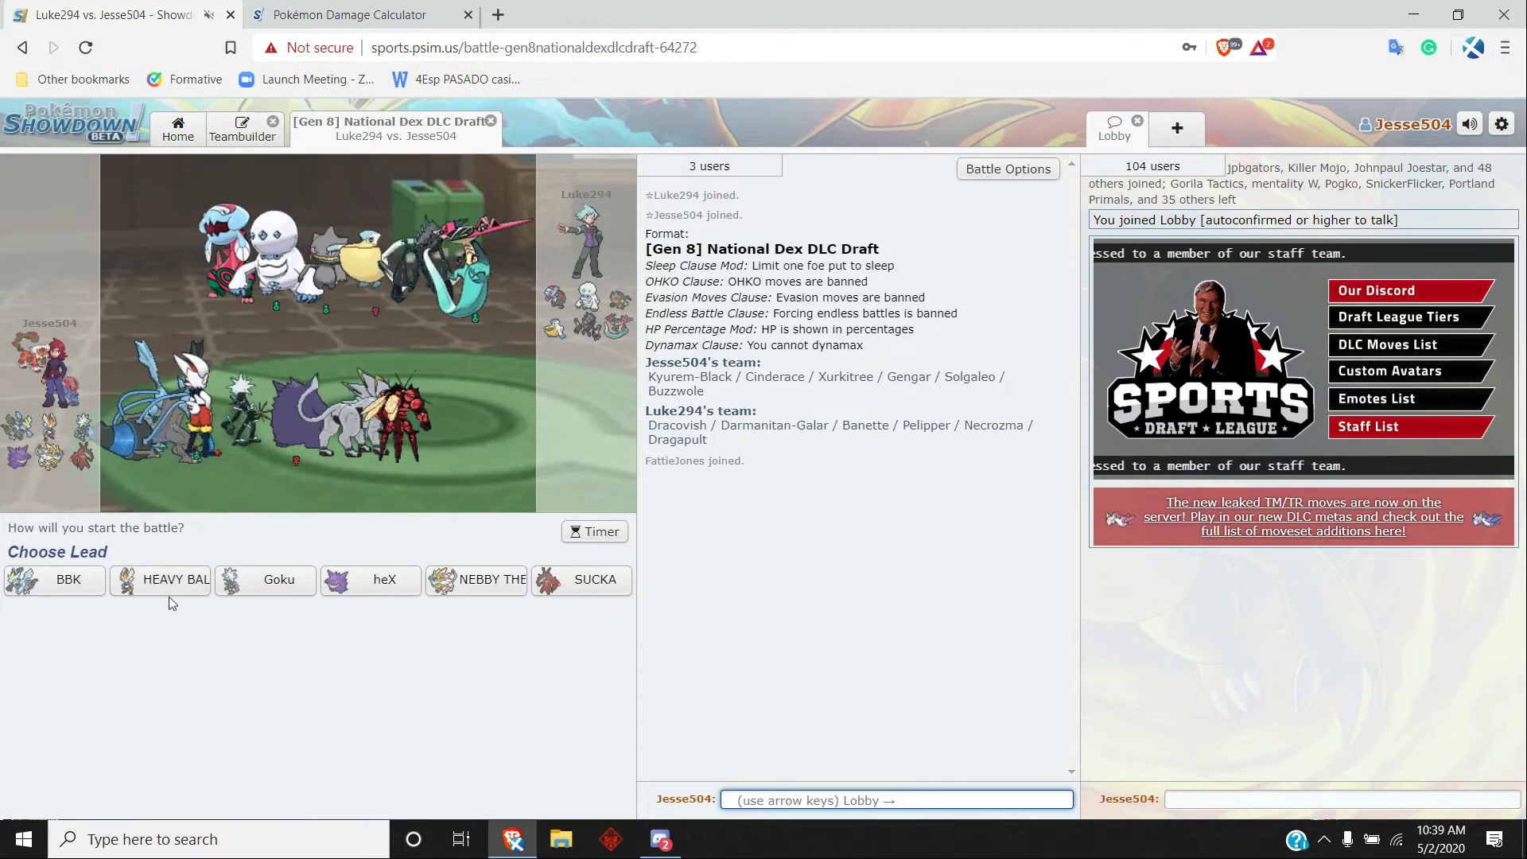
# - Lead with Cinderace, use Sucker Punch then U-turn before it faints to Dragon Darts
pyautogui.click(175, 579)
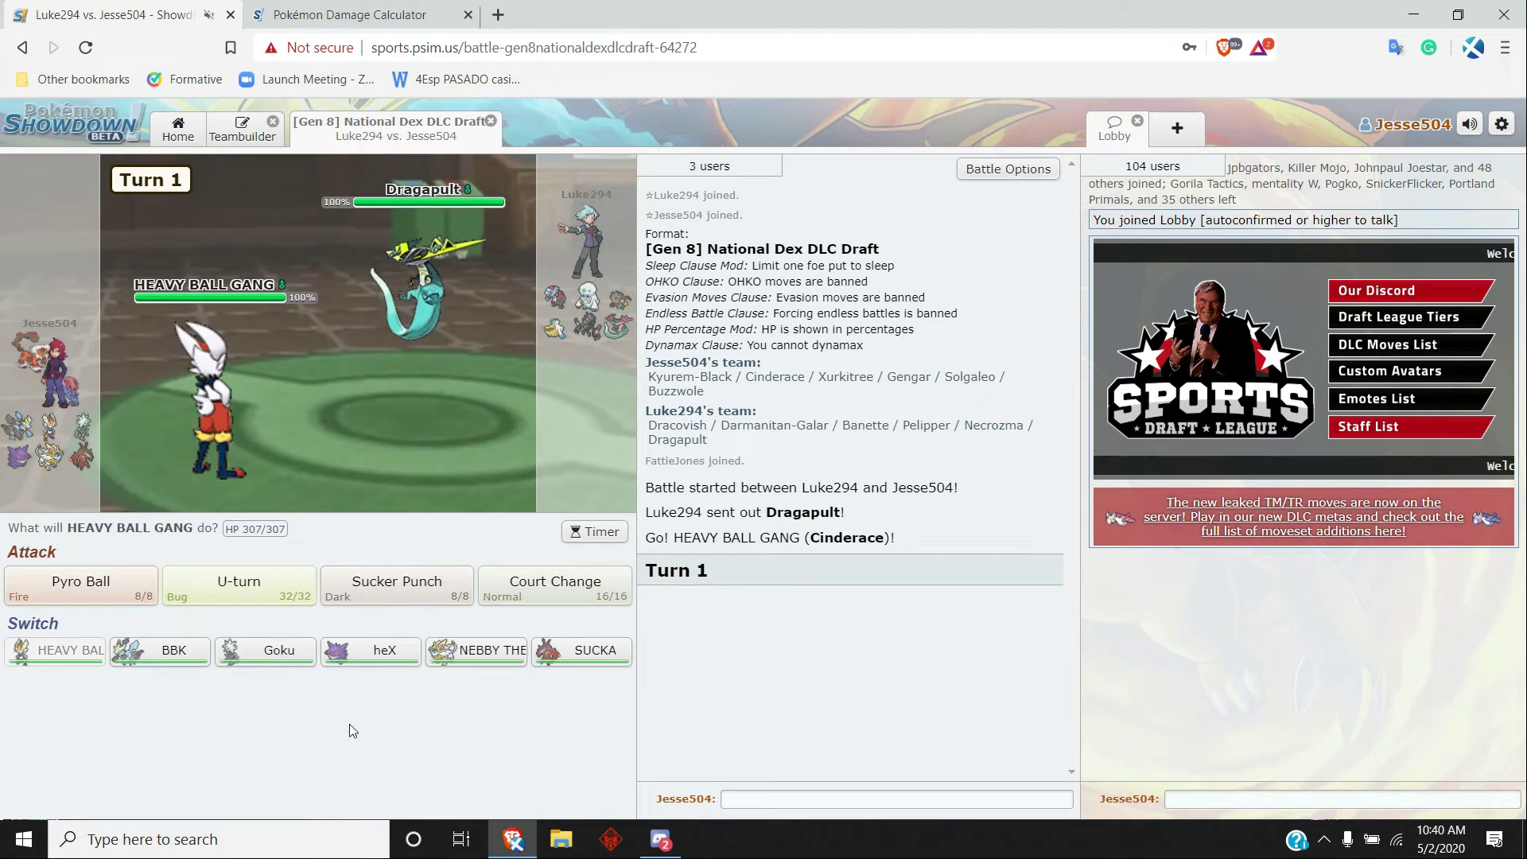
pyautogui.click(396, 585)
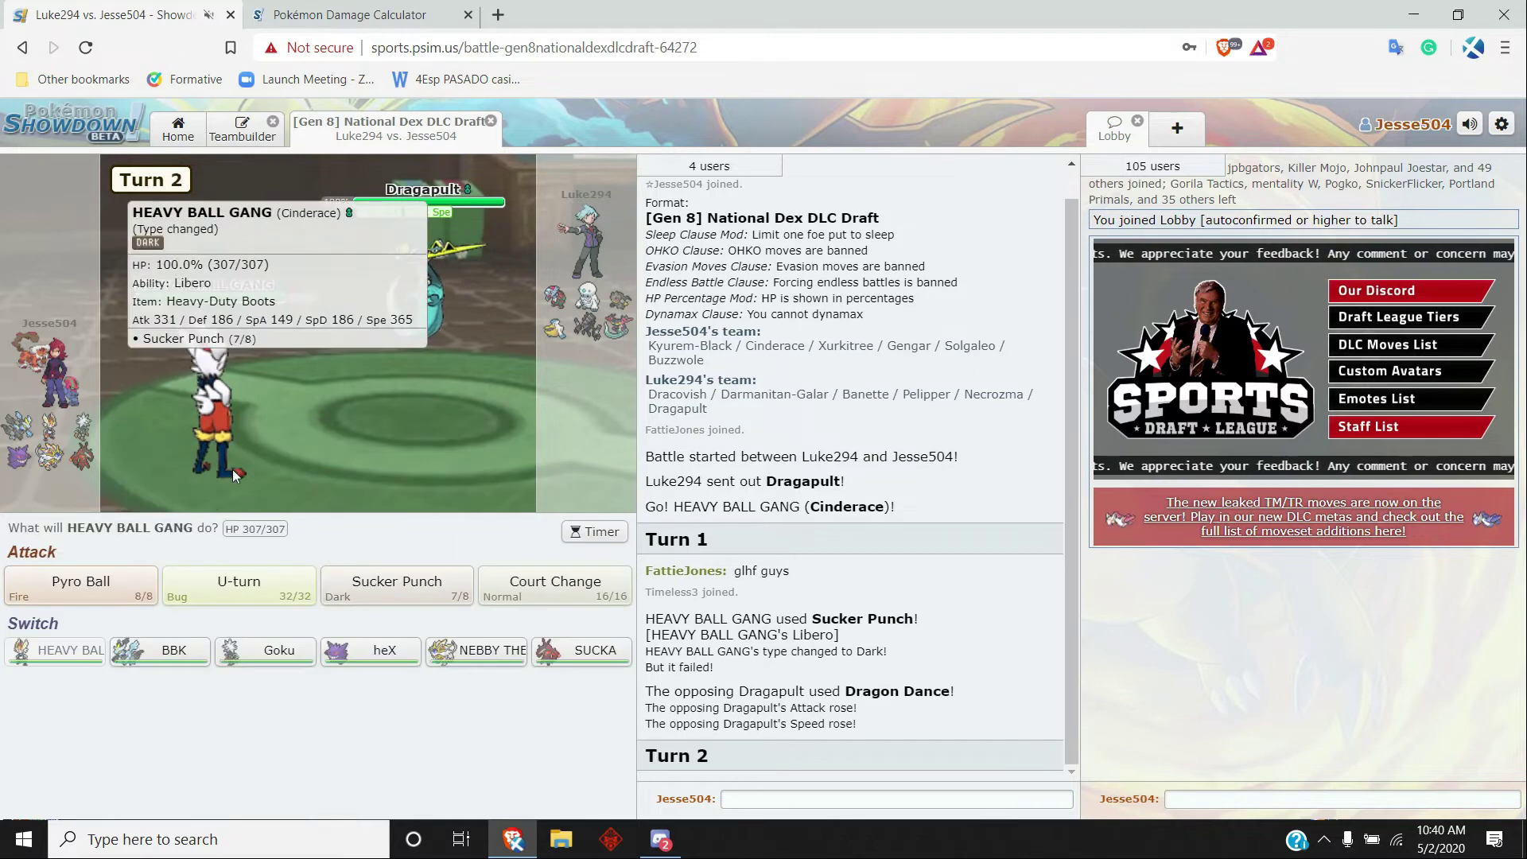
pyautogui.moveTo(237, 586)
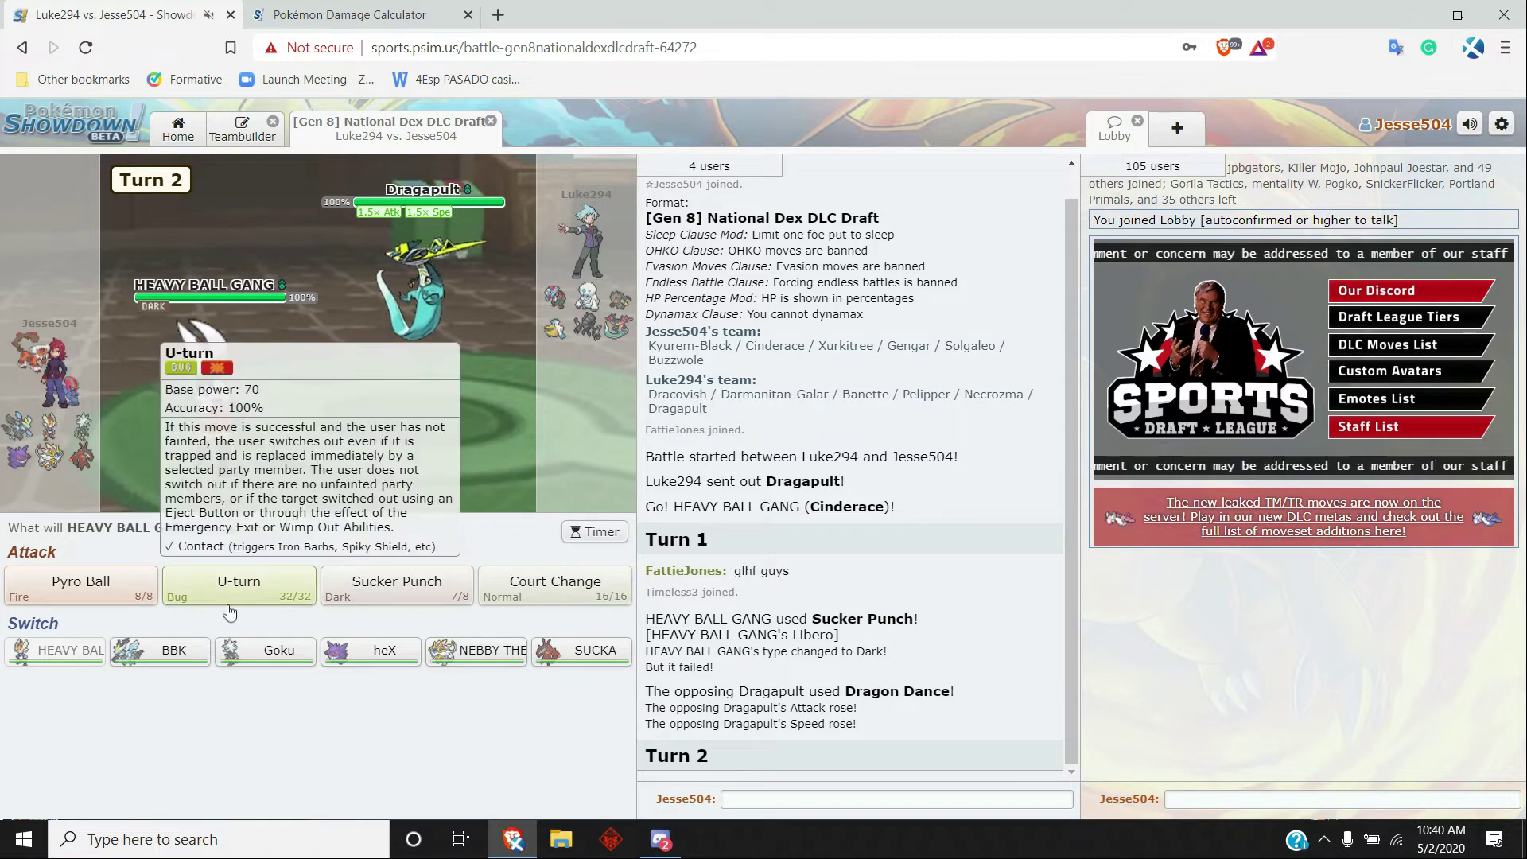
pyautogui.click(237, 587)
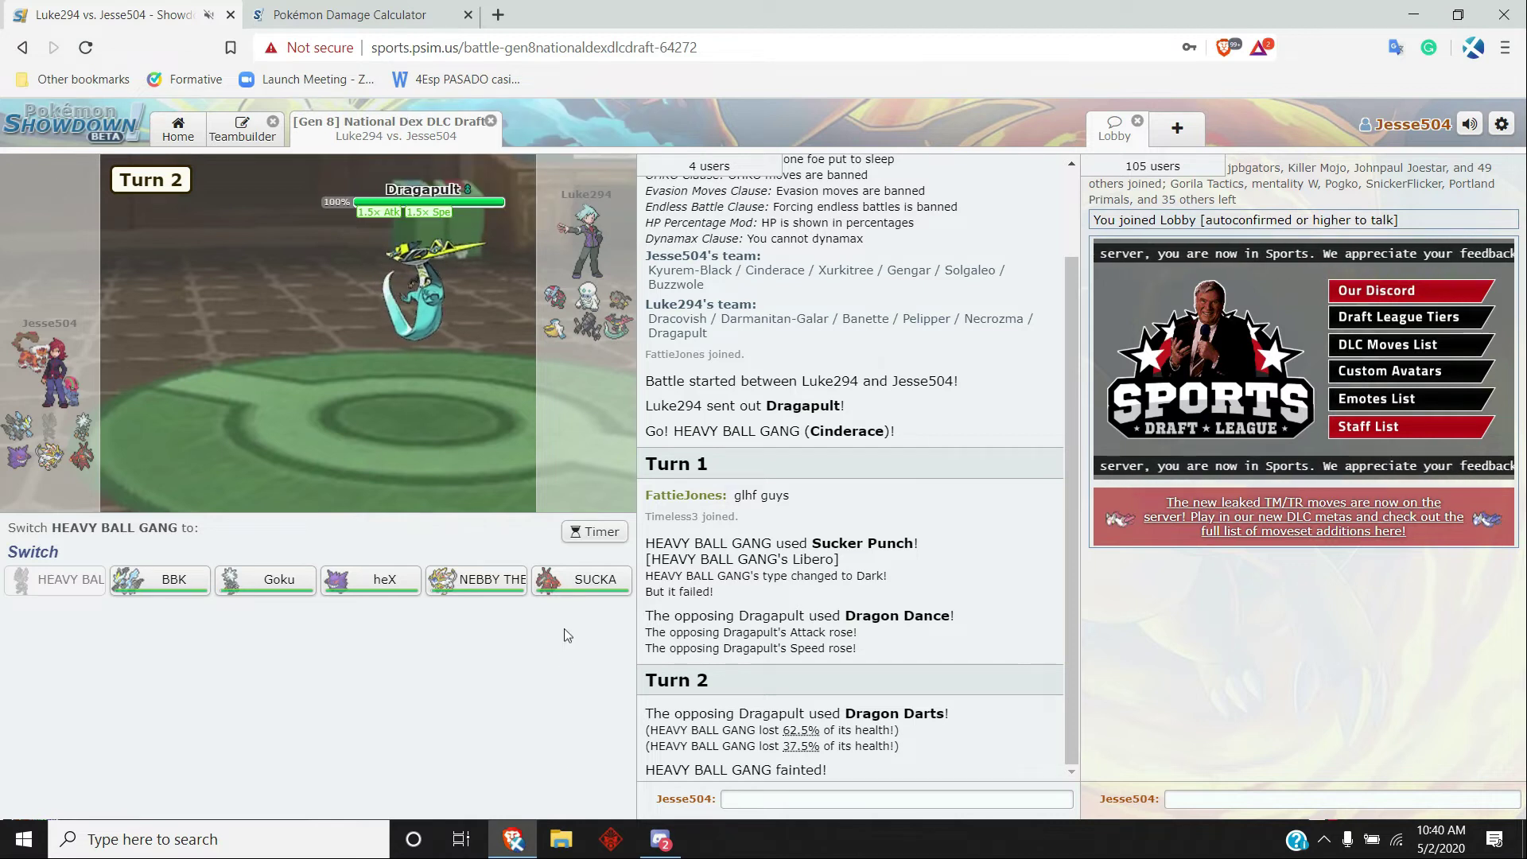
pyautogui.moveTo(580, 580)
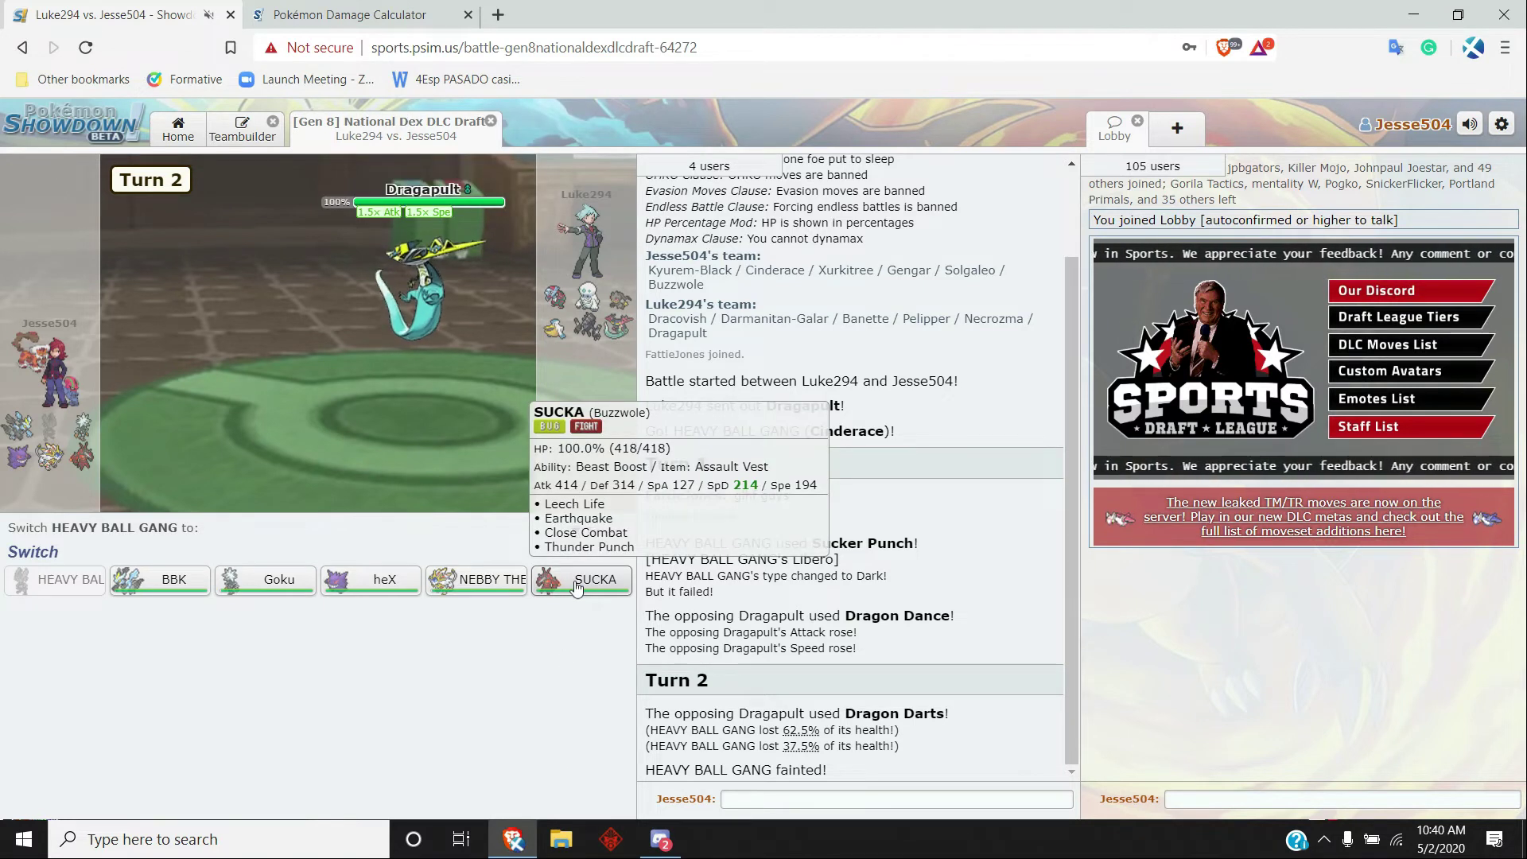
pyautogui.moveTo(326, 637)
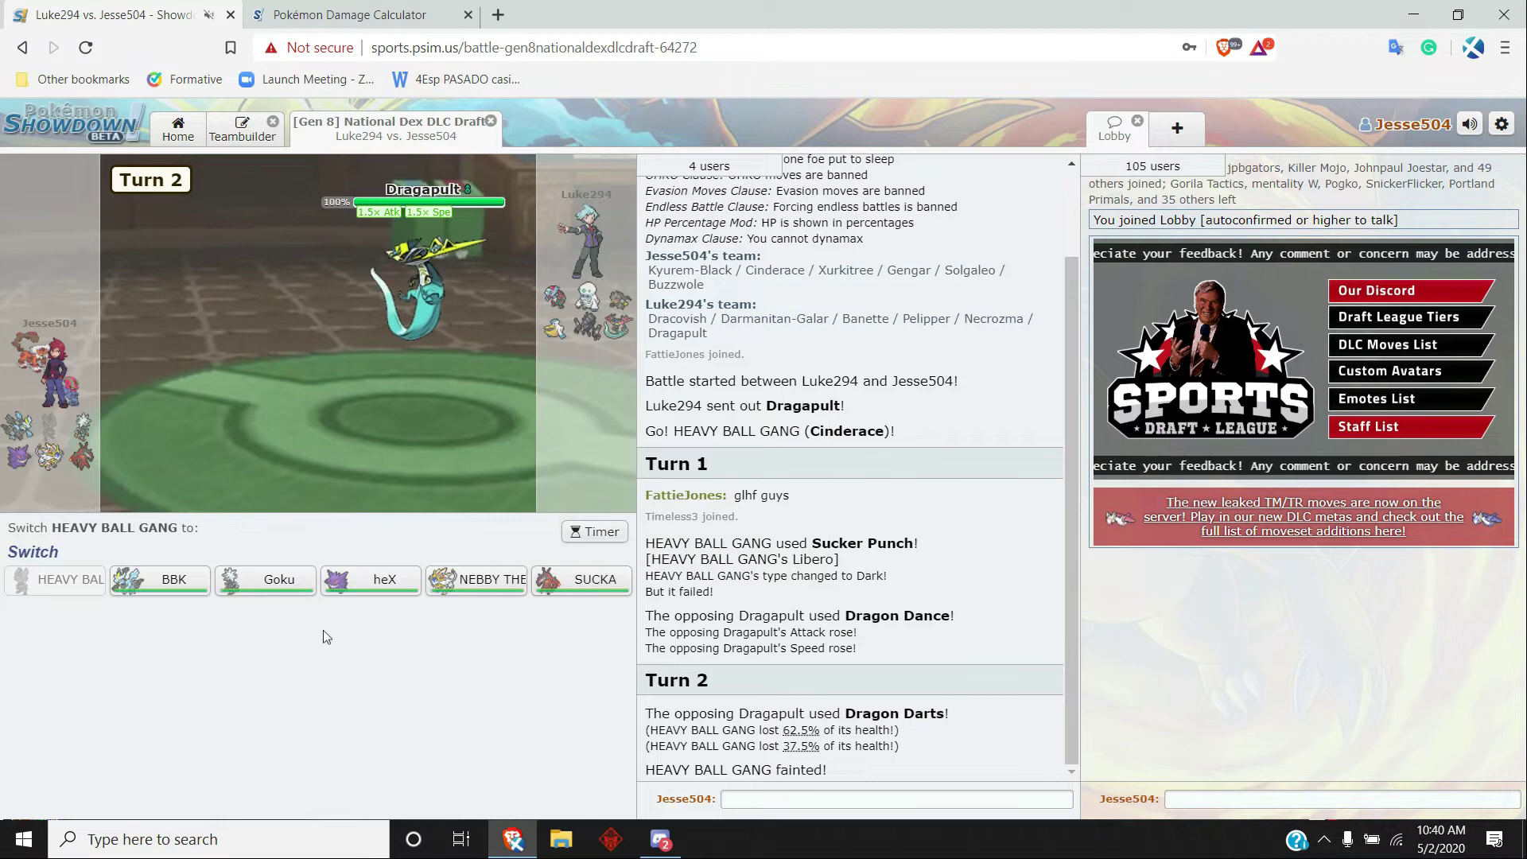
pyautogui.moveTo(476, 579)
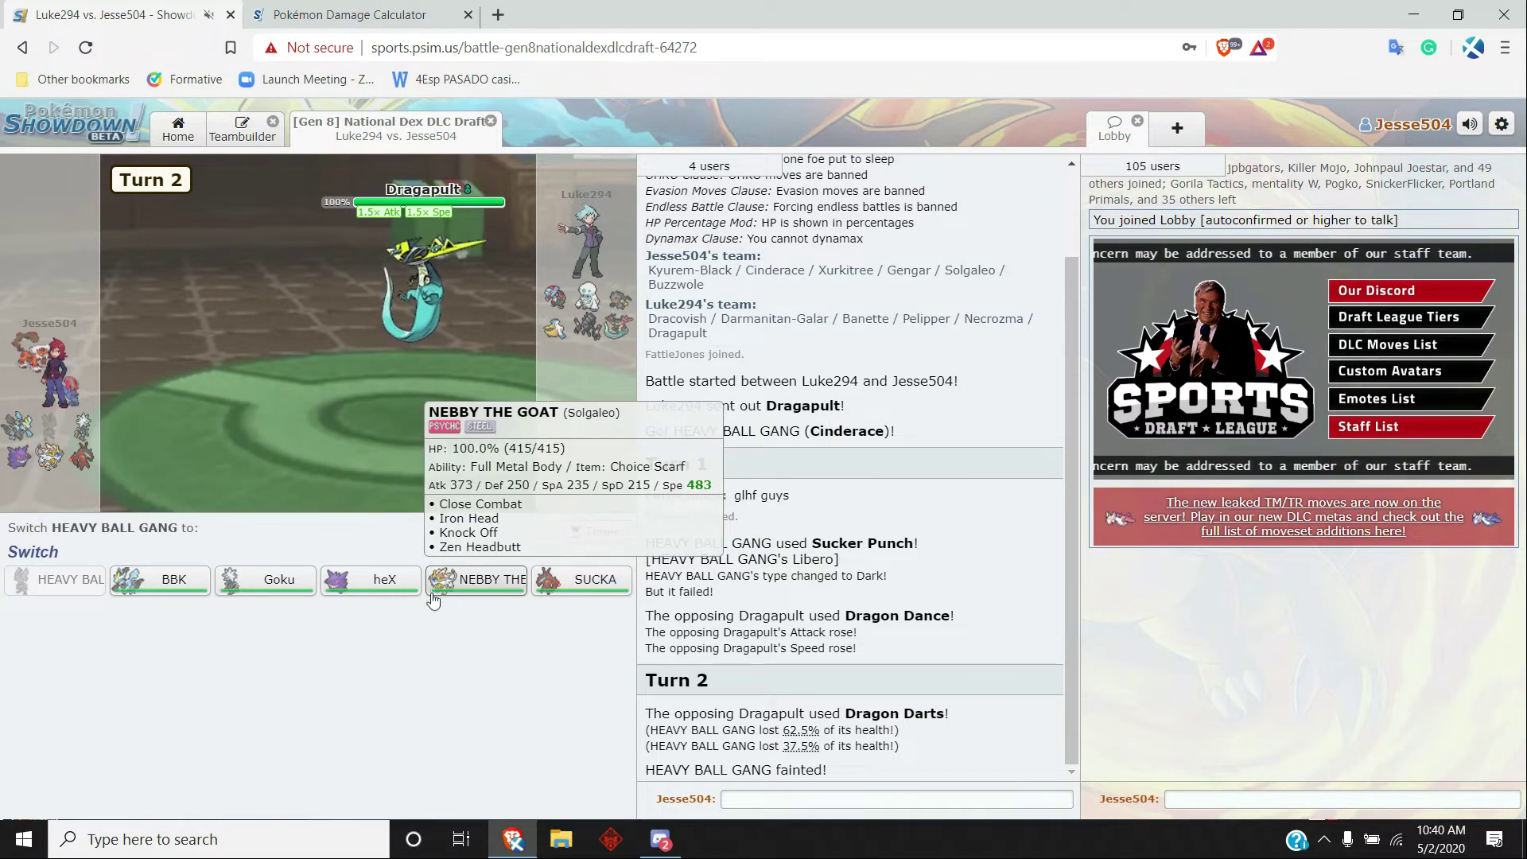
# - Send in Solgaleo, switch to Buzzwole and use Earthquake twice on Dragapult
pyautogui.click(476, 579)
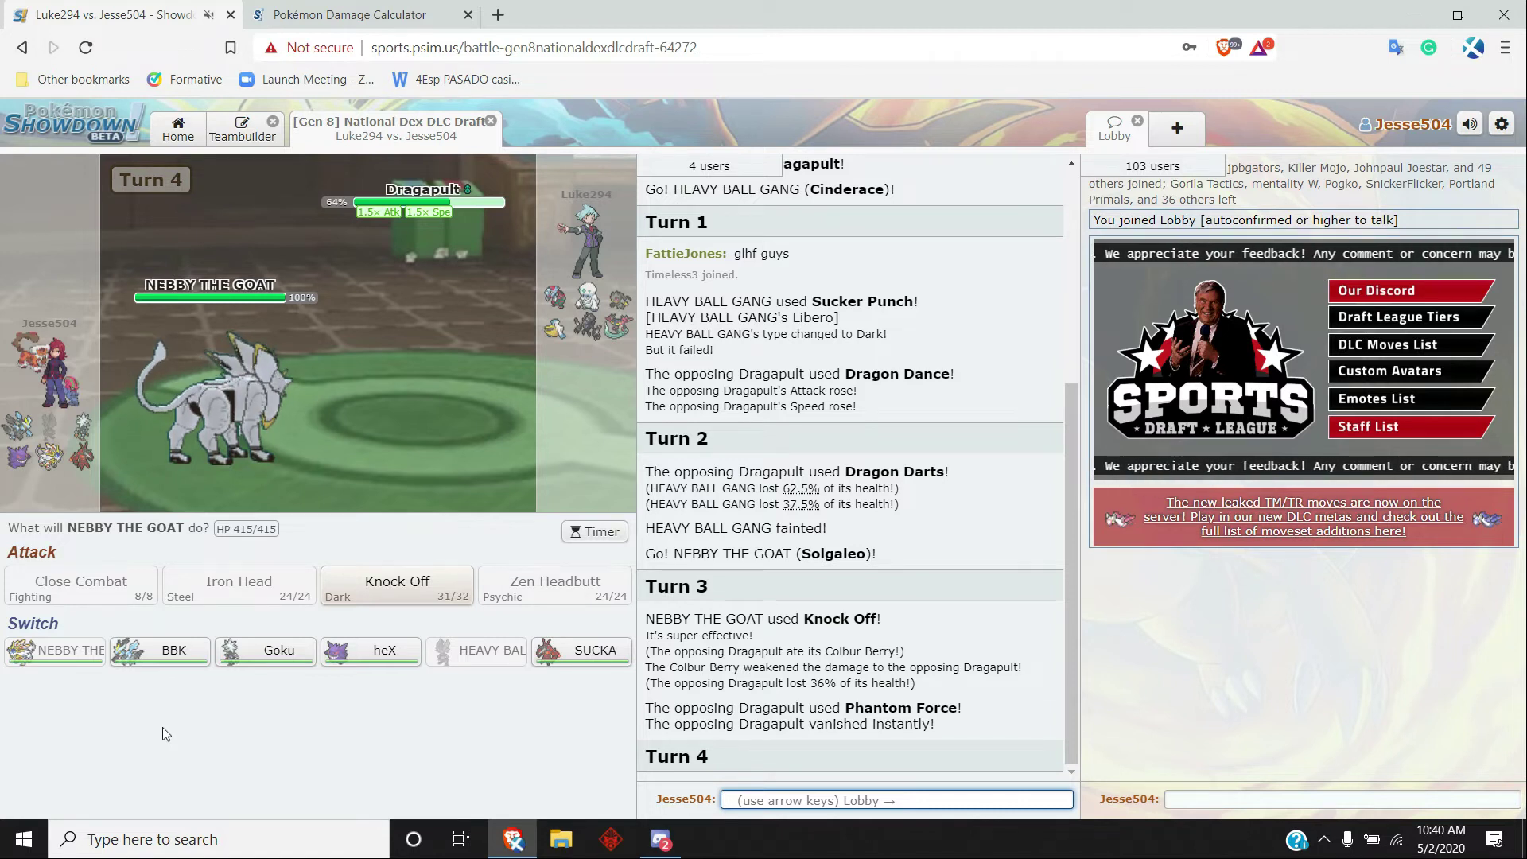
pyautogui.moveTo(581, 340)
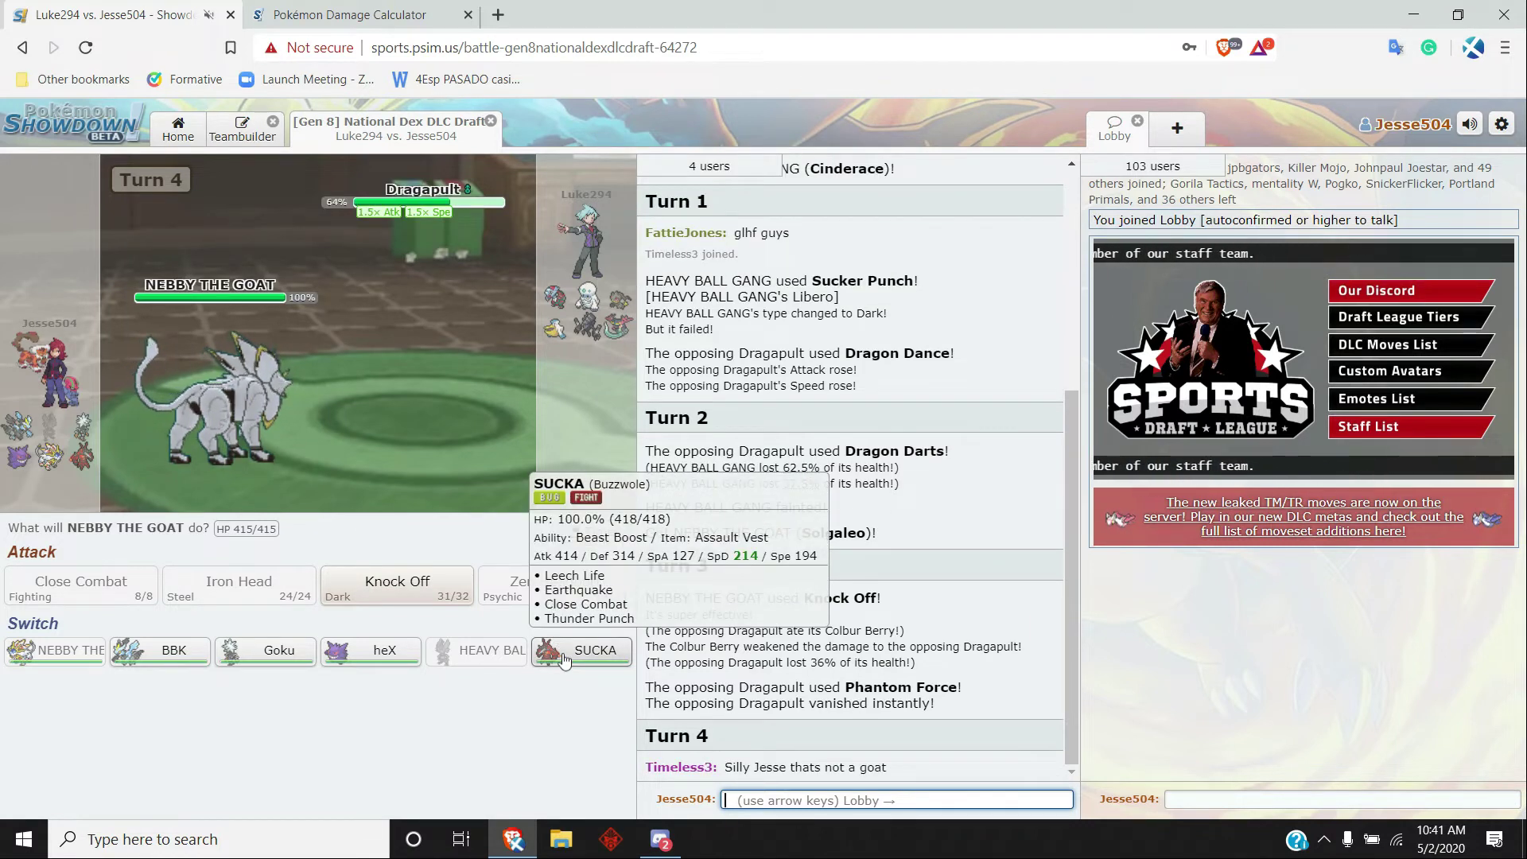
pyautogui.click(582, 649)
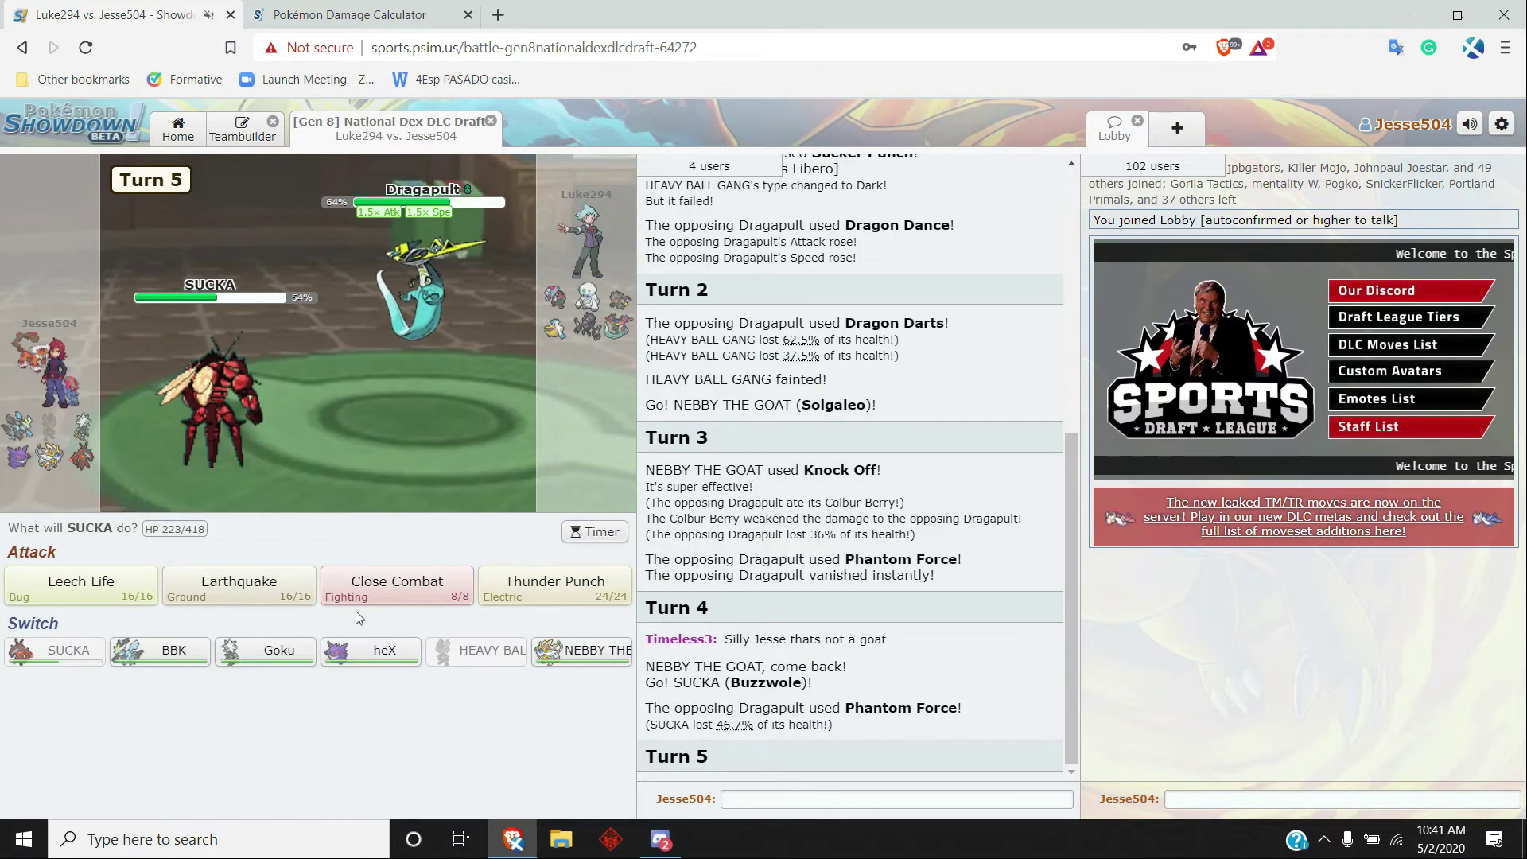
pyautogui.moveTo(237, 587)
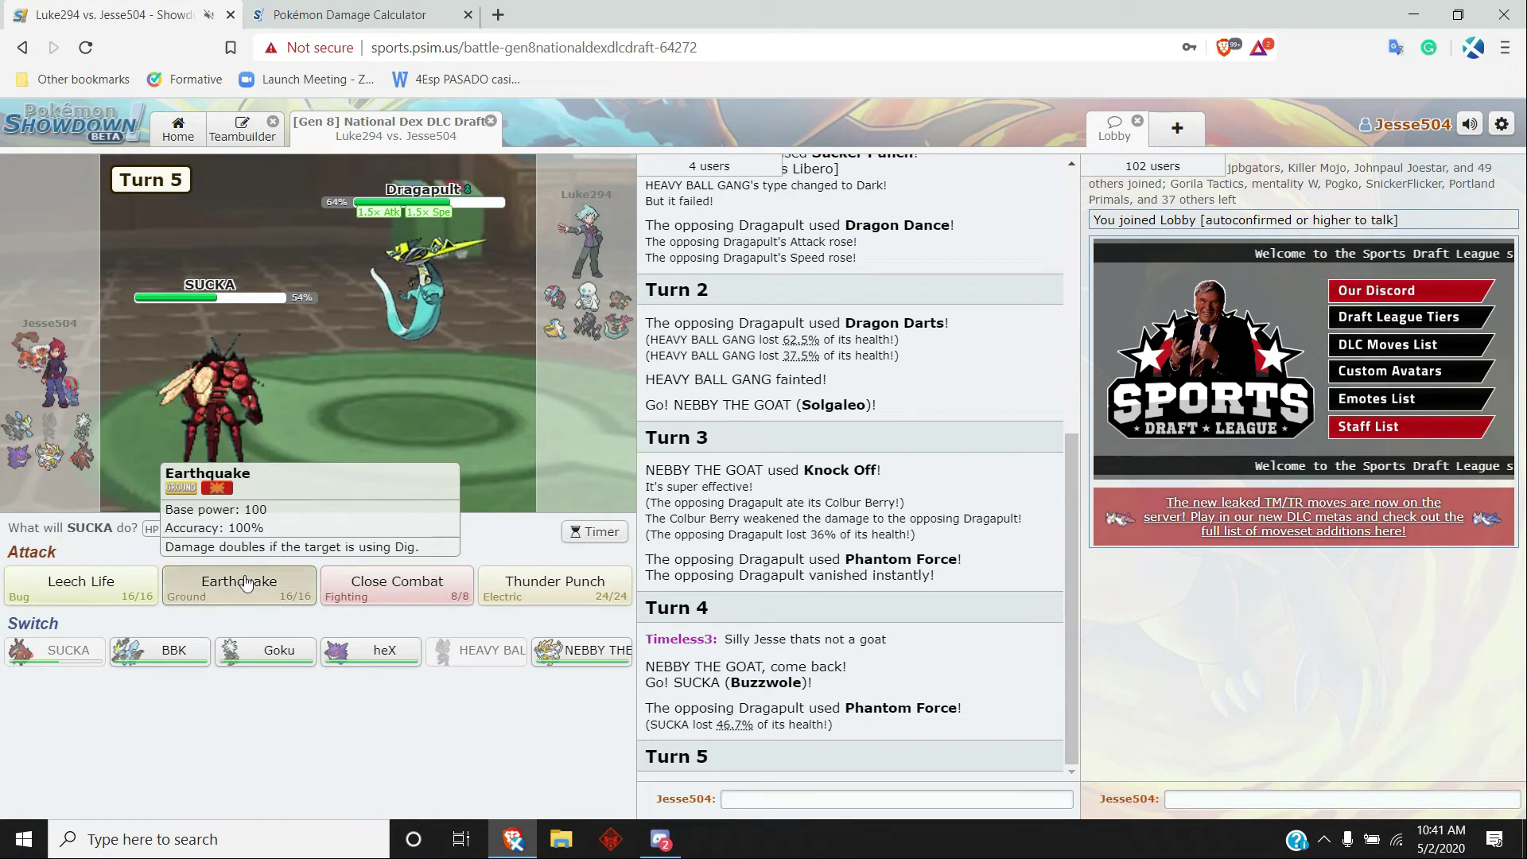
pyautogui.click(238, 583)
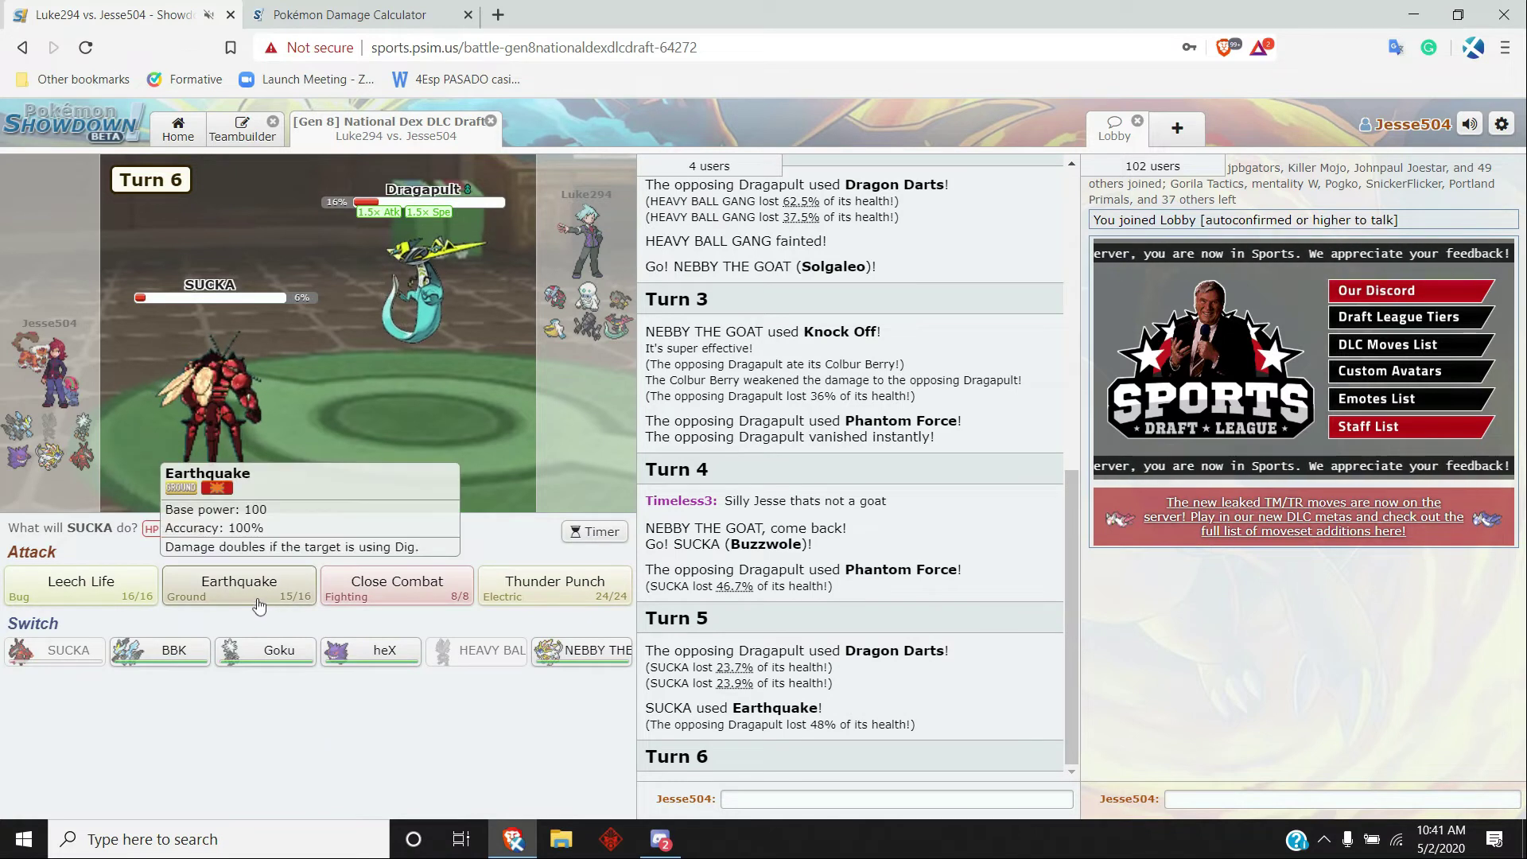
pyautogui.click(237, 584)
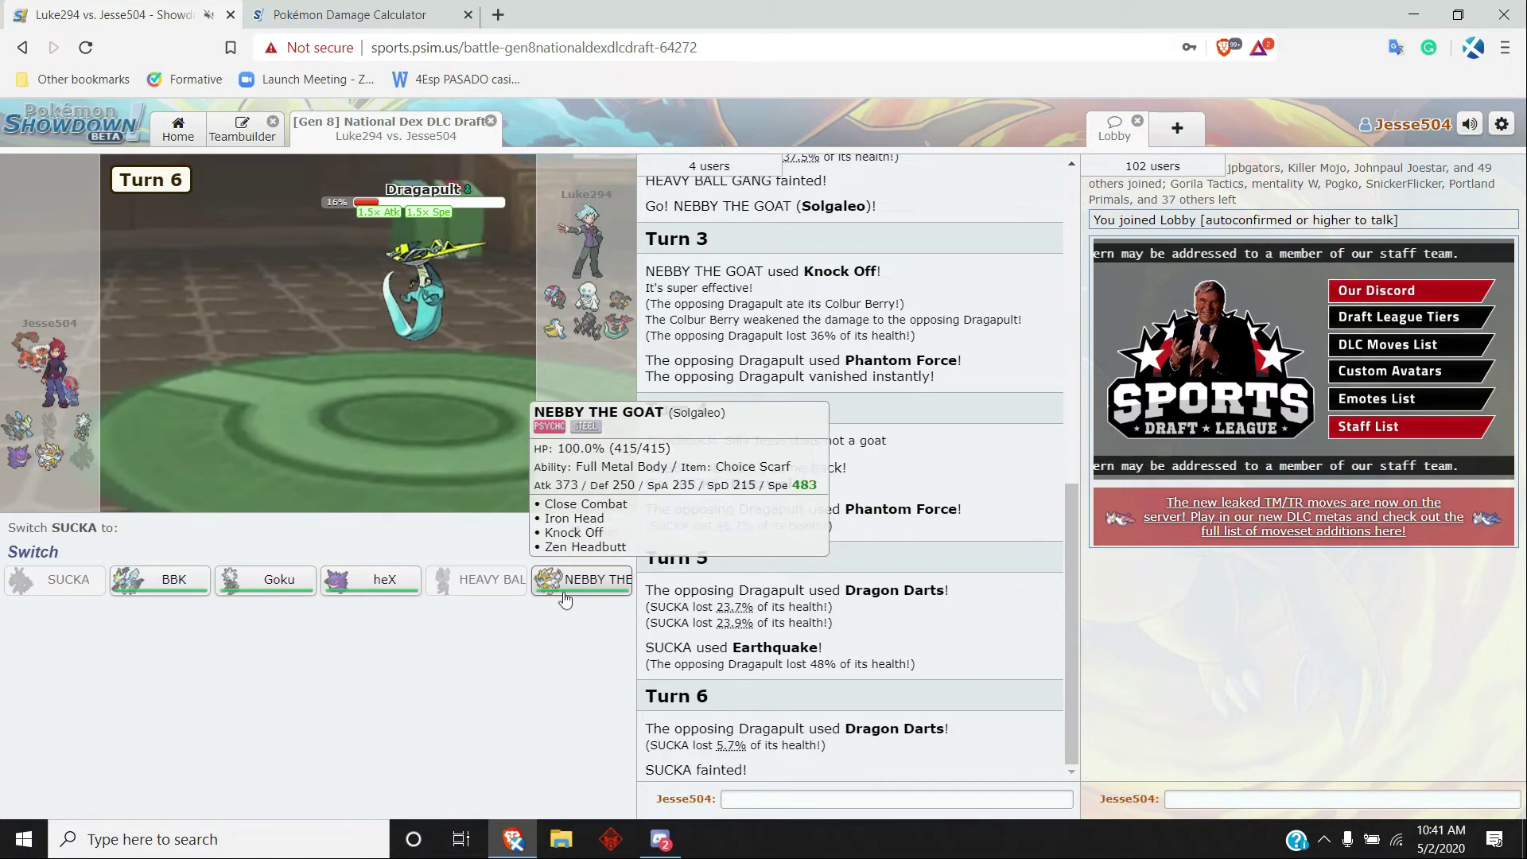
# - Bring Solgaleo back for Knock Off, then have Xurkitree use Hypnosis and Thunderbolt on Pelipper
pyautogui.click(582, 579)
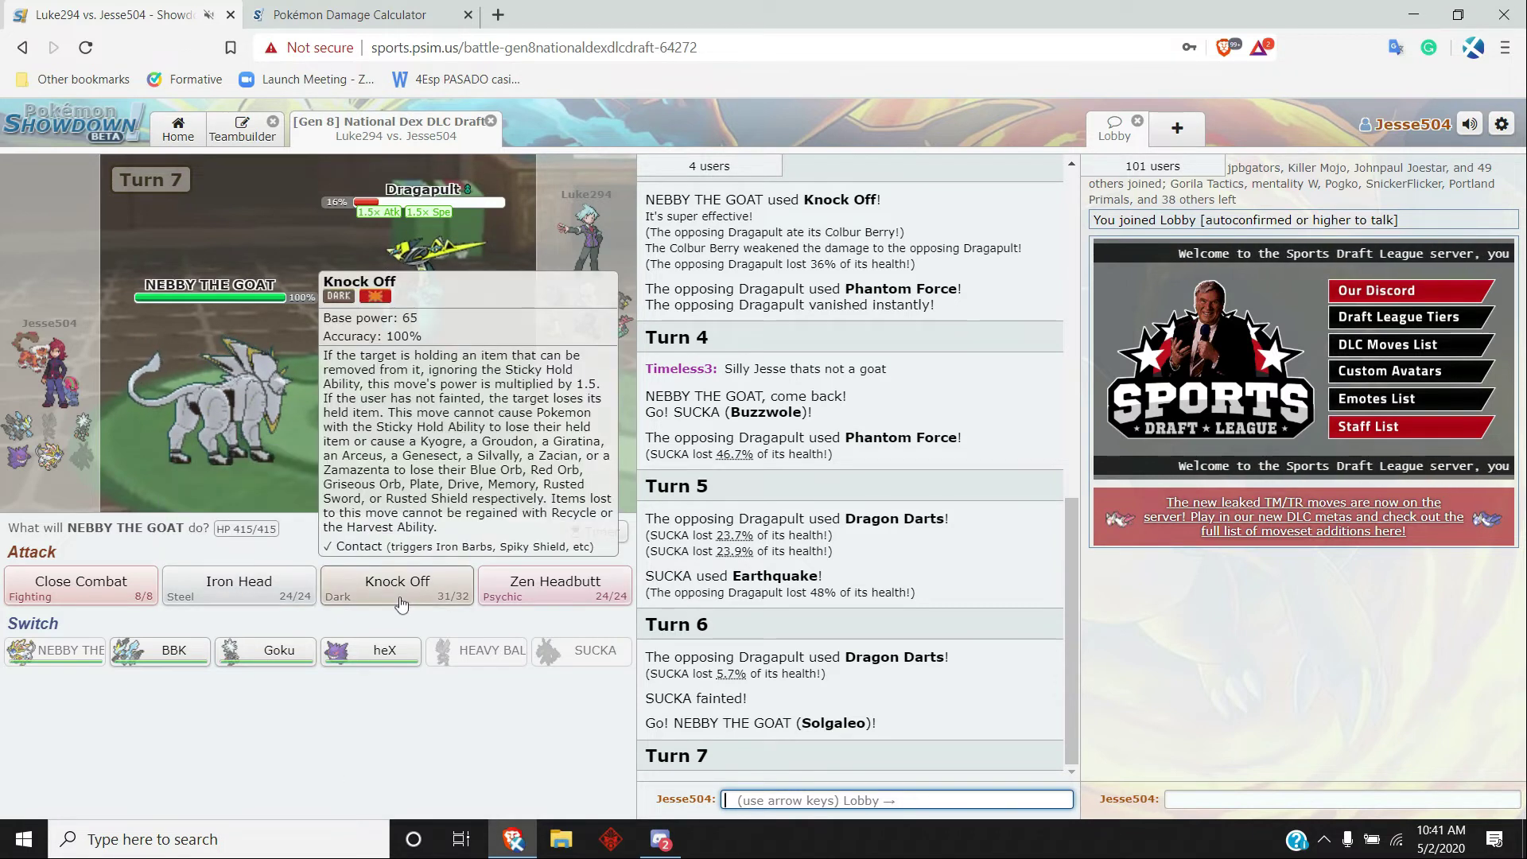
pyautogui.click(396, 585)
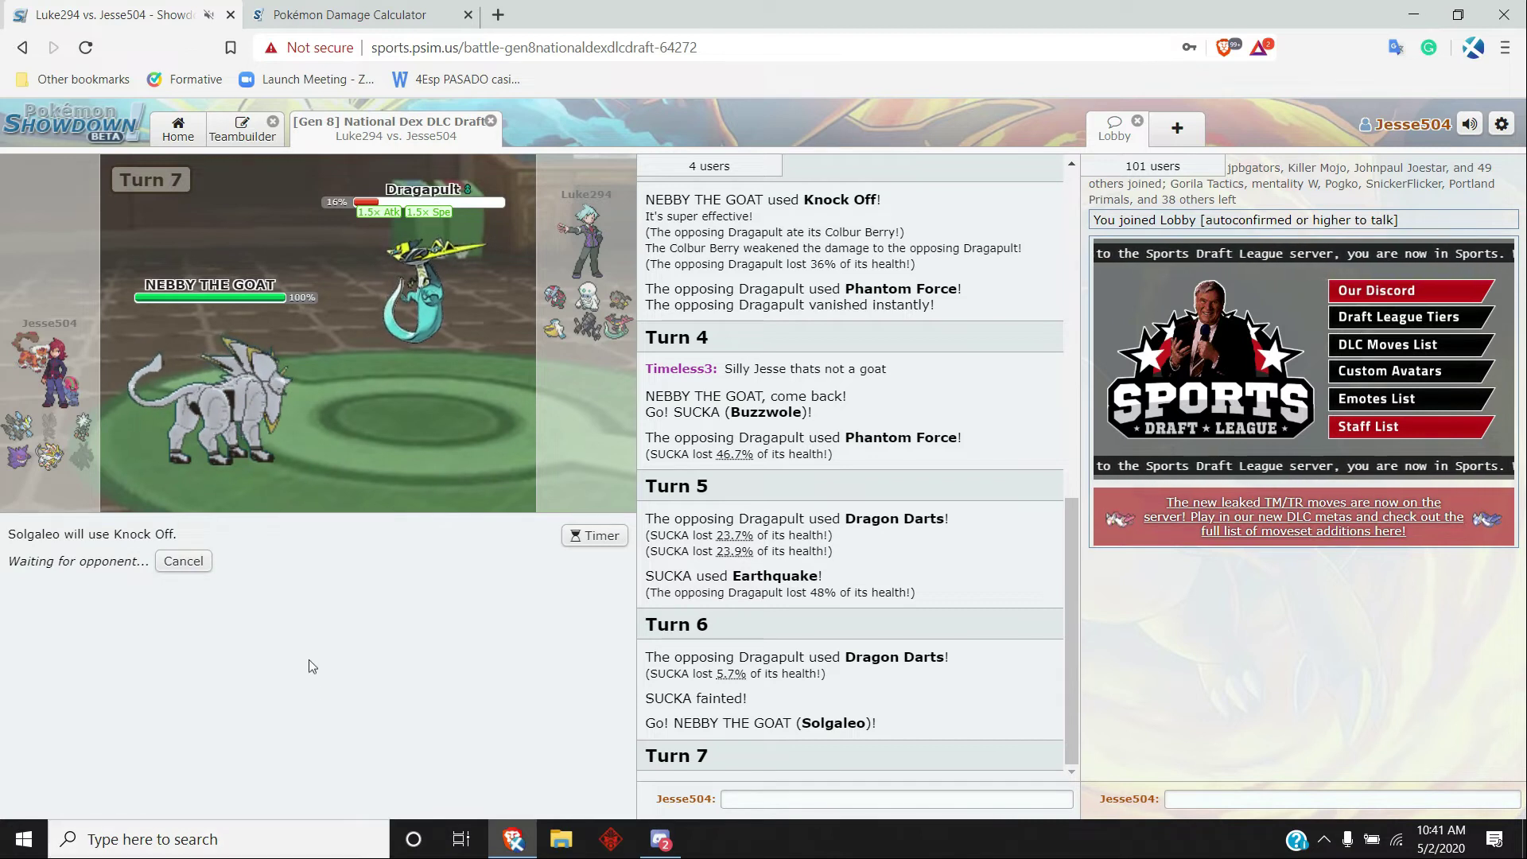
pyautogui.moveTo(353, 735)
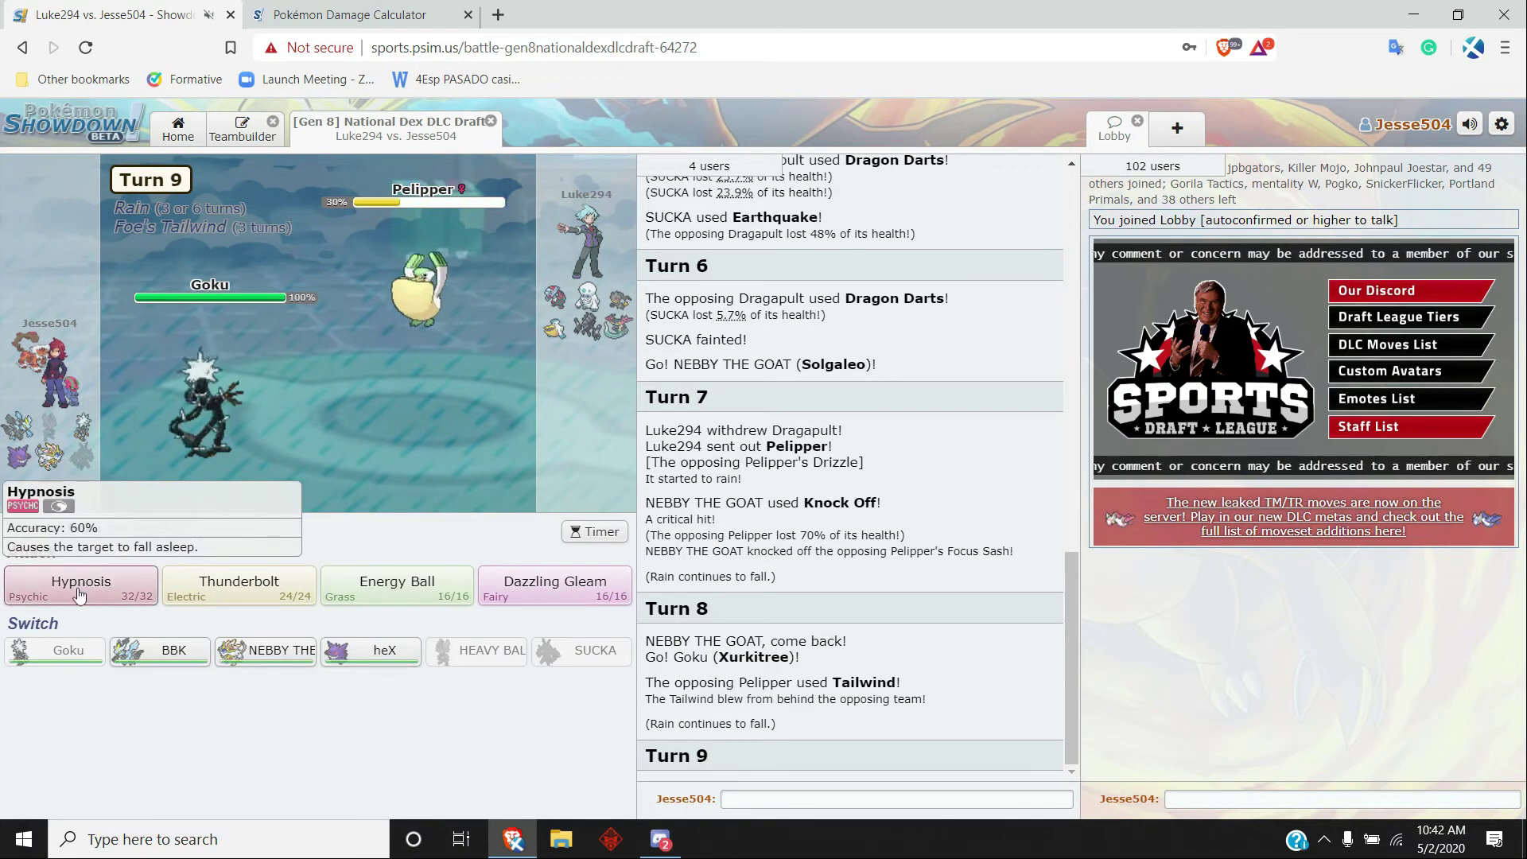
pyautogui.click(81, 583)
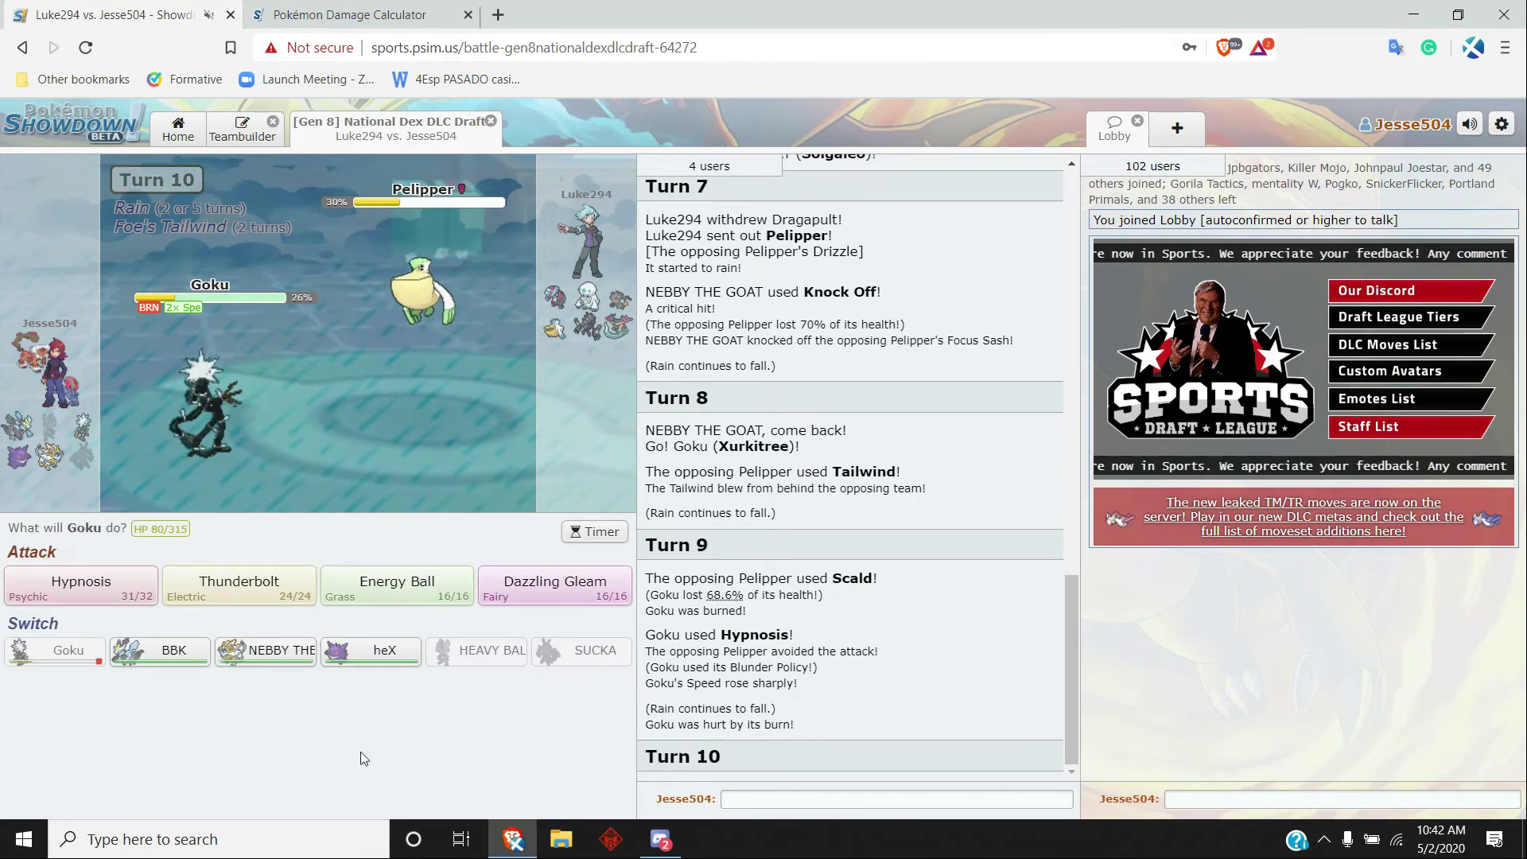
pyautogui.moveTo(237, 589)
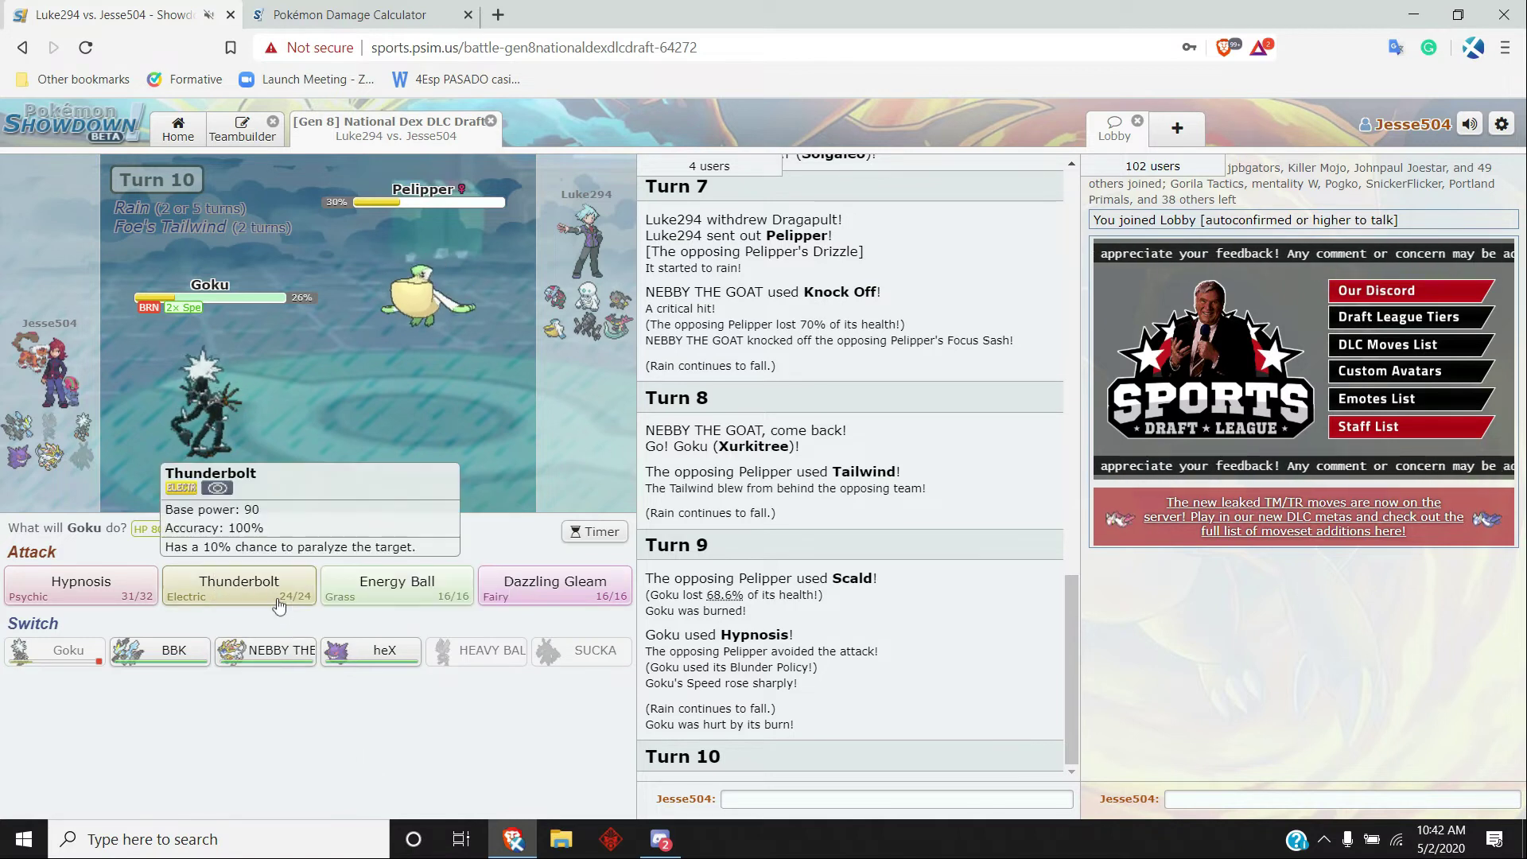
pyautogui.click(239, 587)
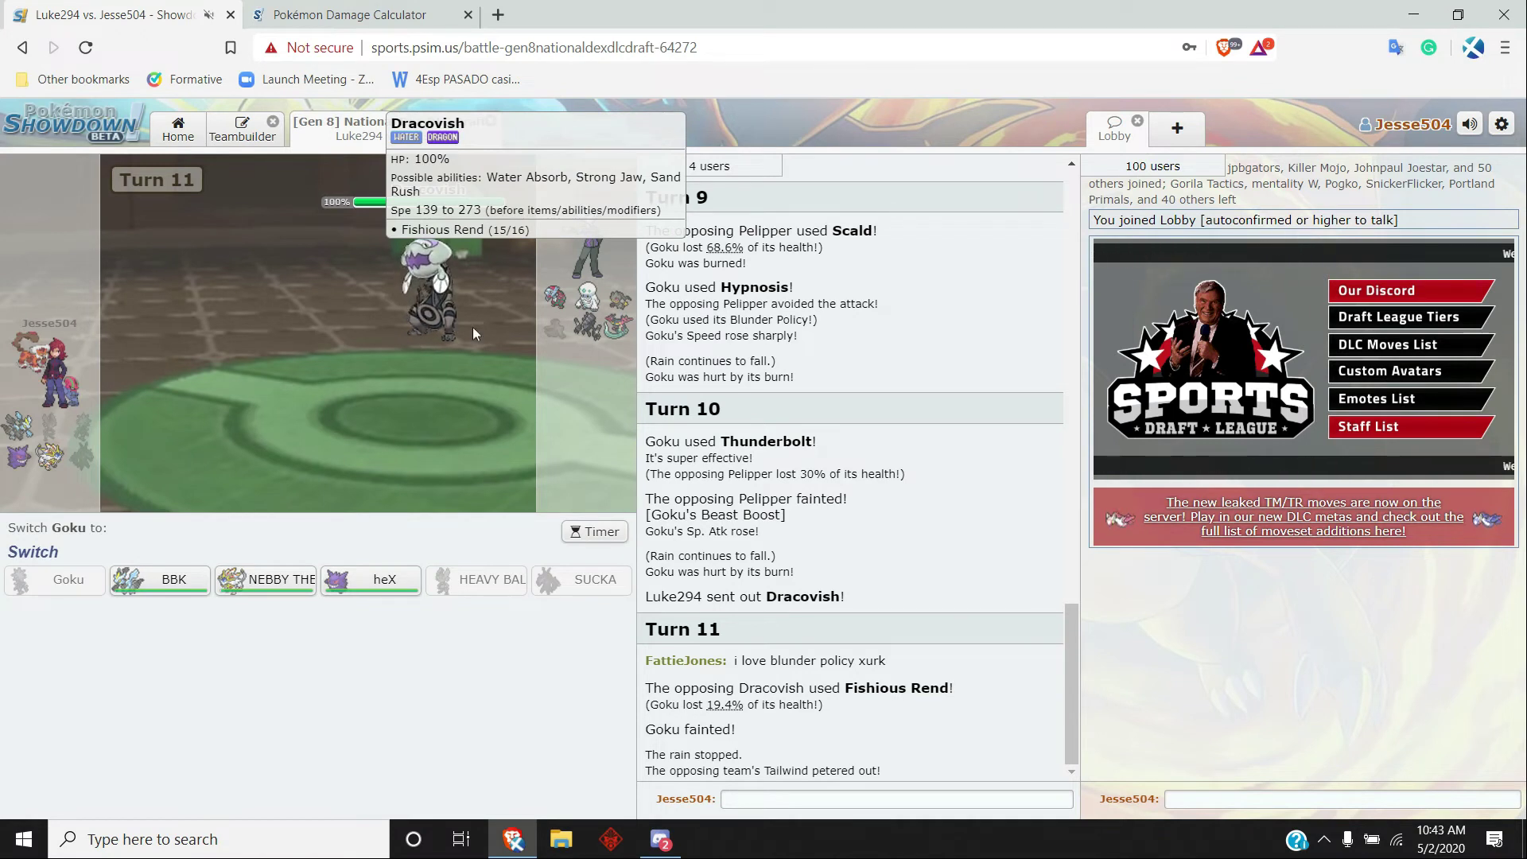
pyautogui.moveTo(835, 526)
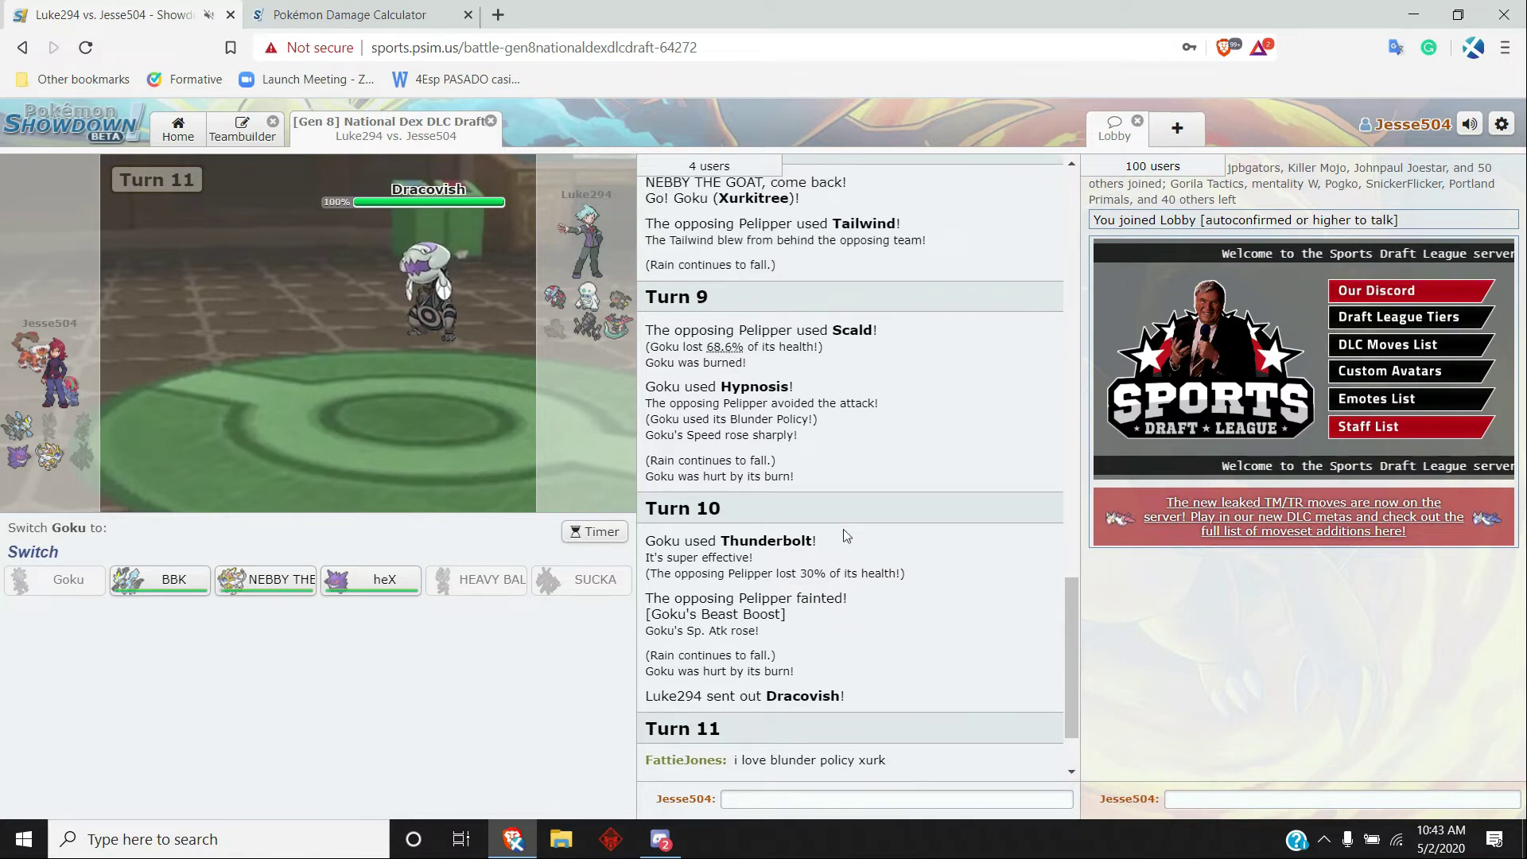
pyautogui.moveTo(159, 579)
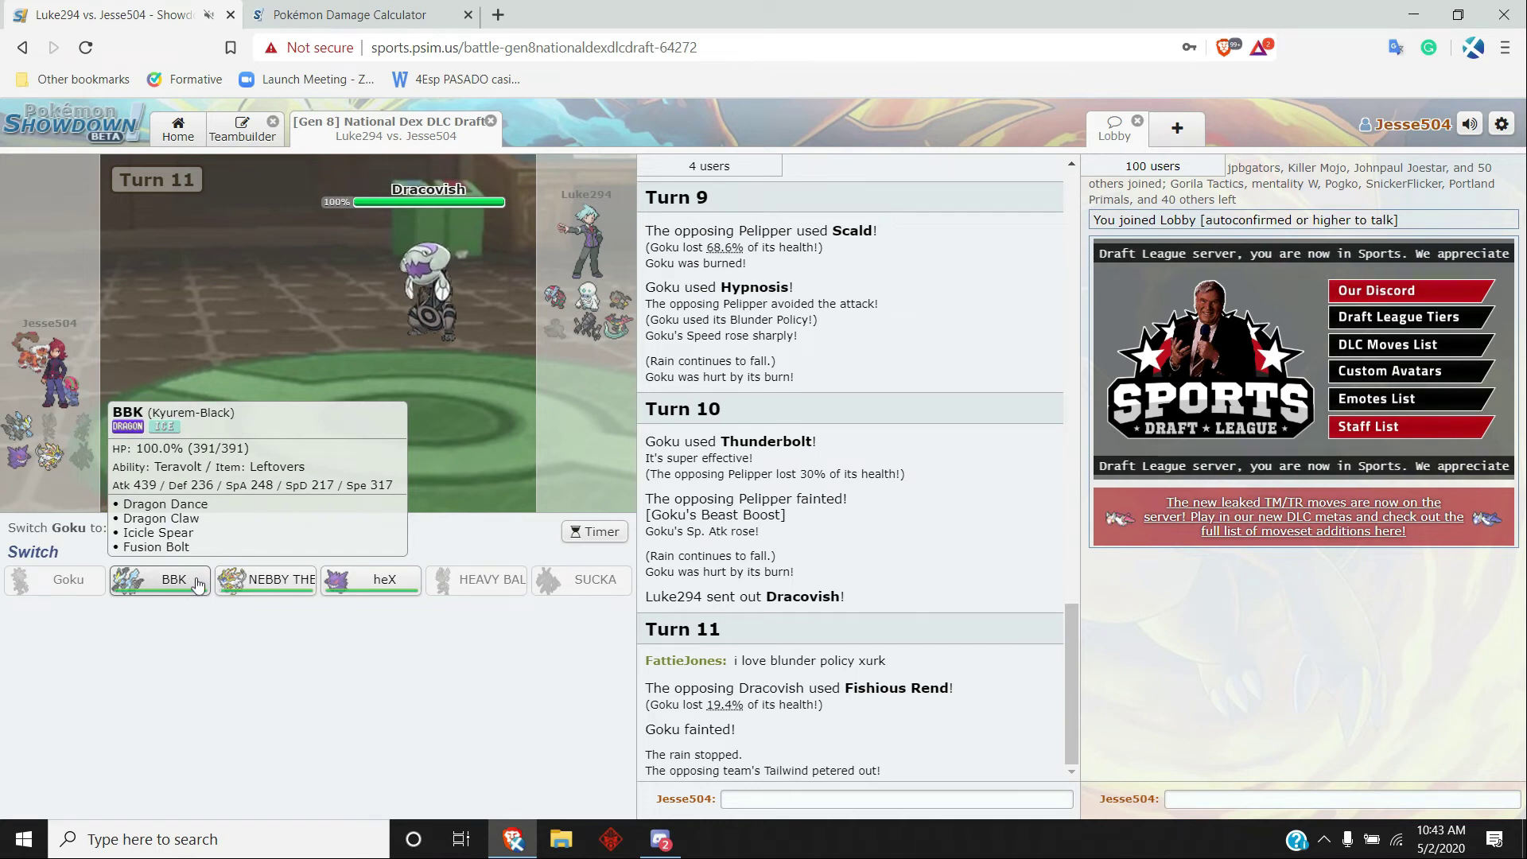
# - Send in Kyurem-Black, boost with Dragon Dance and KO Dragapult with Dragon Claw
pyautogui.click(173, 579)
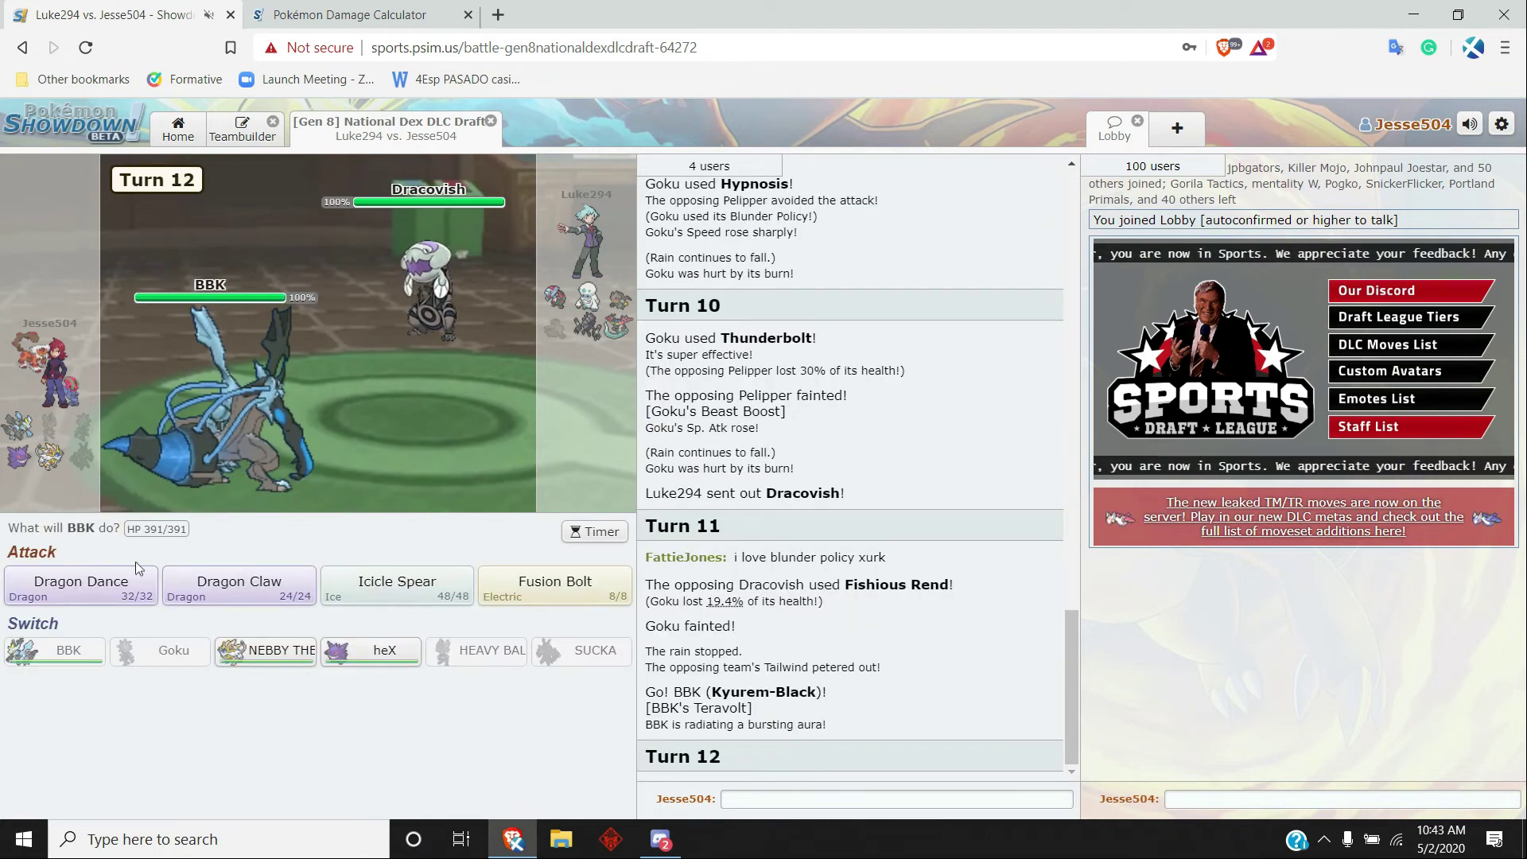
pyautogui.moveTo(80, 585)
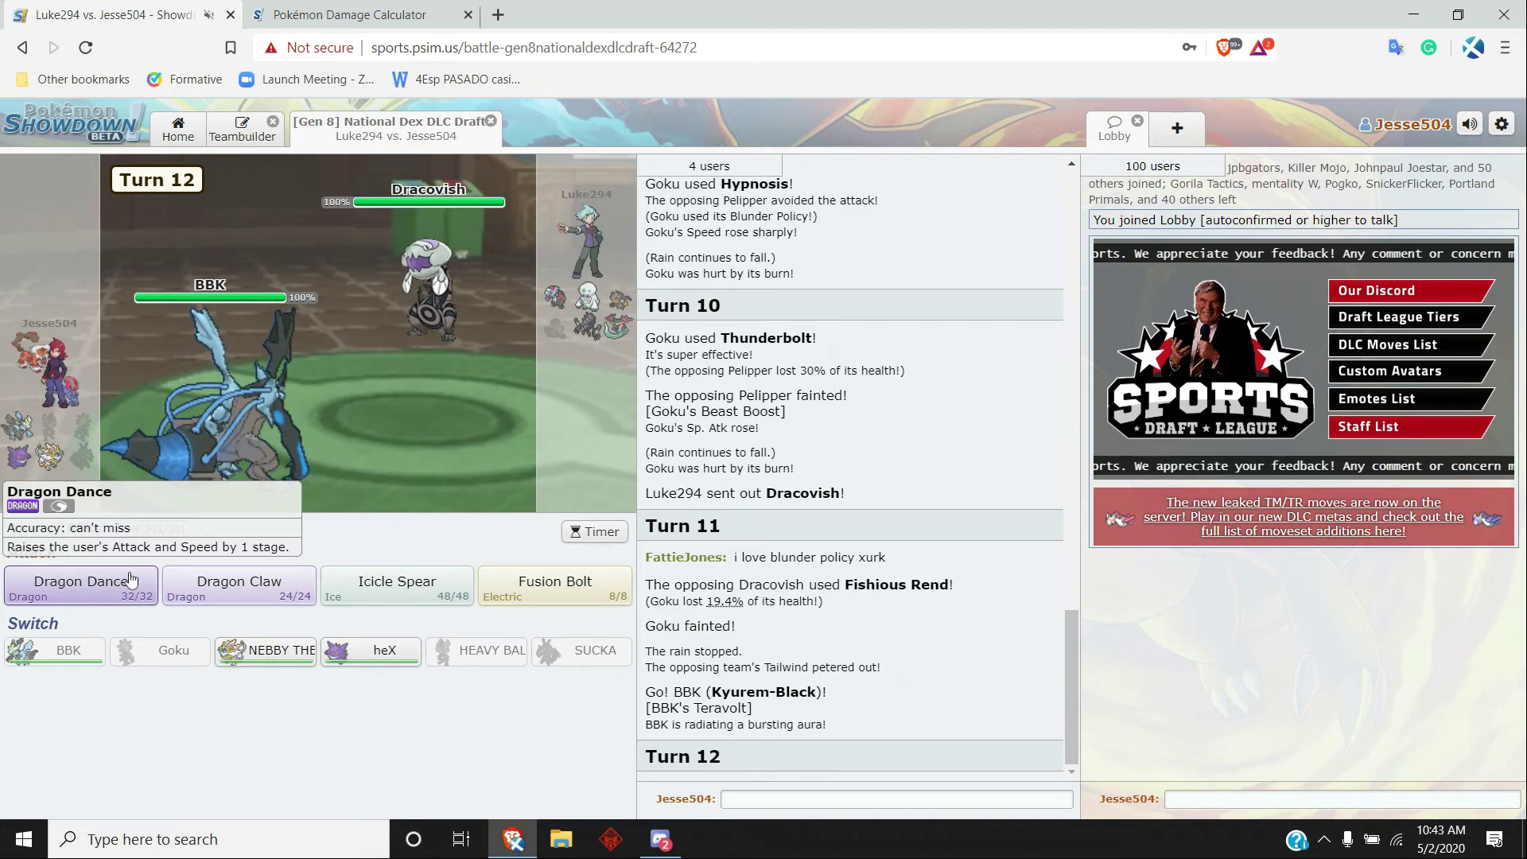
pyautogui.click(81, 584)
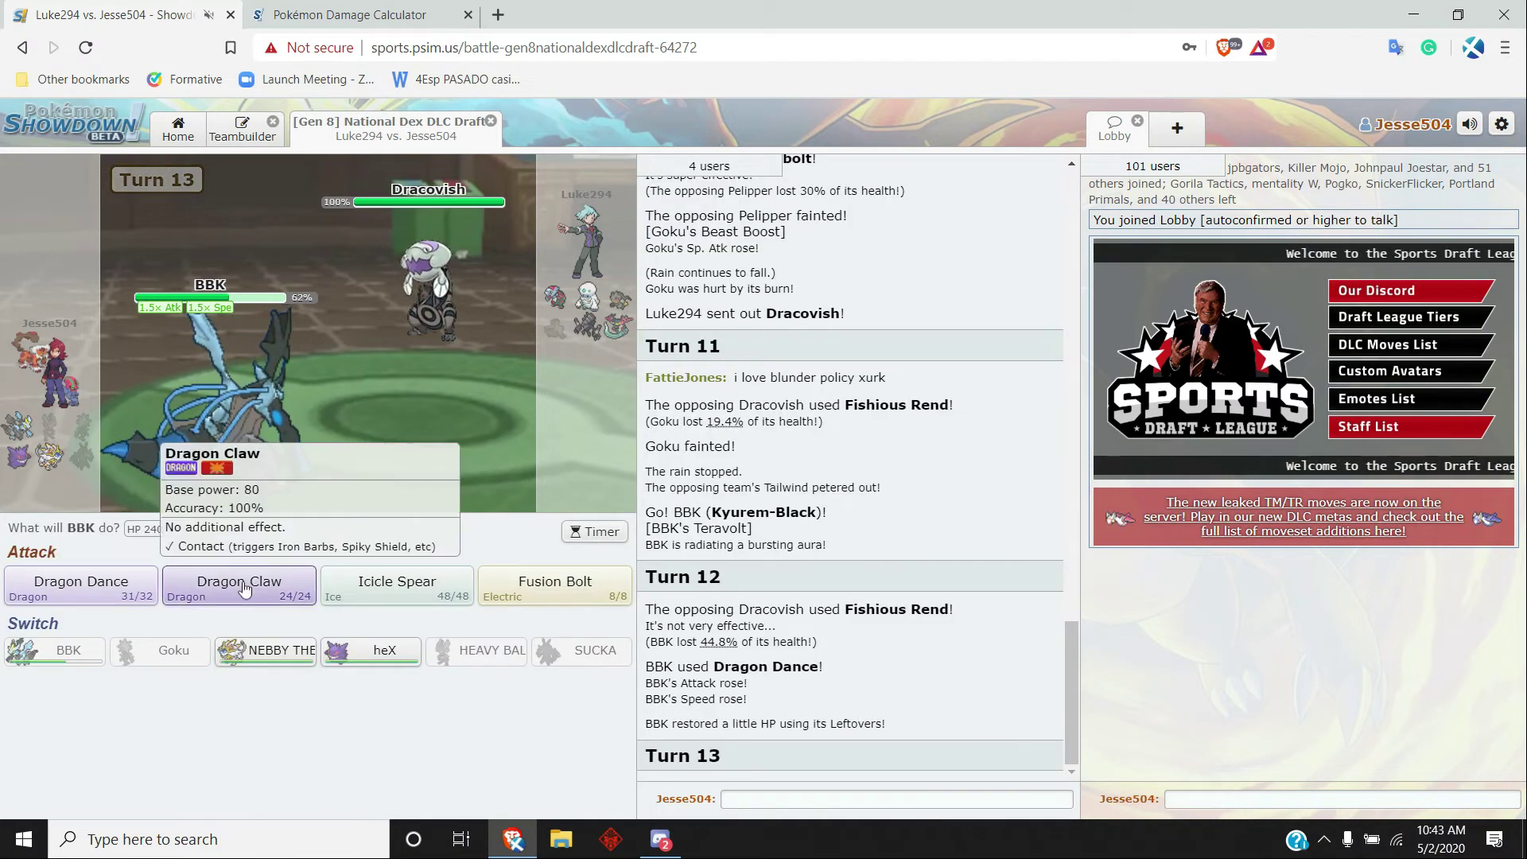
pyautogui.click(239, 585)
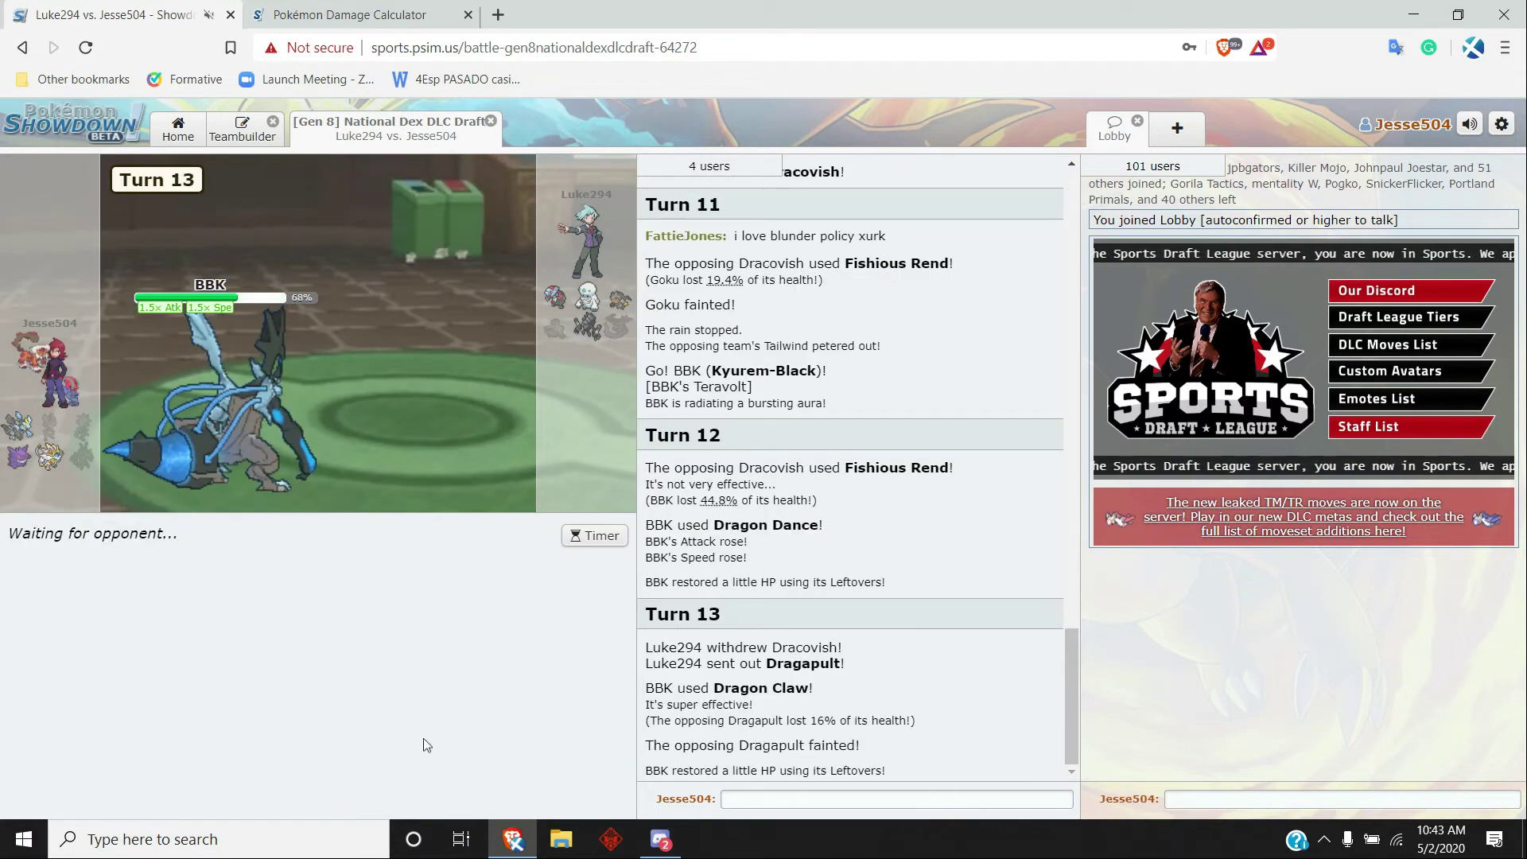
pyautogui.moveTo(436, 600)
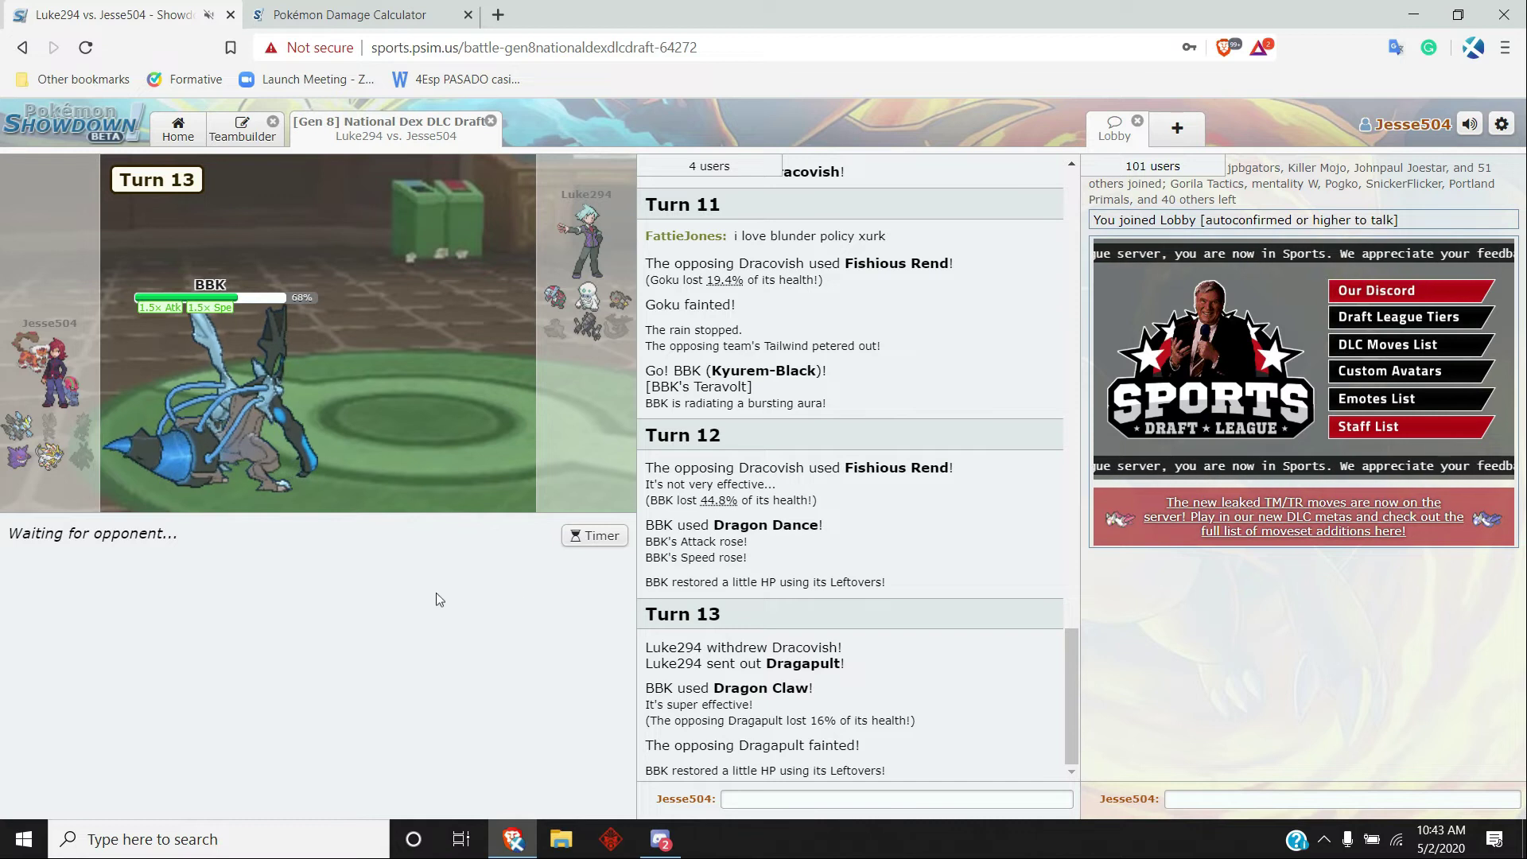
pyautogui.moveTo(328, 671)
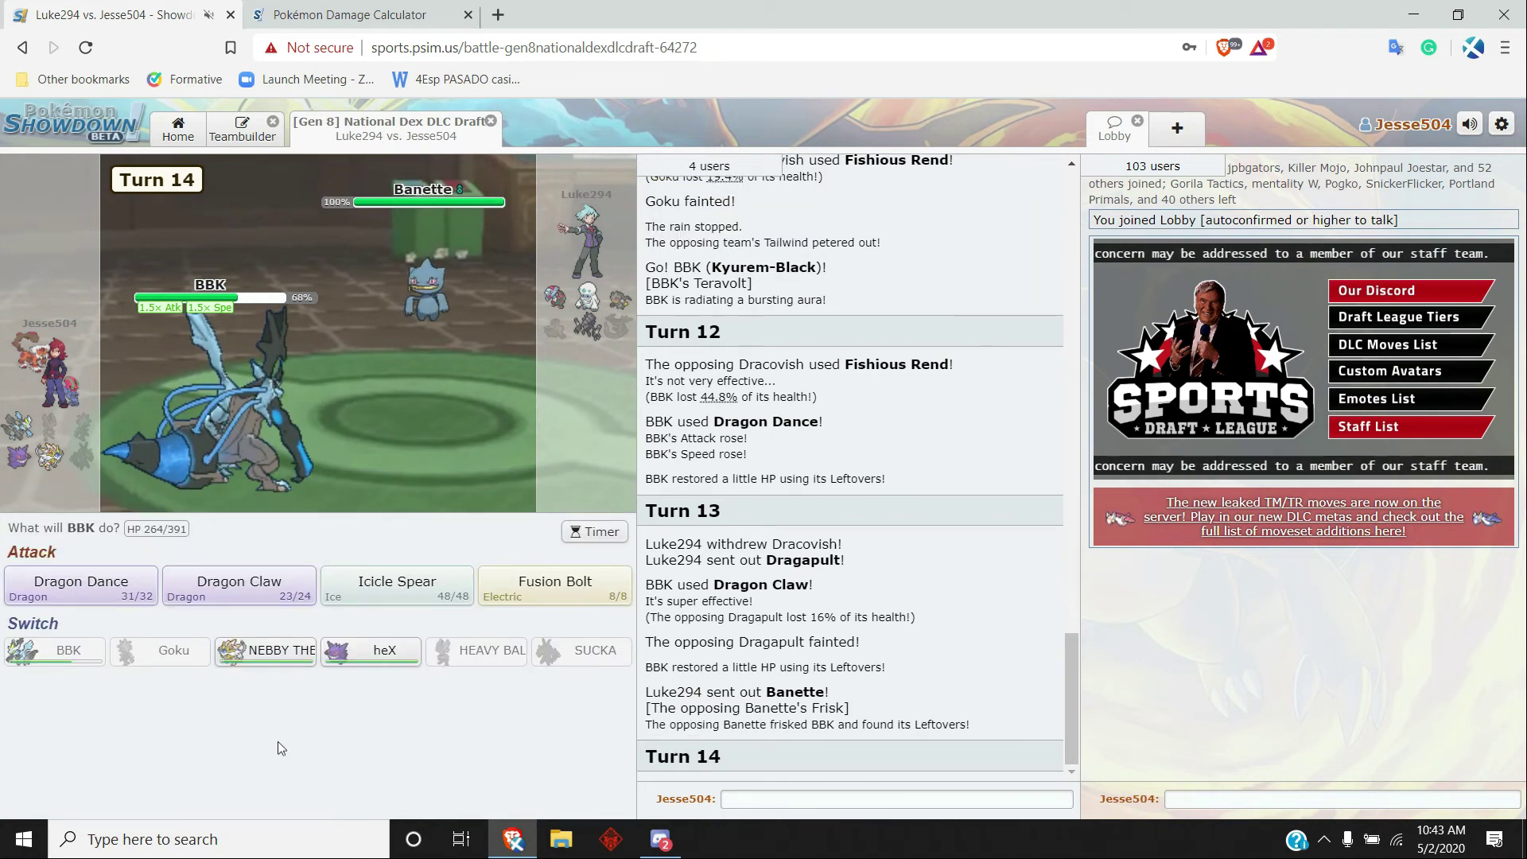
pyautogui.moveTo(396, 588)
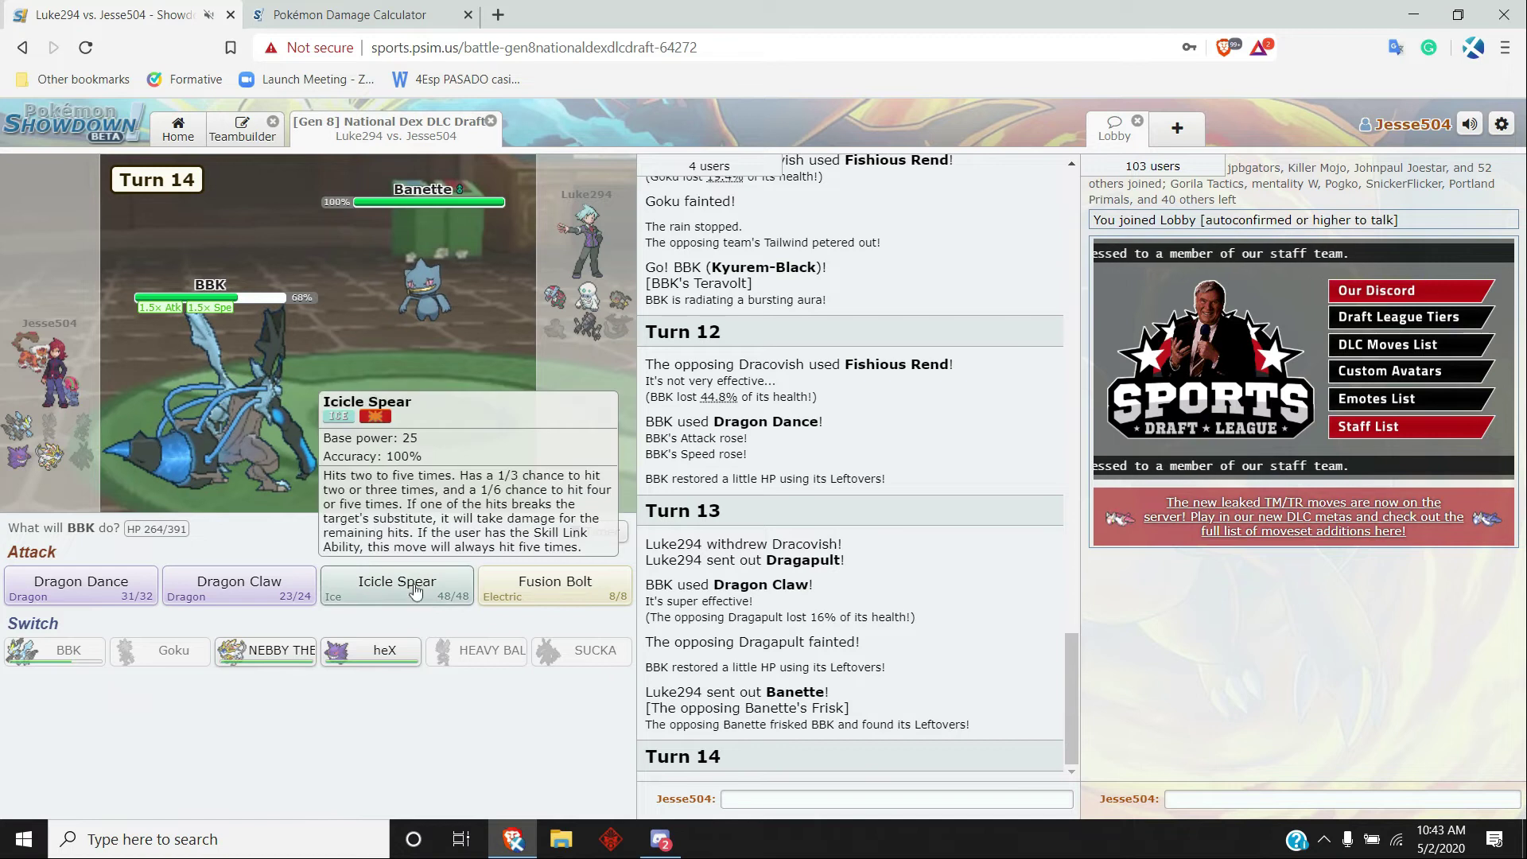
pyautogui.moveTo(237, 588)
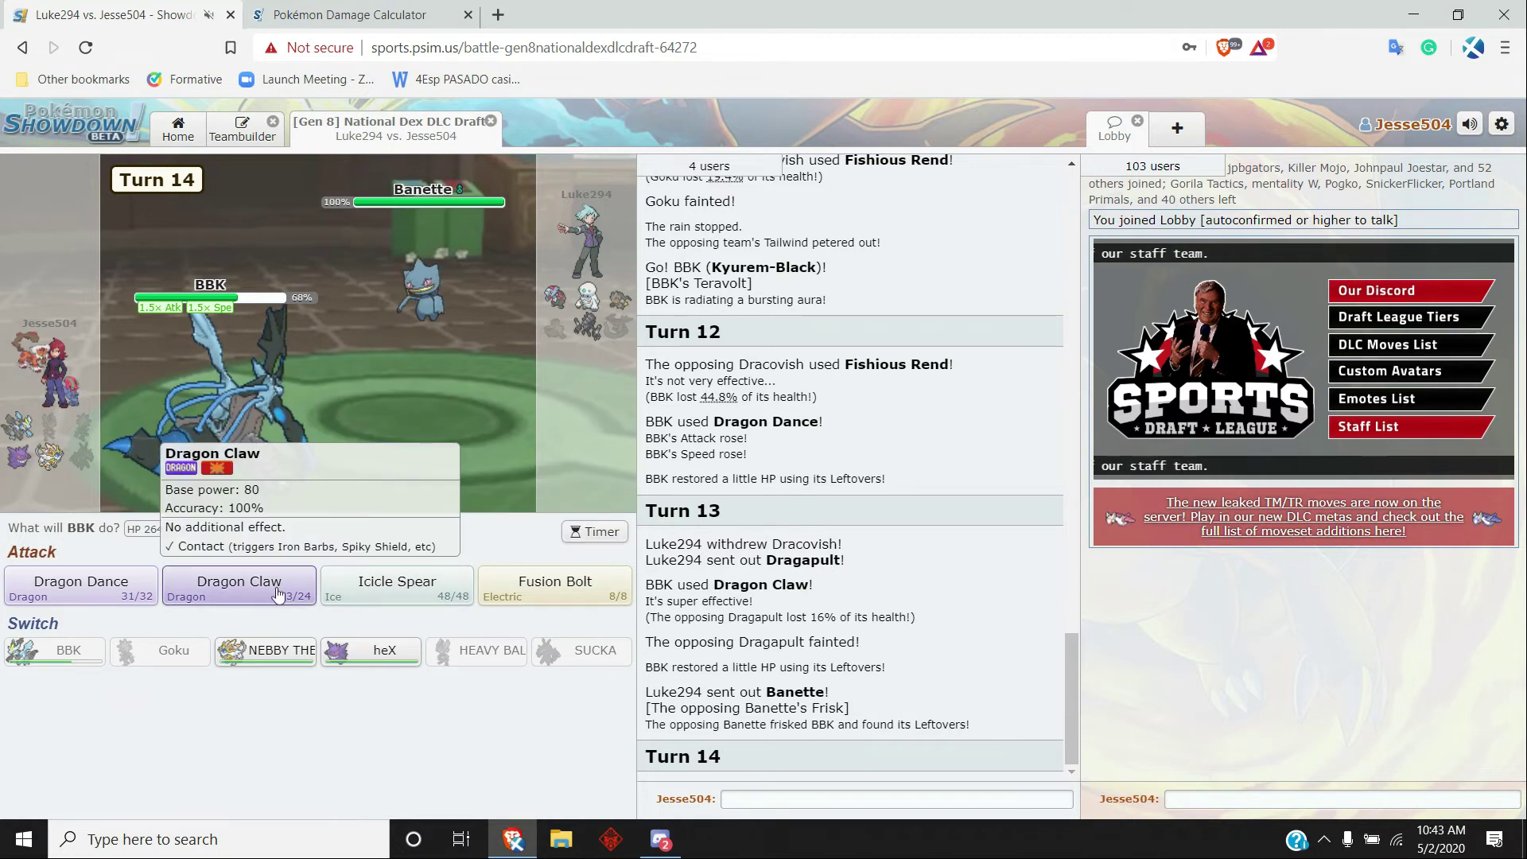
# - Dragon Claw Banette, then send in Solgaleo to Iron Head Darmanitan and Necrozma
pyautogui.click(237, 586)
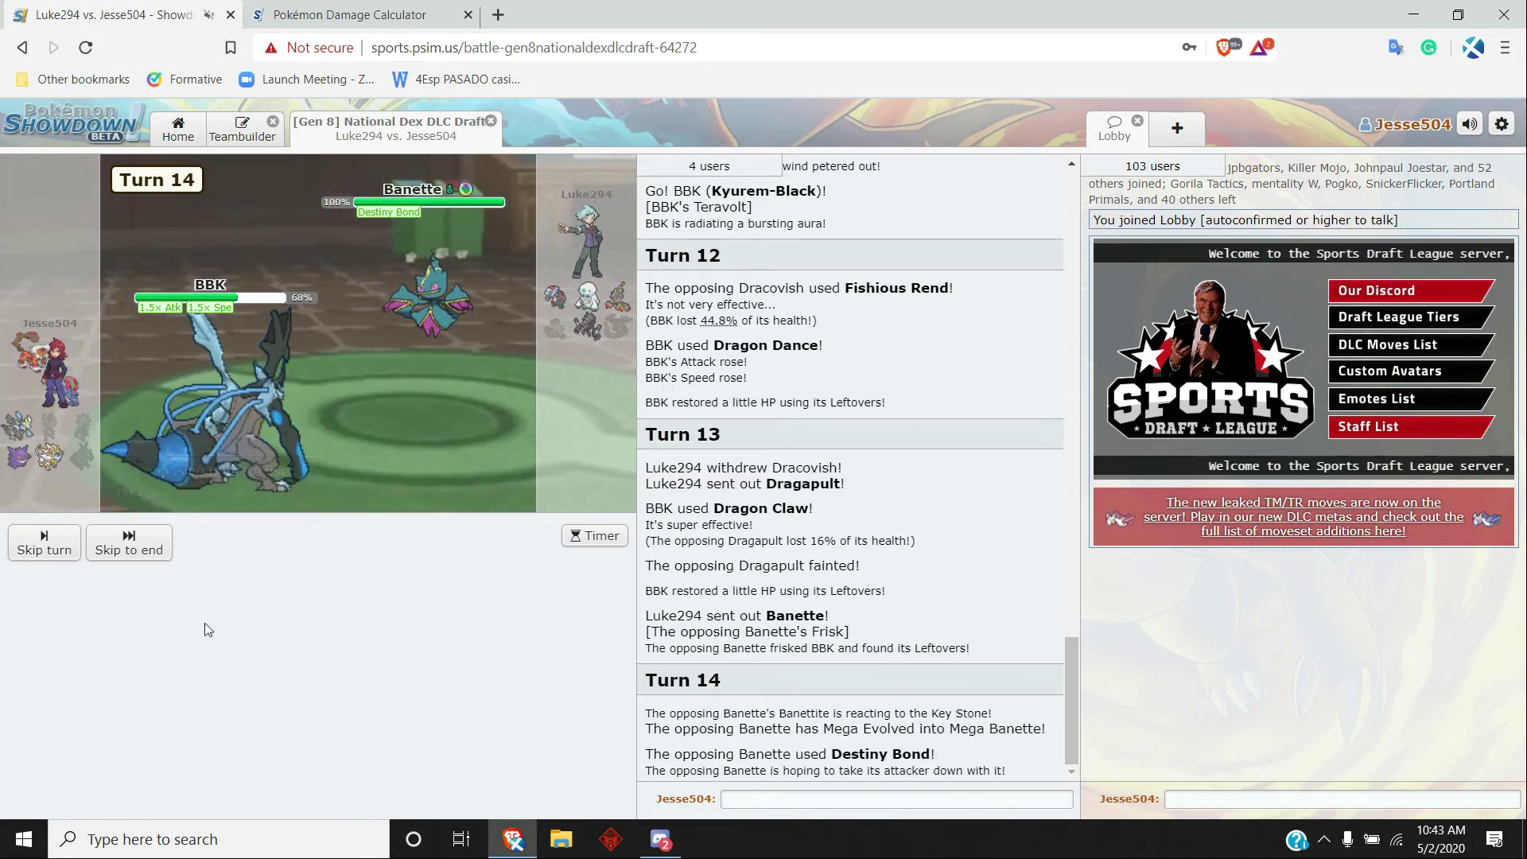
pyautogui.click(127, 549)
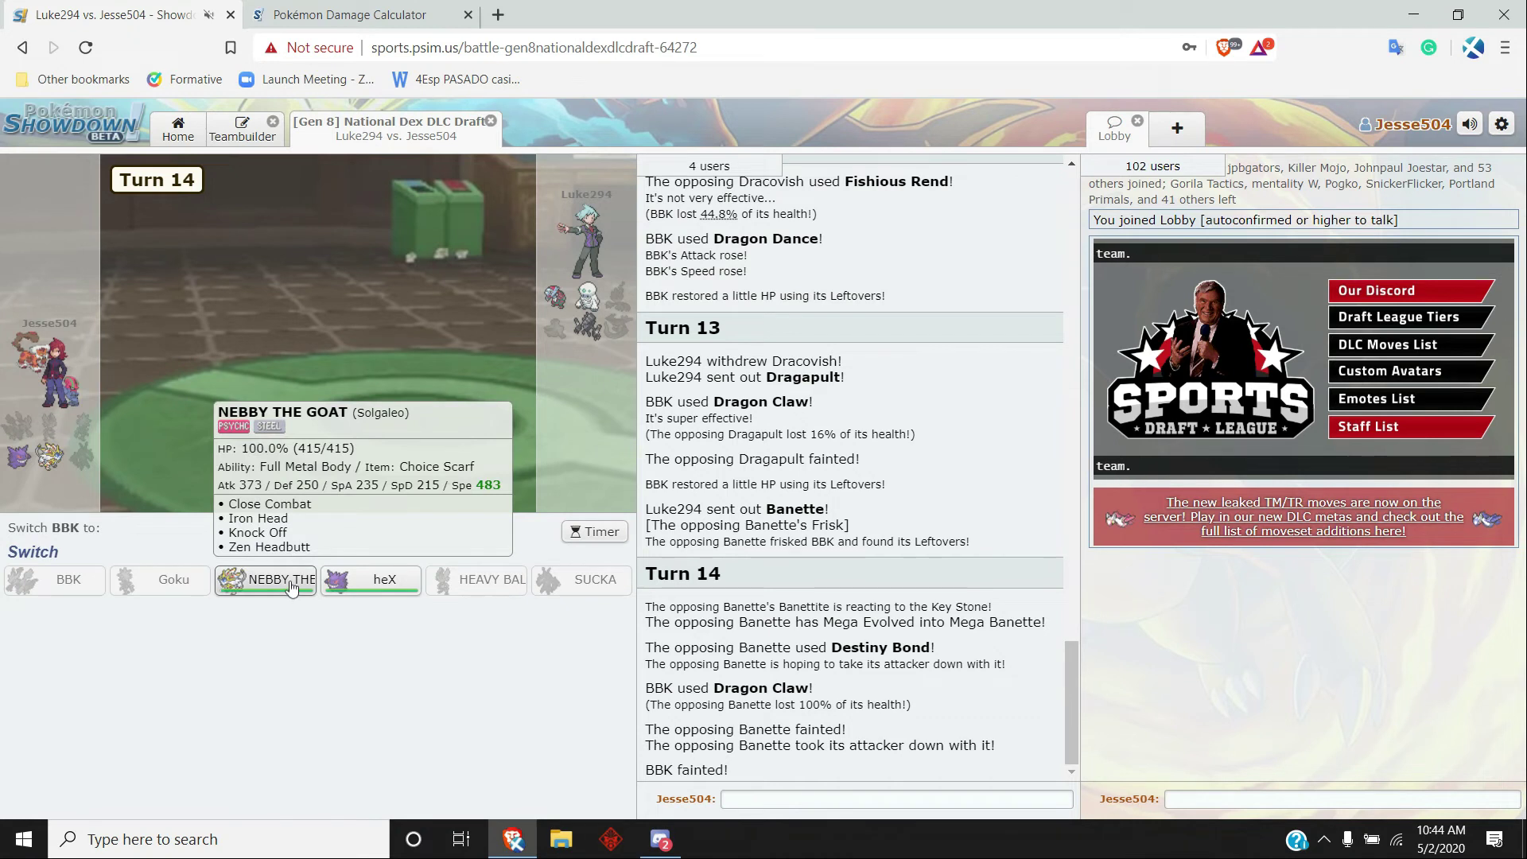
pyautogui.click(265, 579)
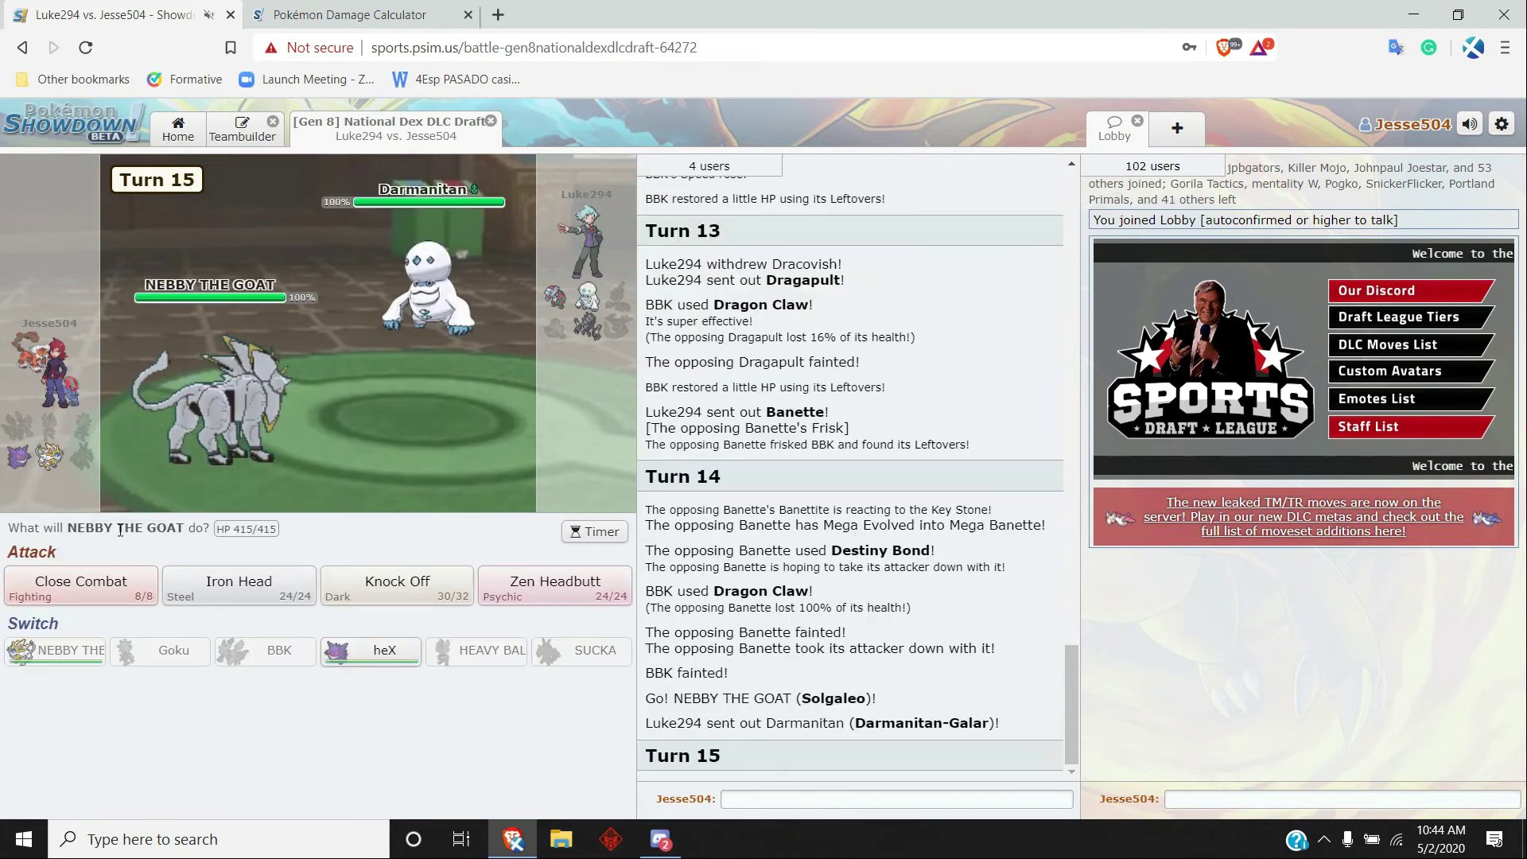
pyautogui.click(237, 586)
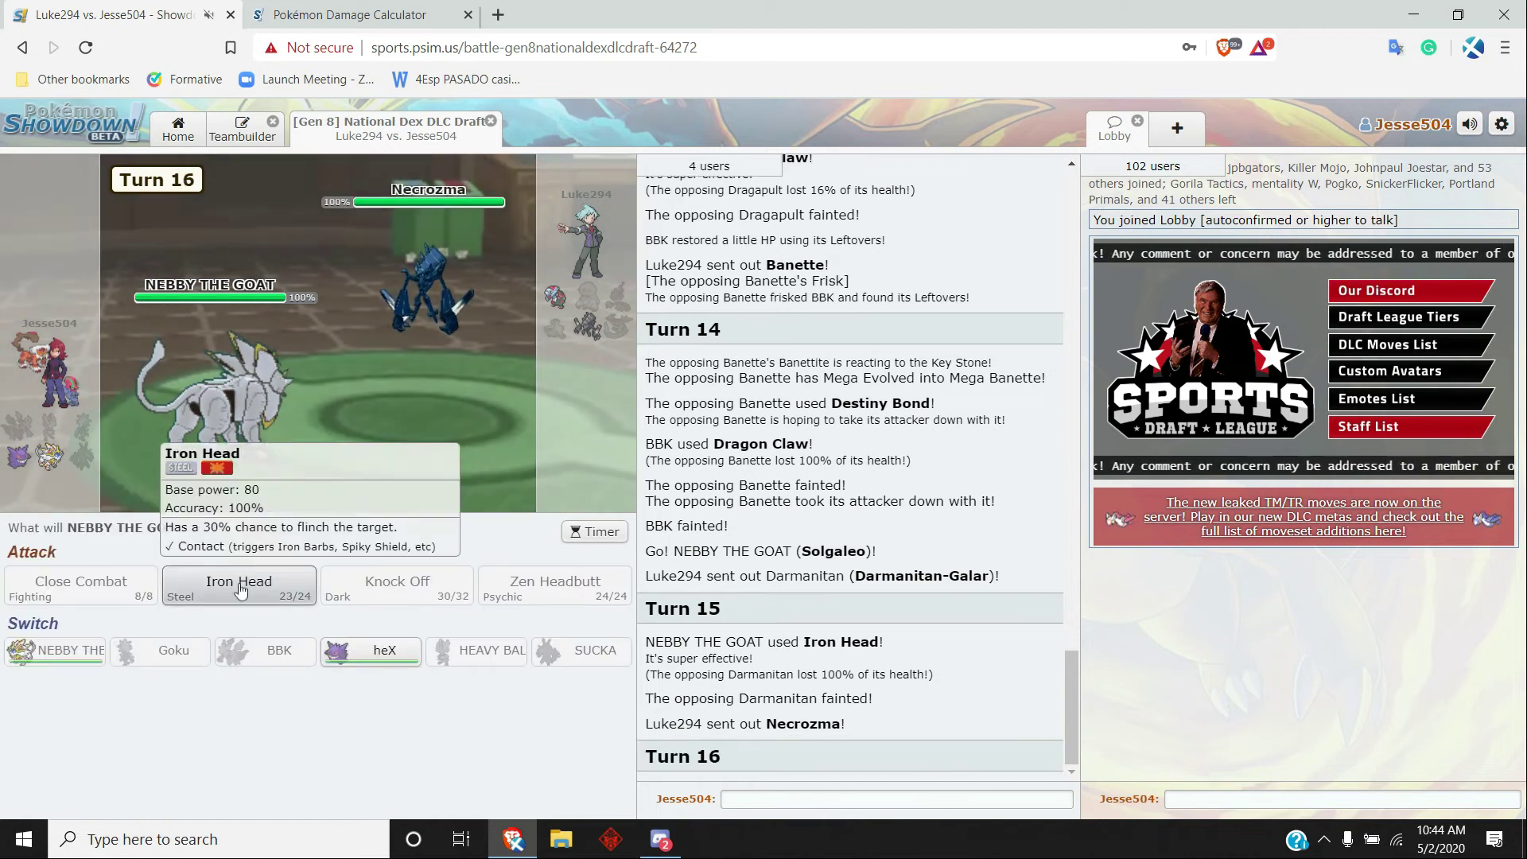
pyautogui.click(238, 587)
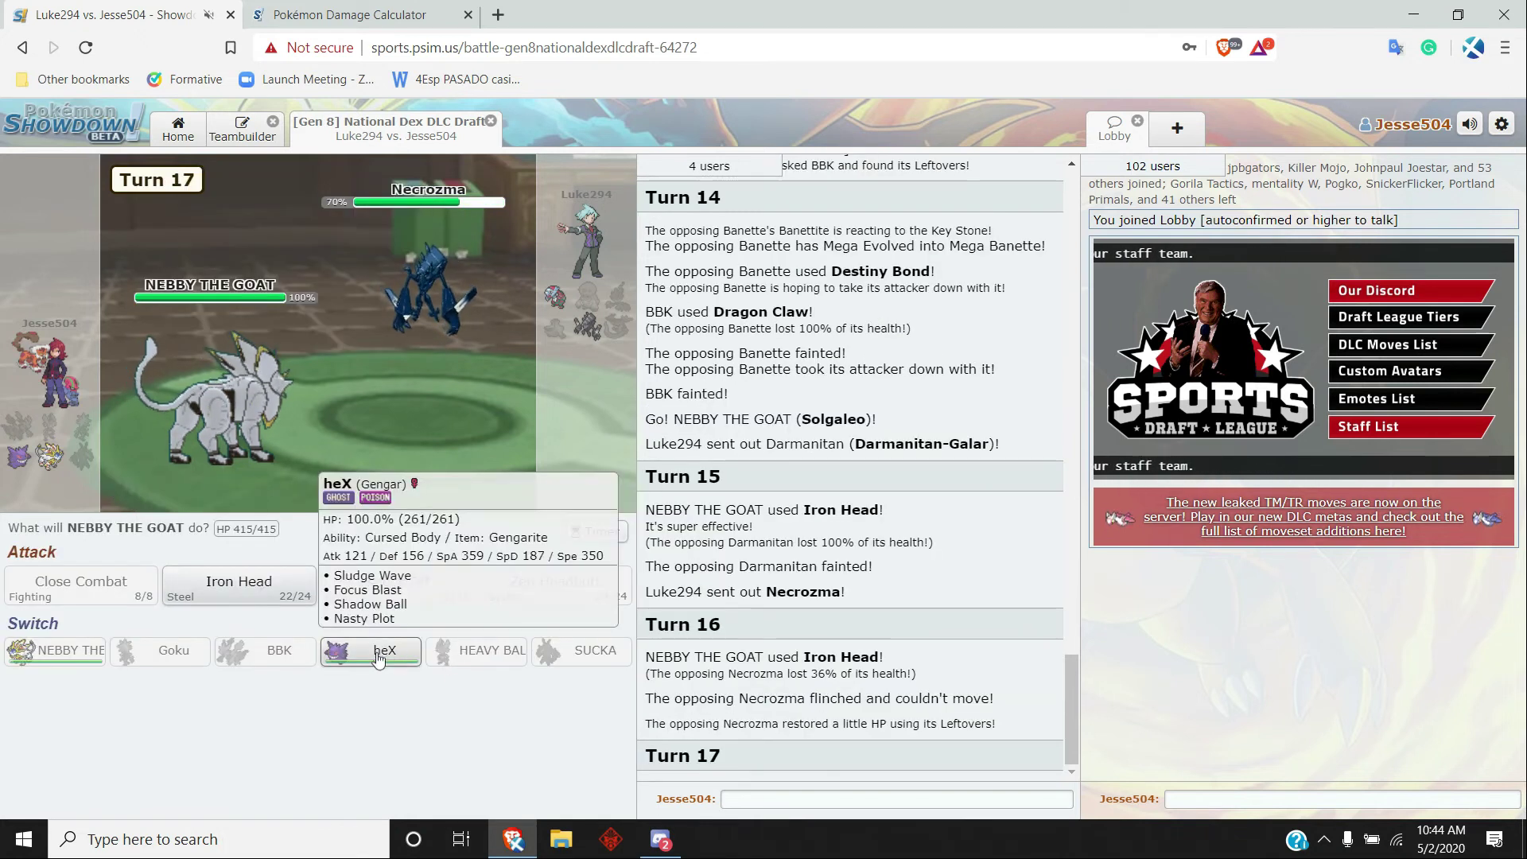
# - Switch NEBBY THE GOAT out for heX, Mega Evolve it and hit Necrozma with Shadow Ball twice
pyautogui.click(371, 650)
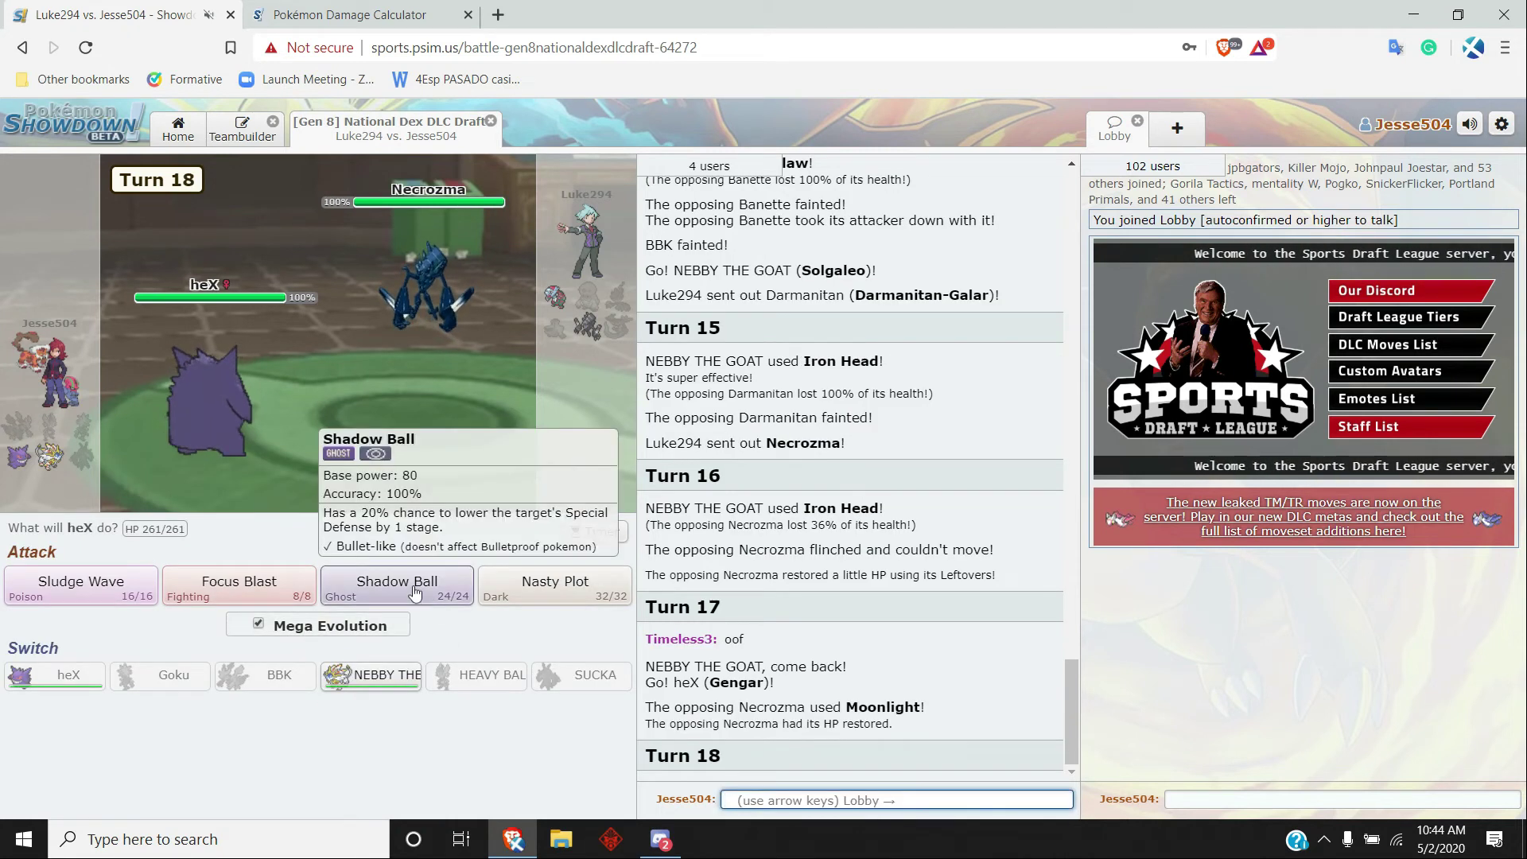
pyautogui.click(396, 586)
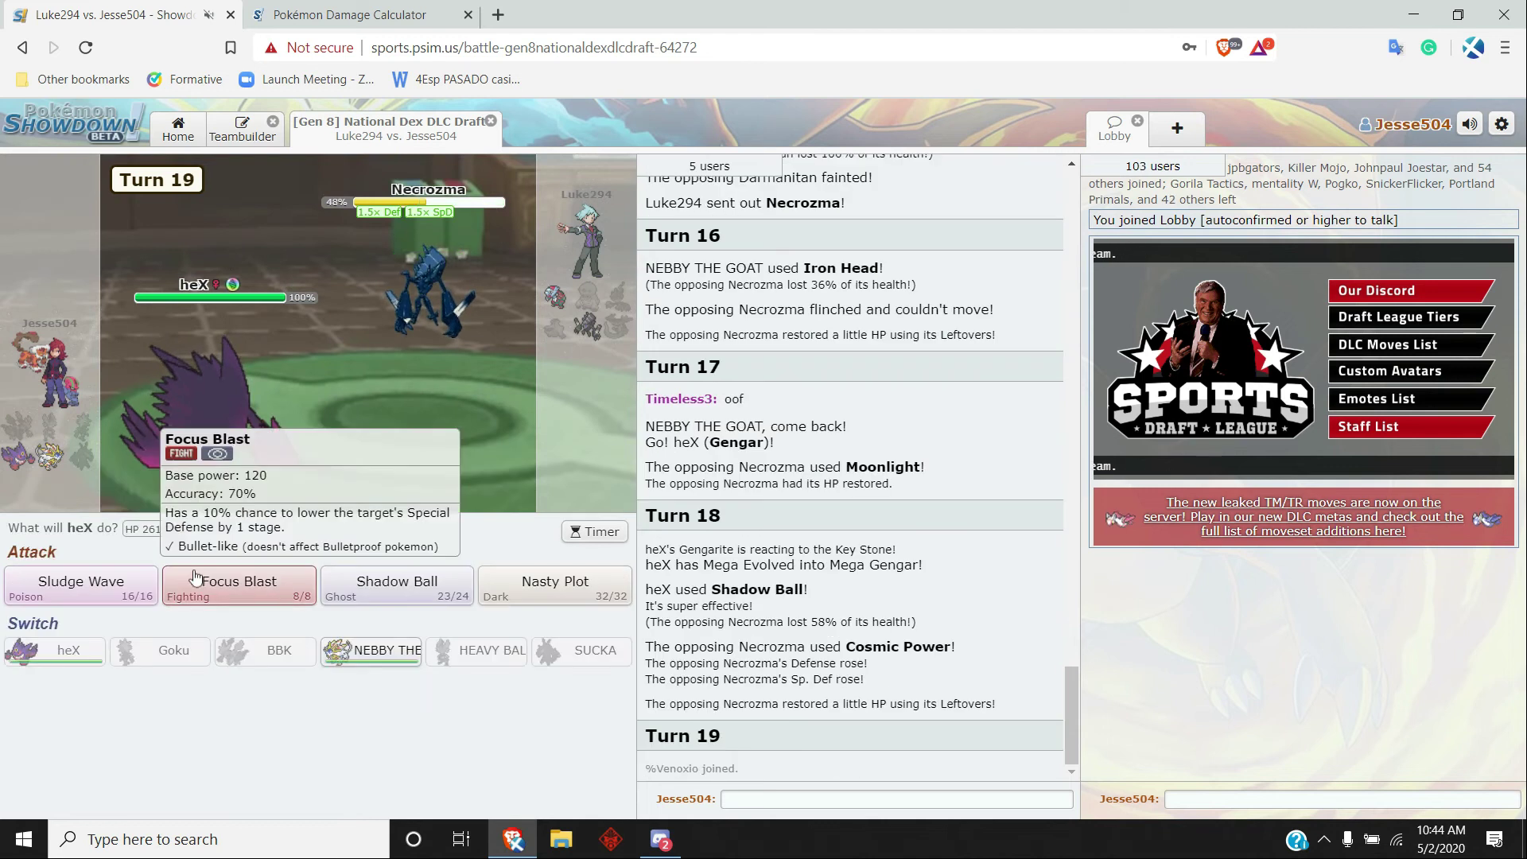
pyautogui.moveTo(396, 597)
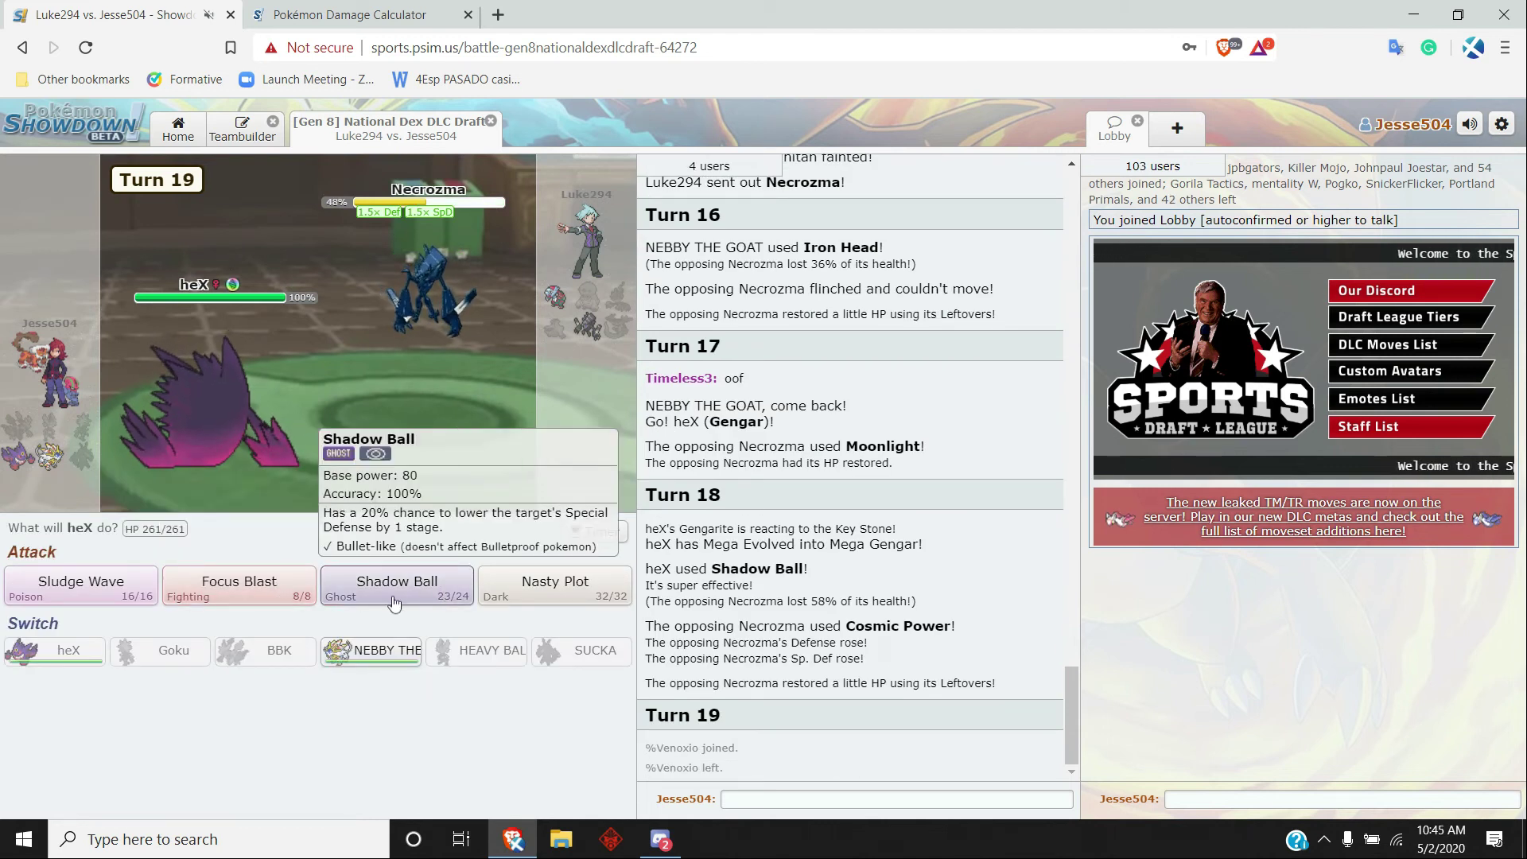
pyautogui.click(396, 584)
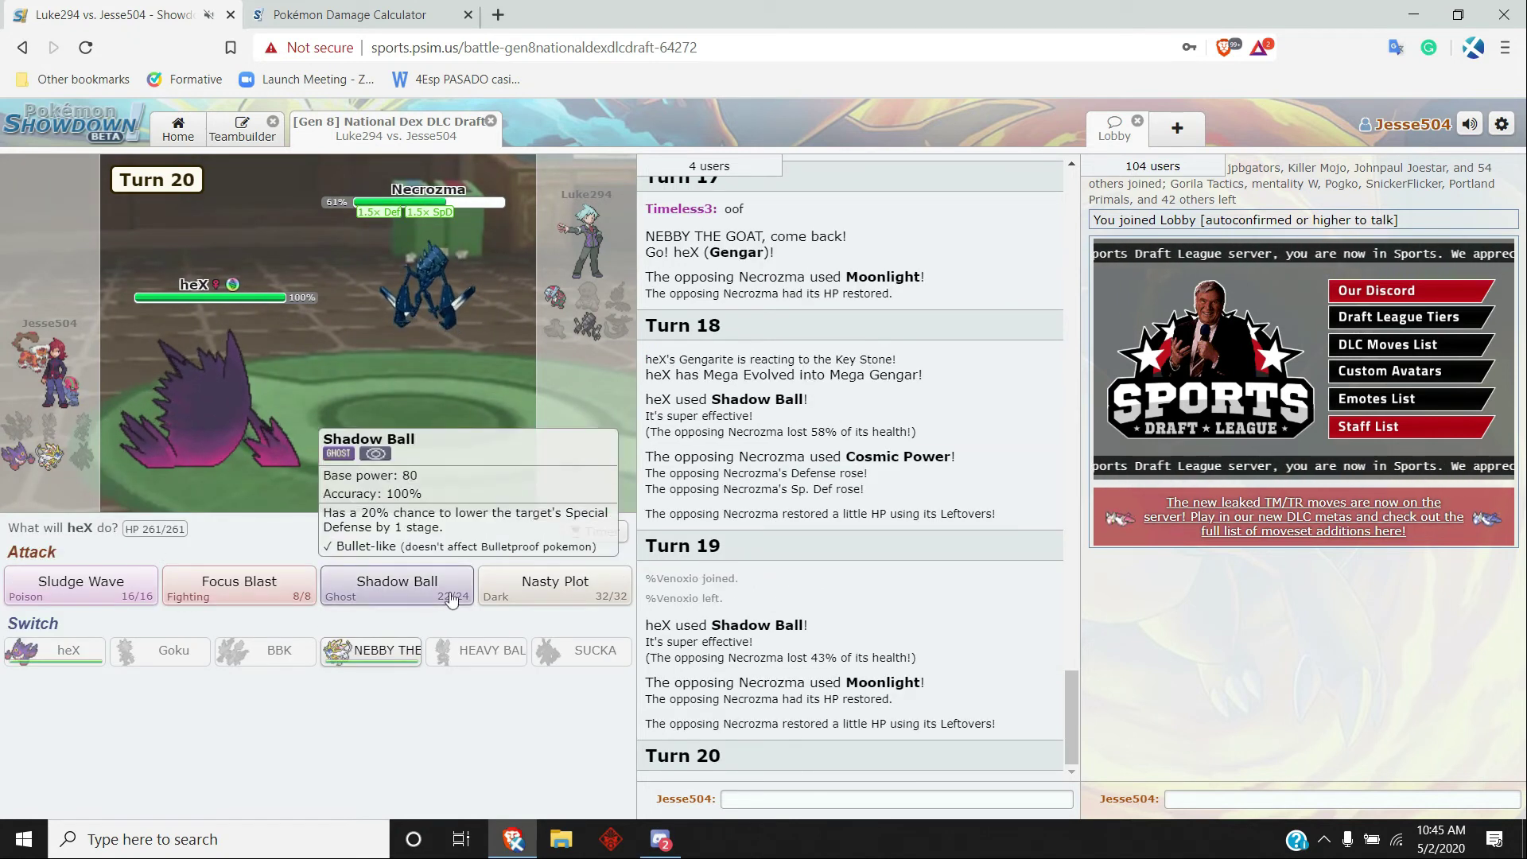
# - Boost heX with Nasty Plot twice and skip the animation as heX faints on turn 22
pyautogui.click(553, 589)
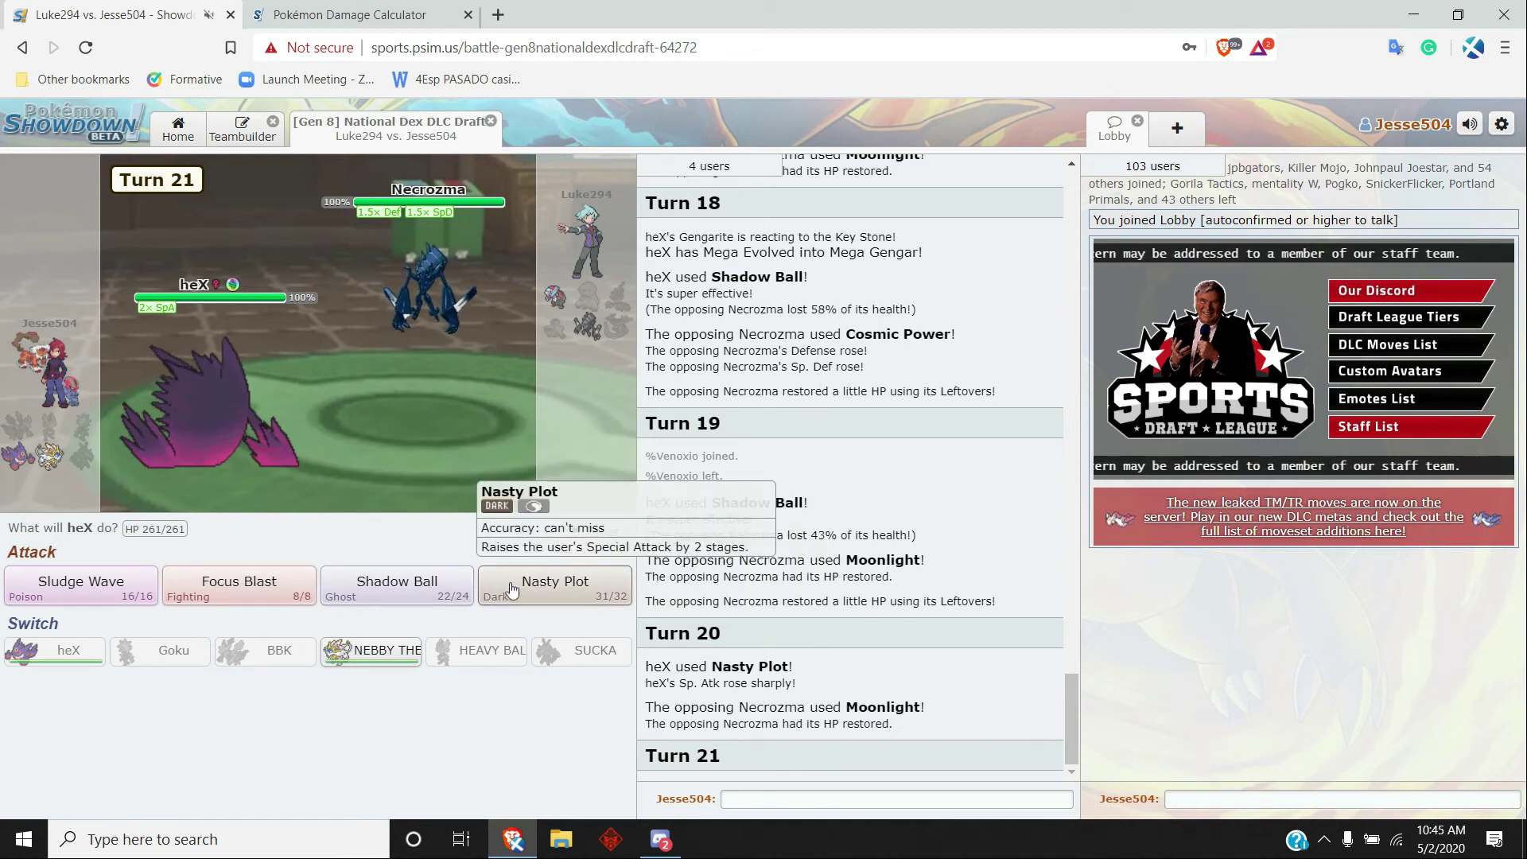
pyautogui.click(553, 585)
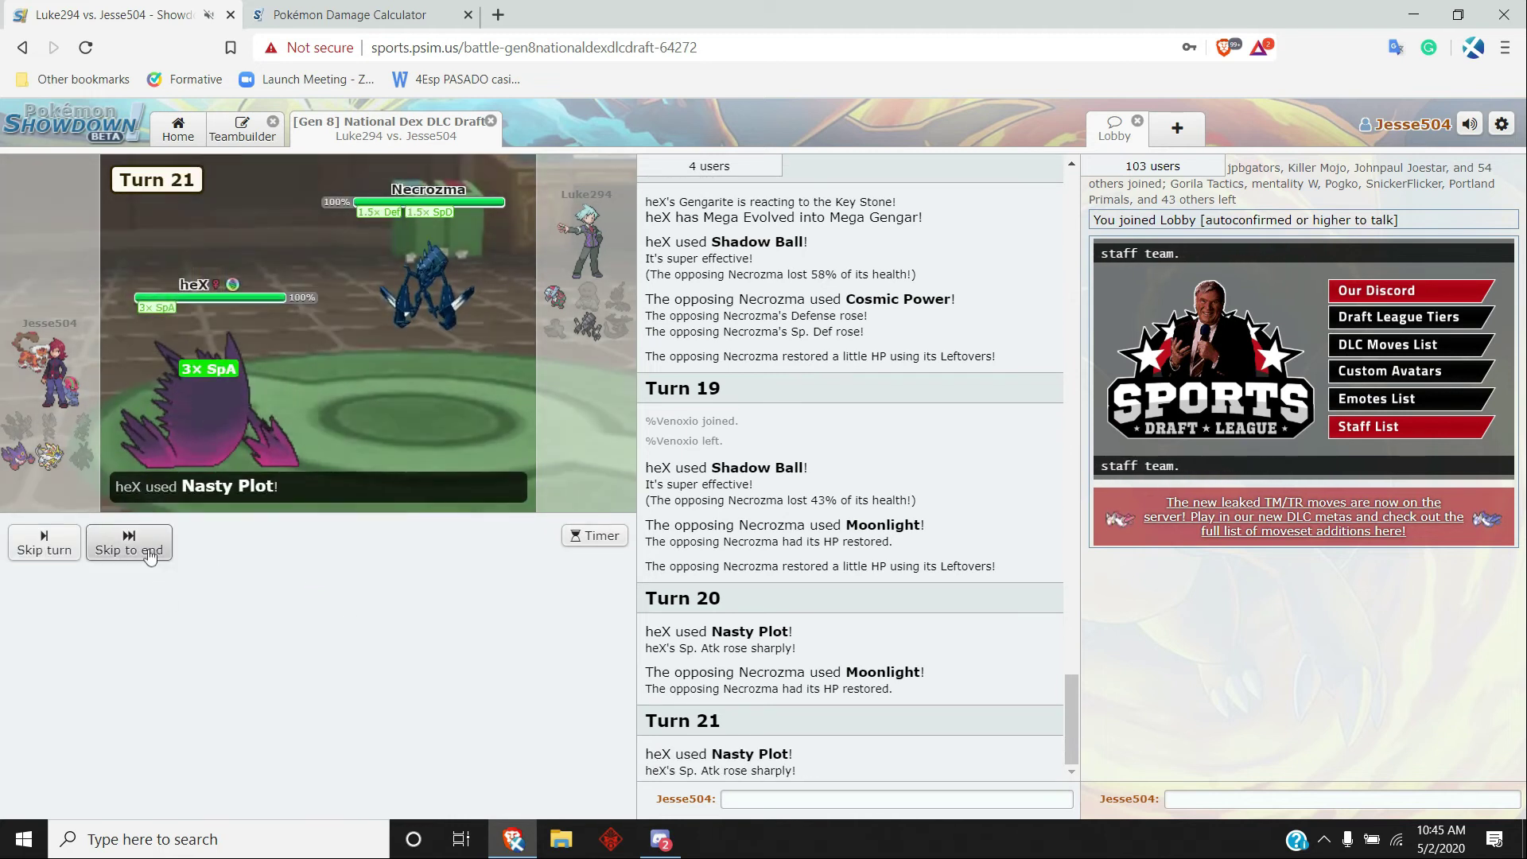
pyautogui.click(127, 543)
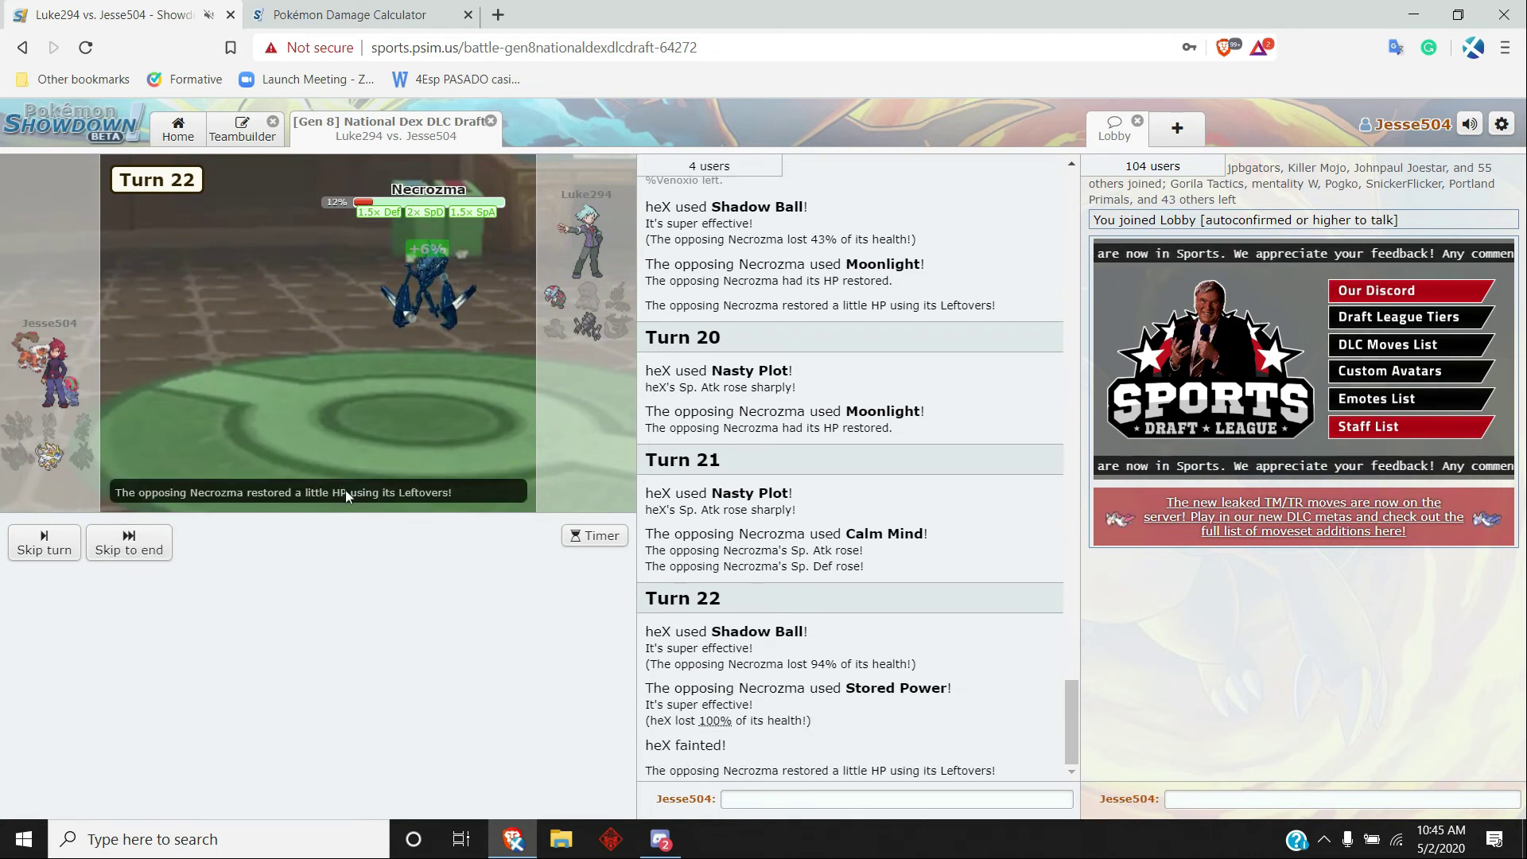
pyautogui.moveTo(371, 579)
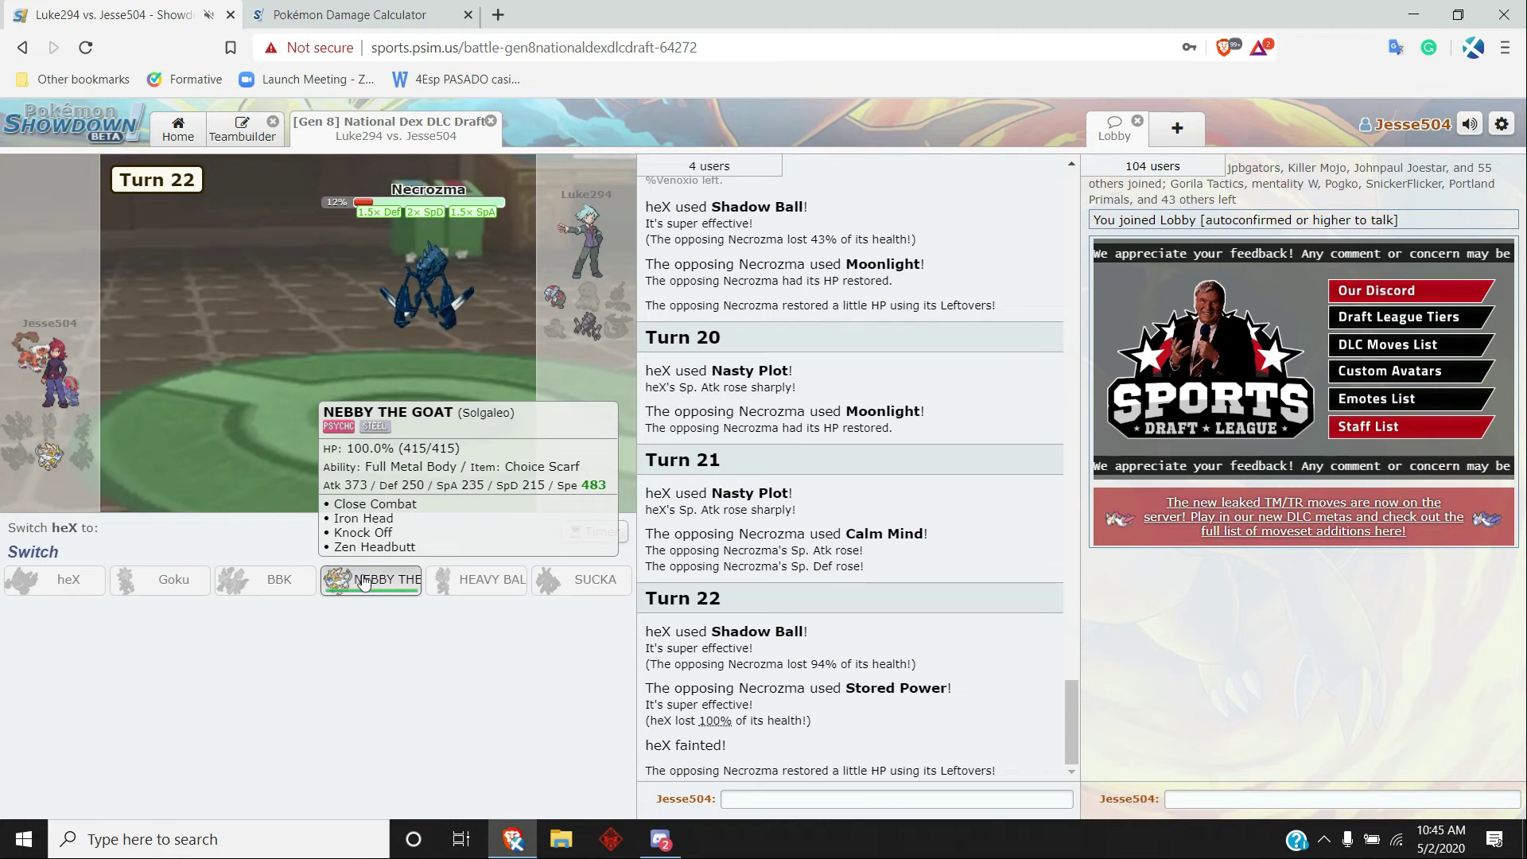
# - Send in NEBBY THE GOAT for the fainted heX and attack Necrozma with Zen Headbutt through turn 26
pyautogui.click(372, 579)
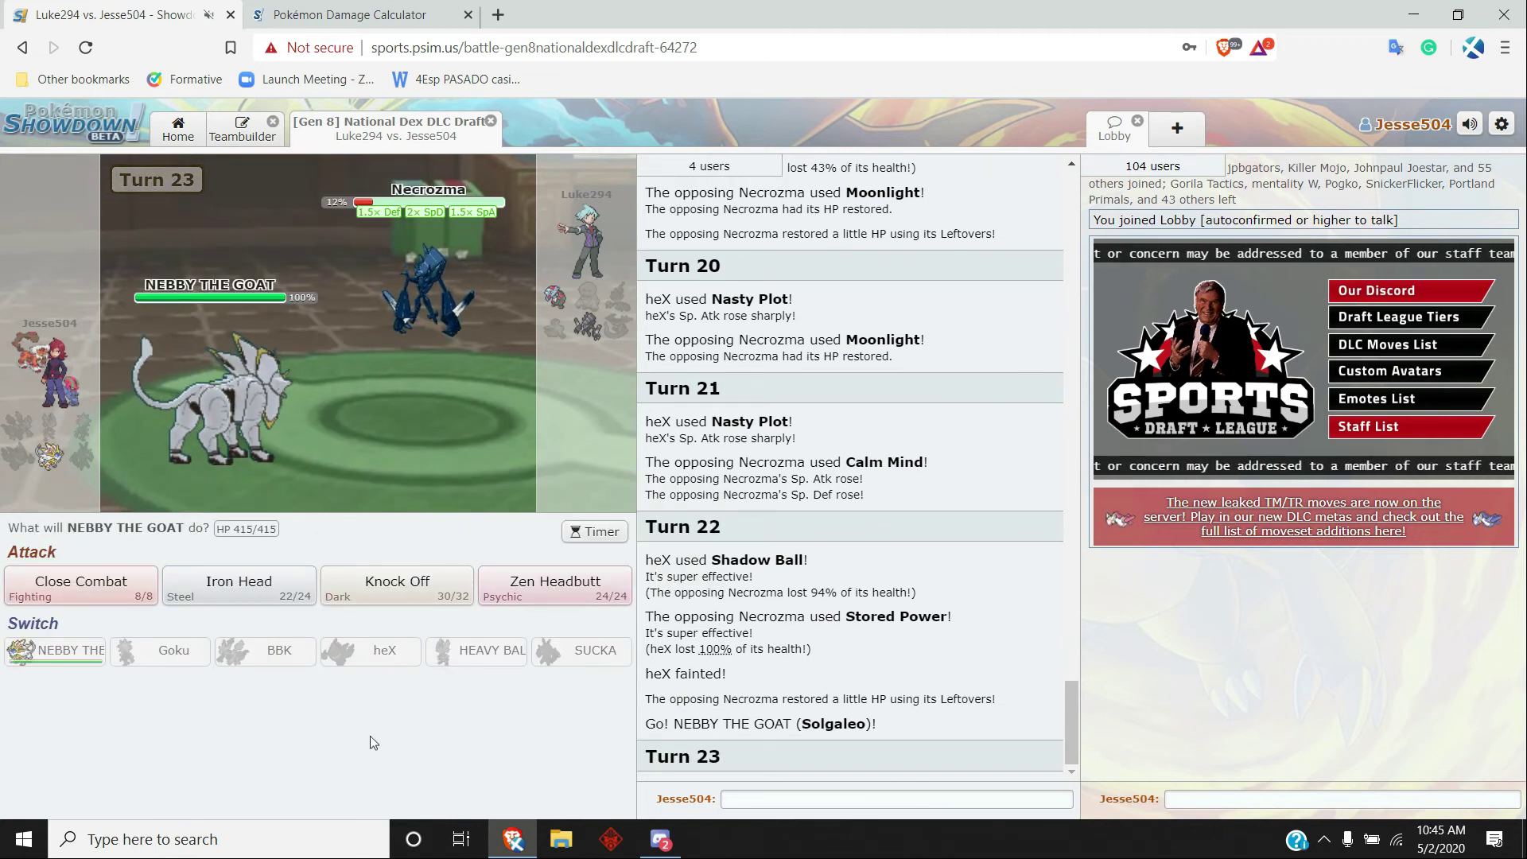
pyautogui.moveTo(554, 589)
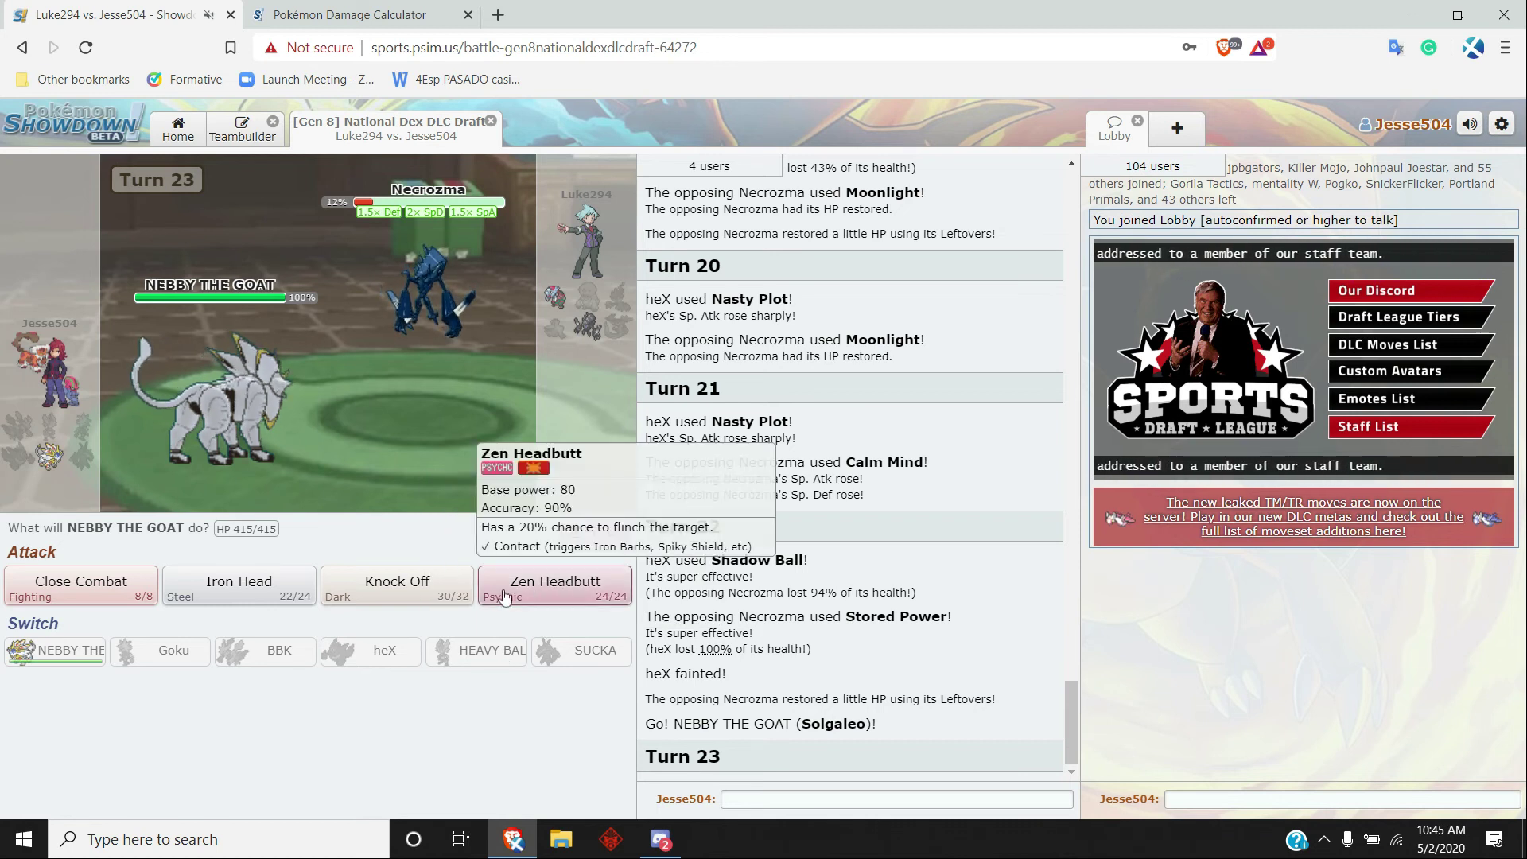
pyautogui.moveTo(549, 611)
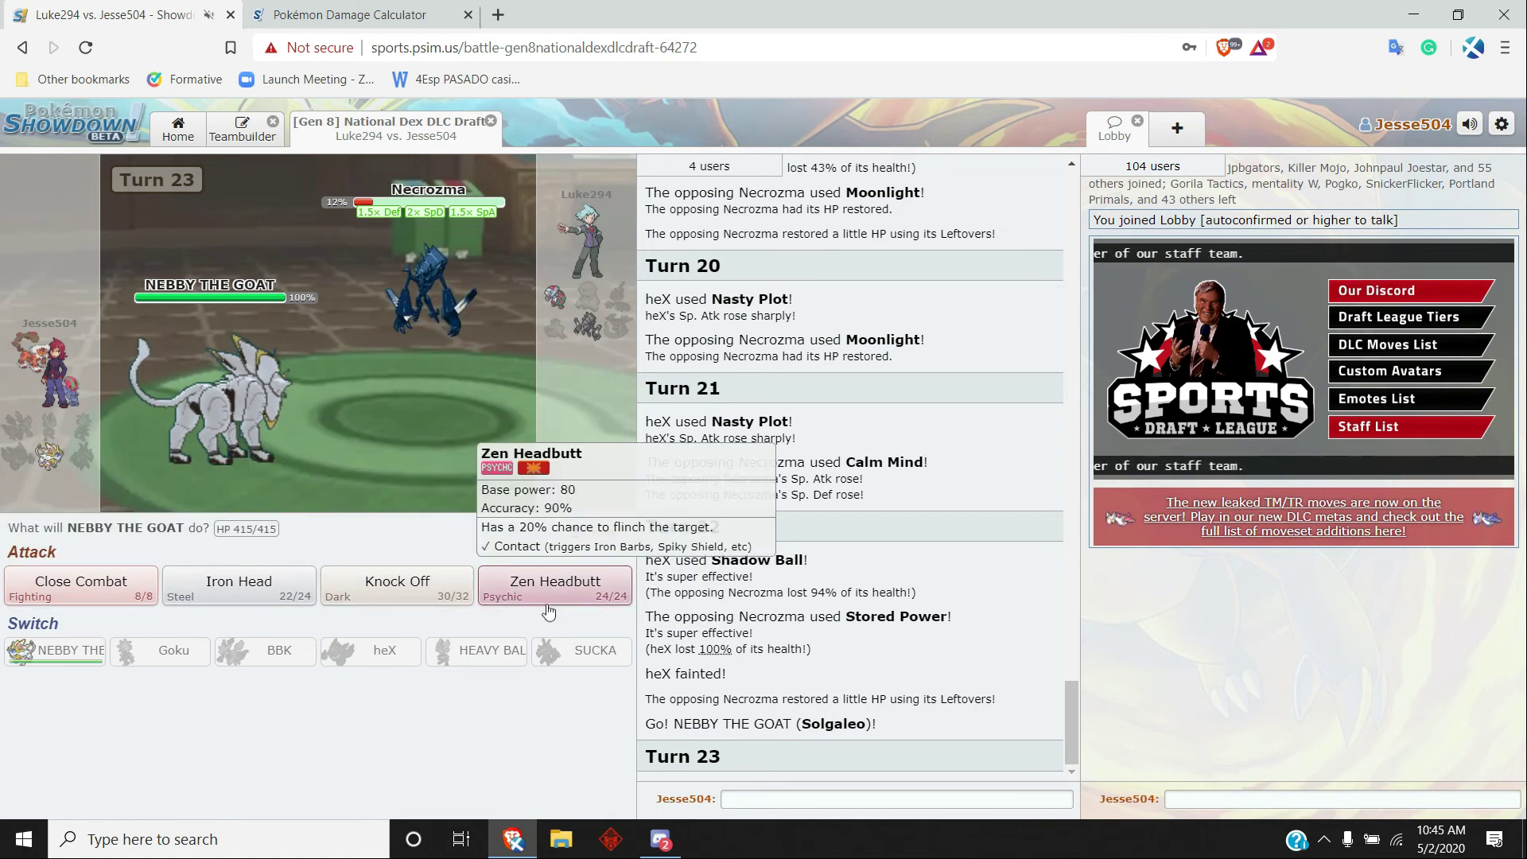
pyautogui.click(554, 587)
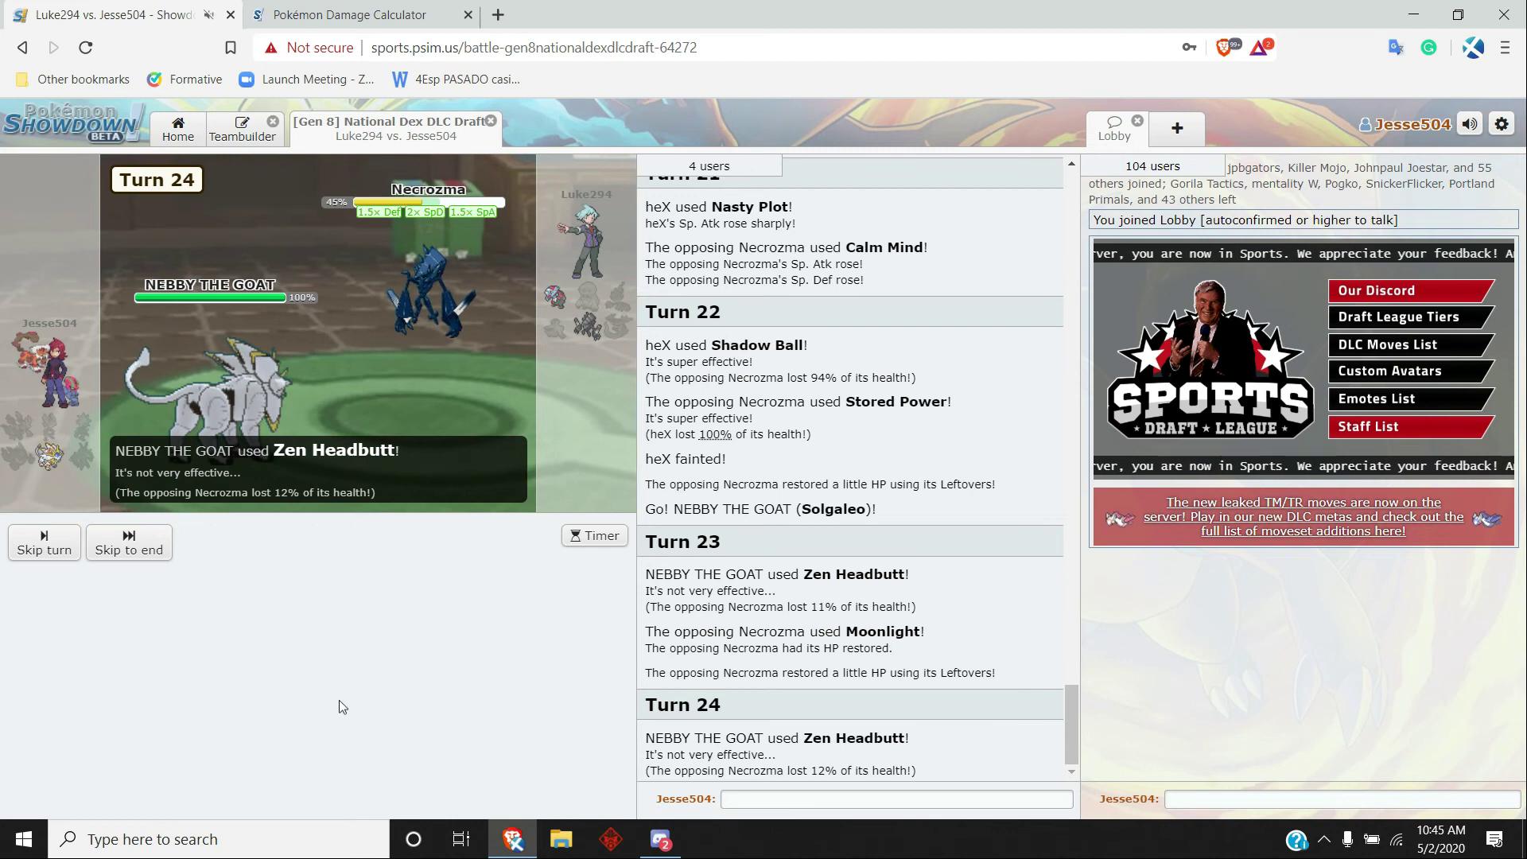
pyautogui.click(127, 542)
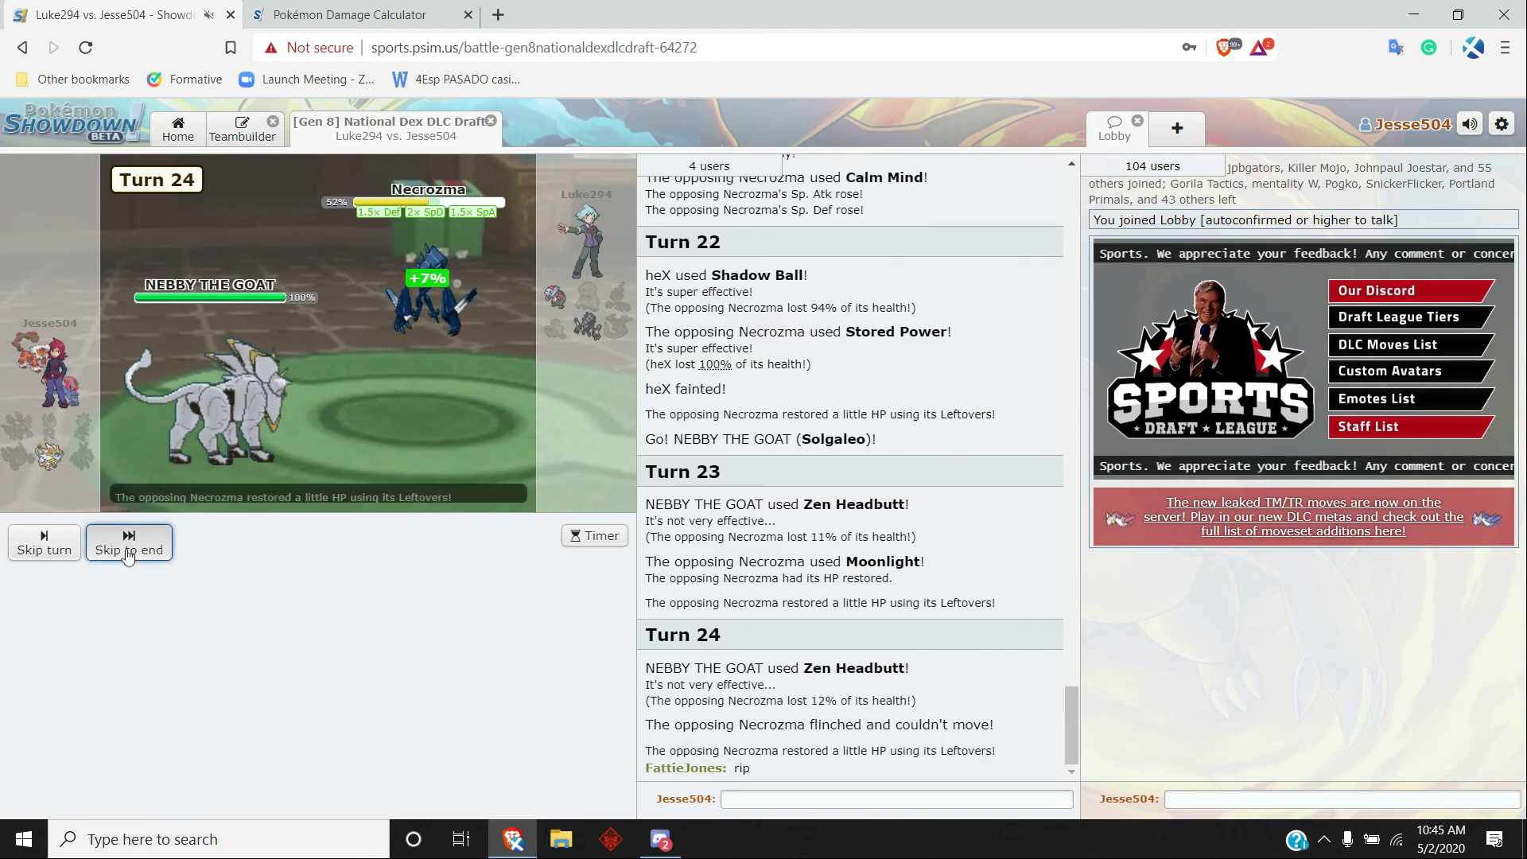
pyautogui.click(127, 550)
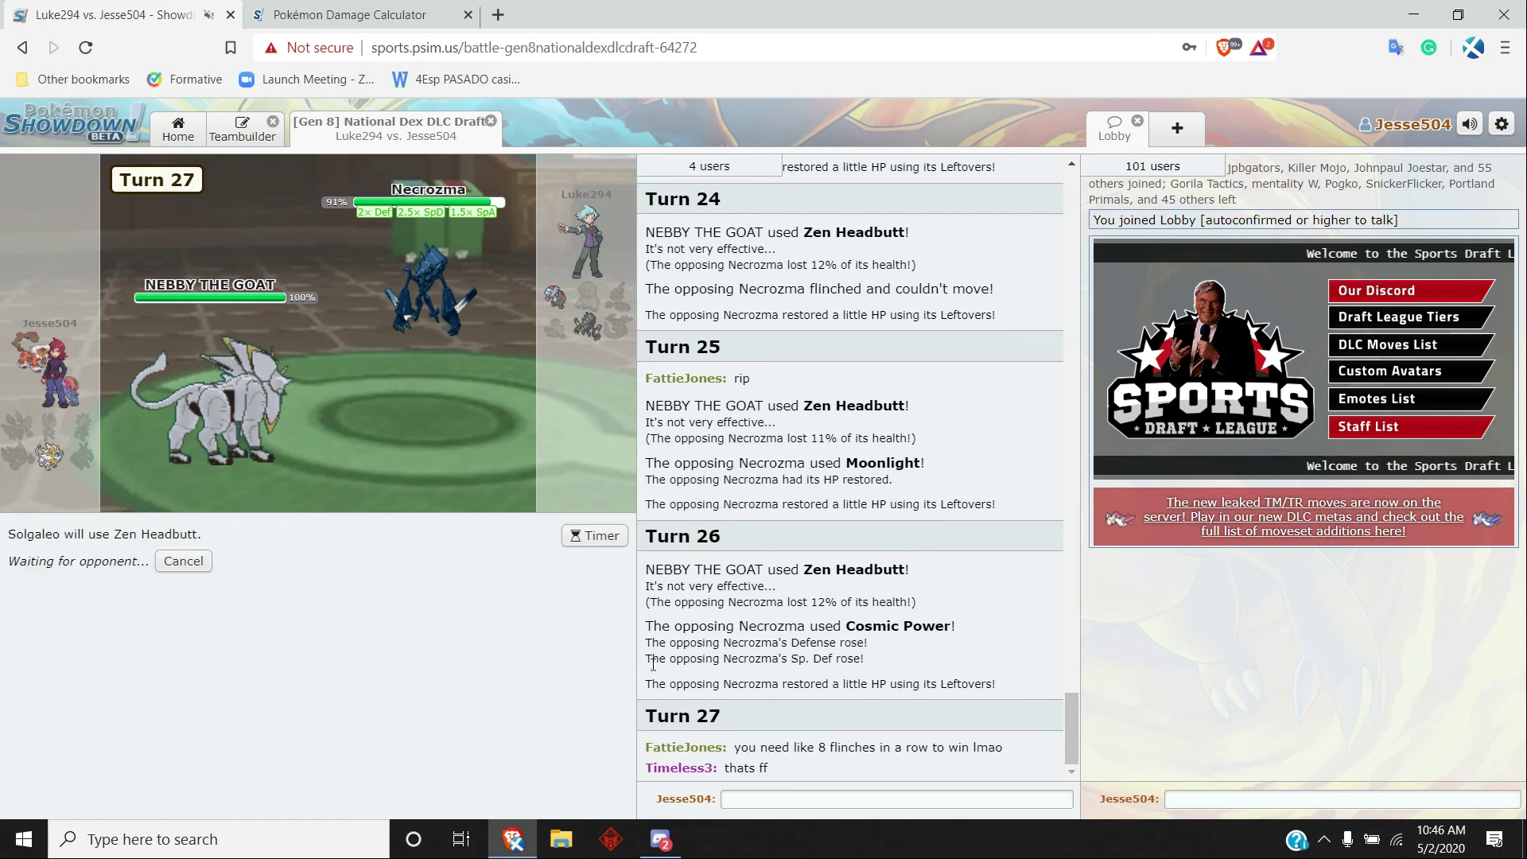
# - Reply "it was a roll" in the battle chat and skip ahead to turn 29
pyautogui.click(894, 798)
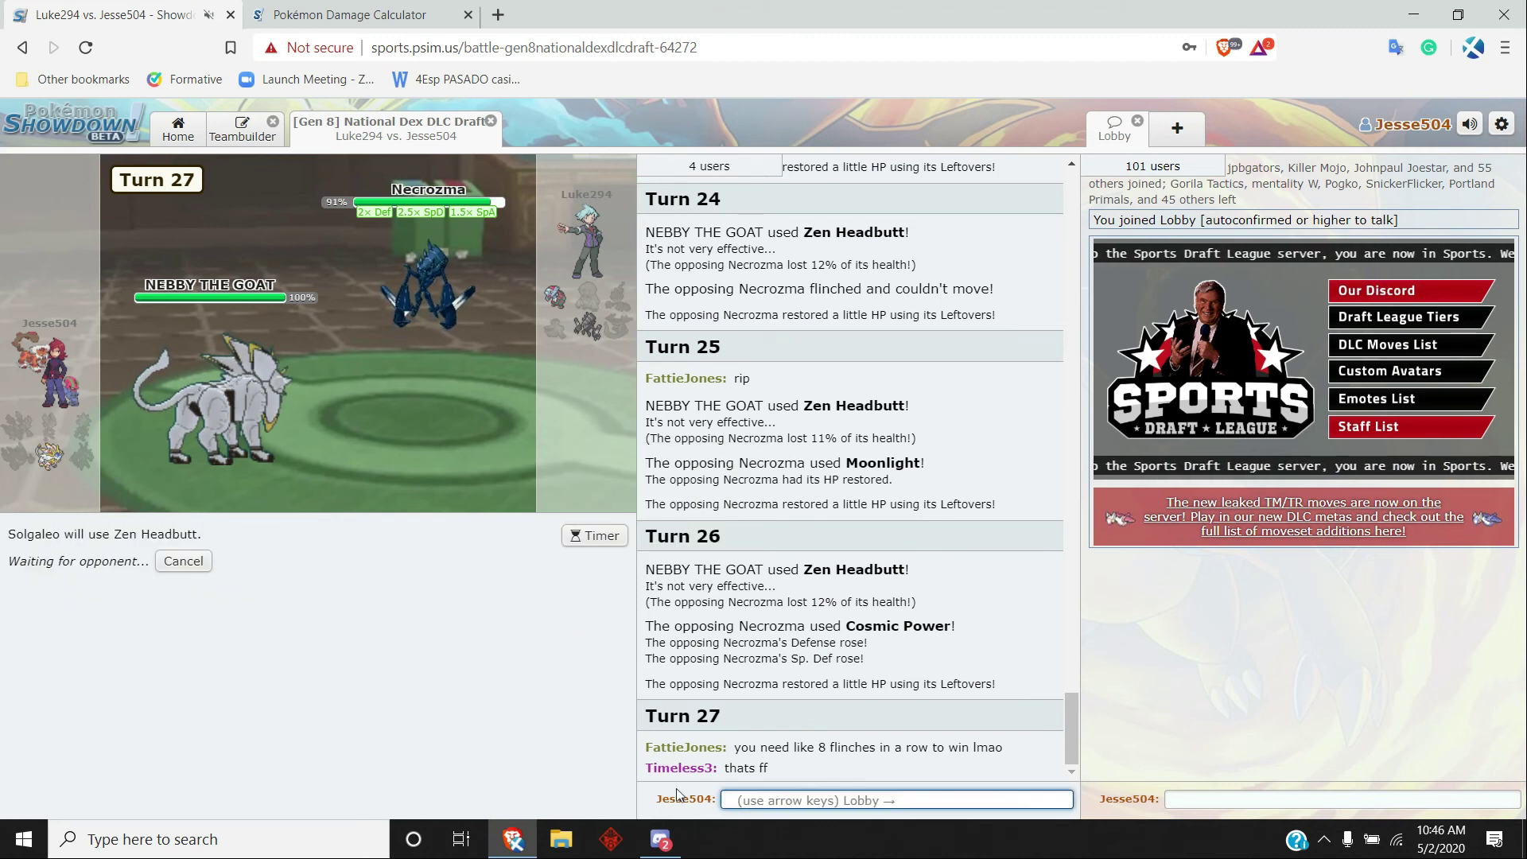
pyautogui.write('it was a r')
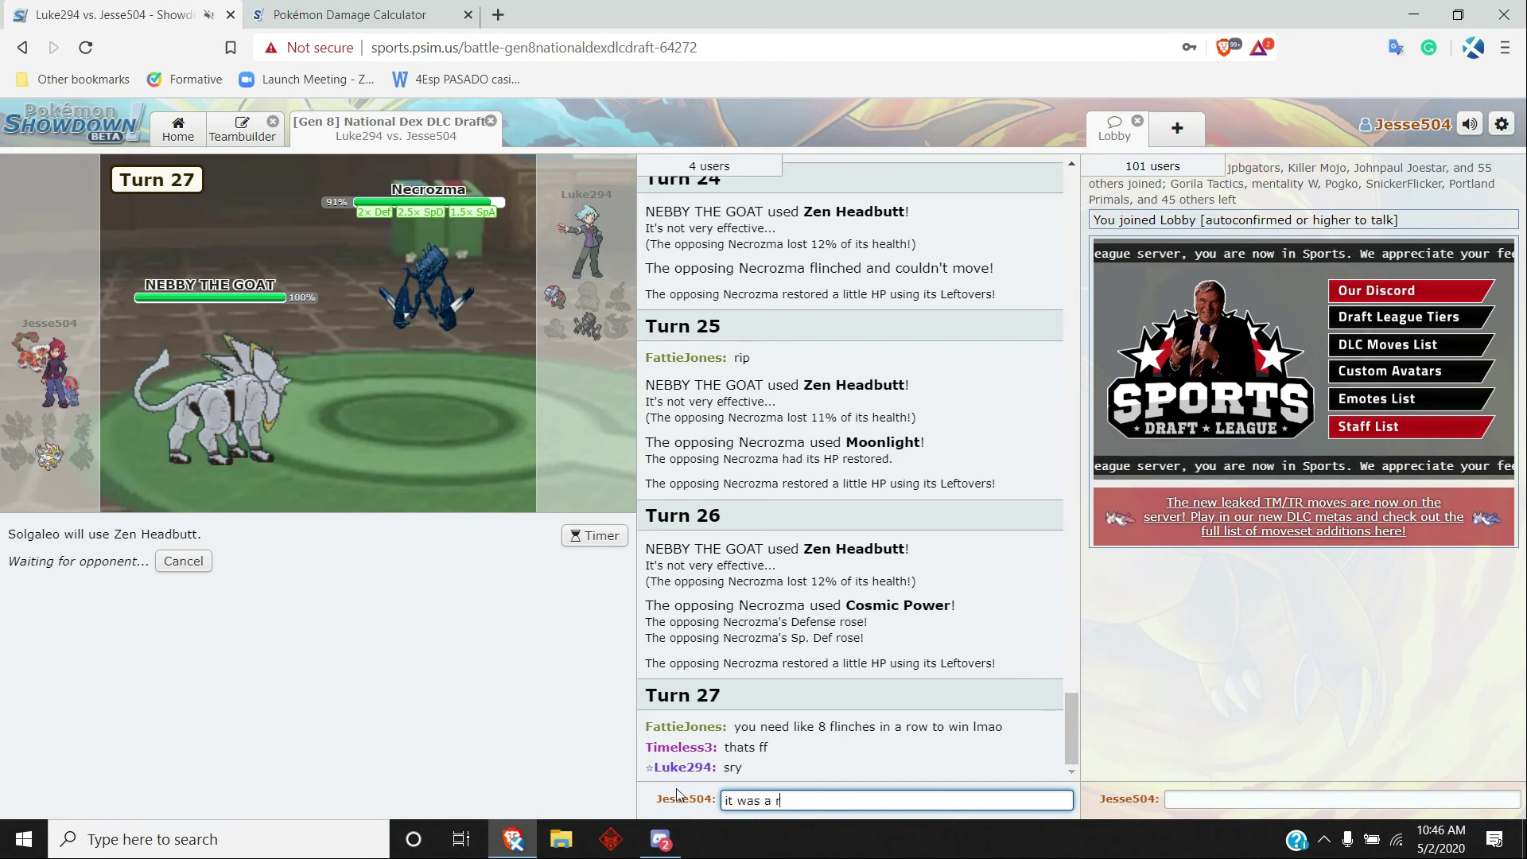
pyautogui.press('enter')
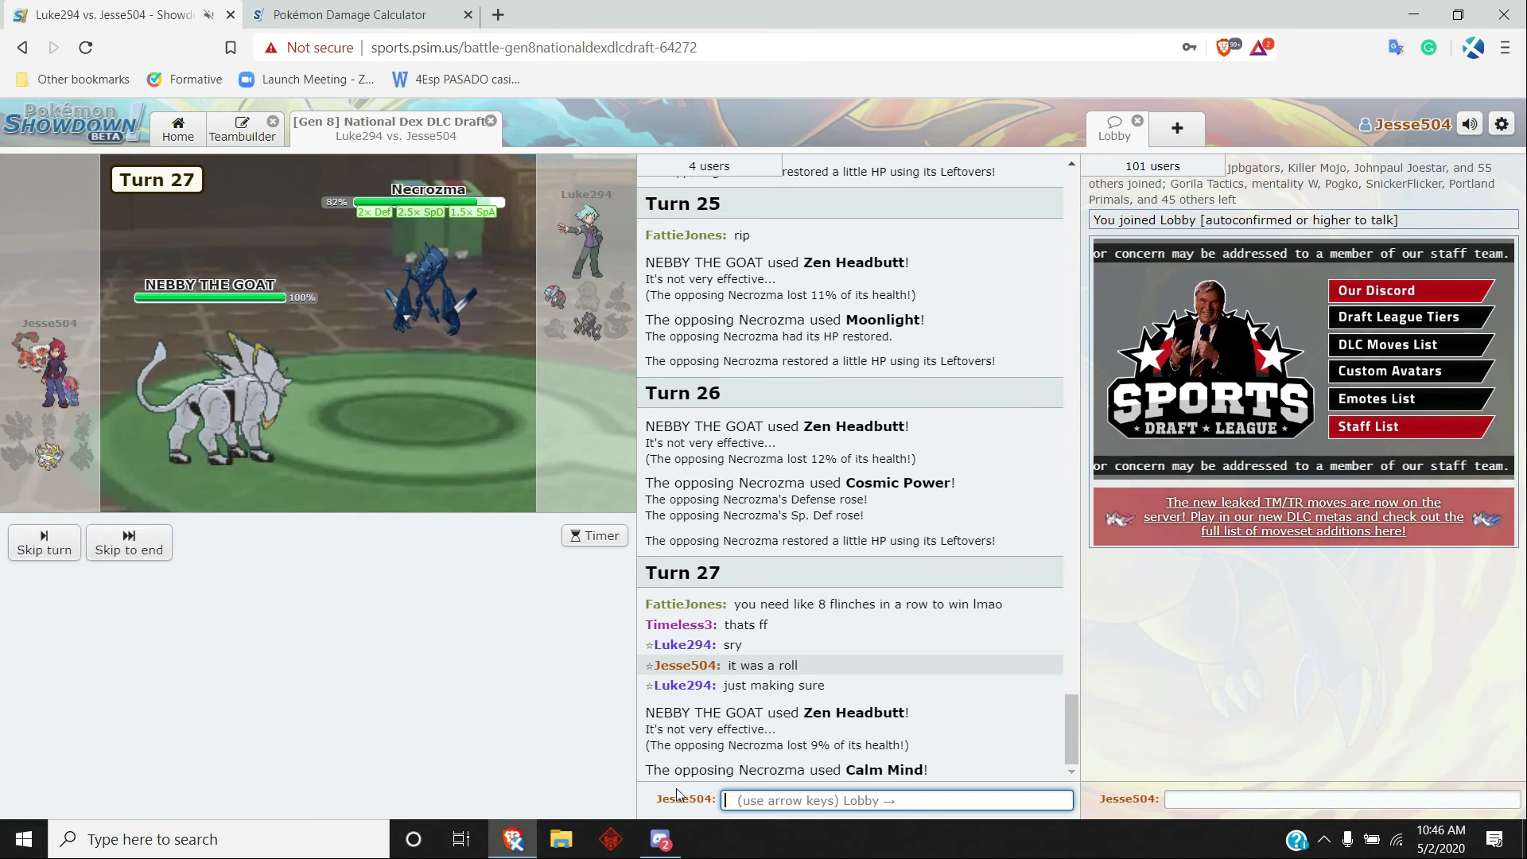
pyautogui.click(127, 543)
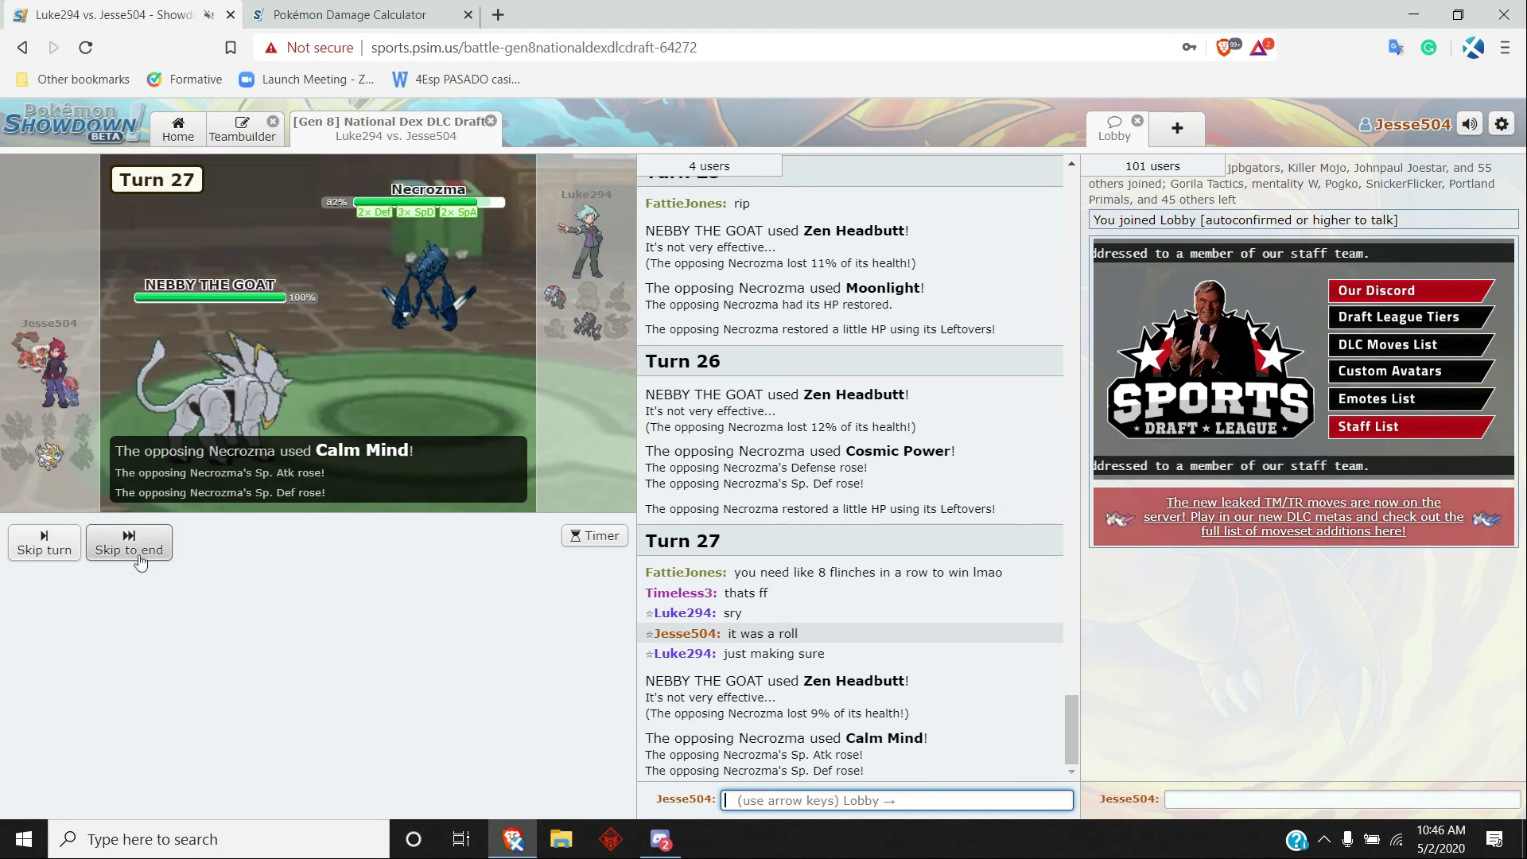
pyautogui.click(128, 549)
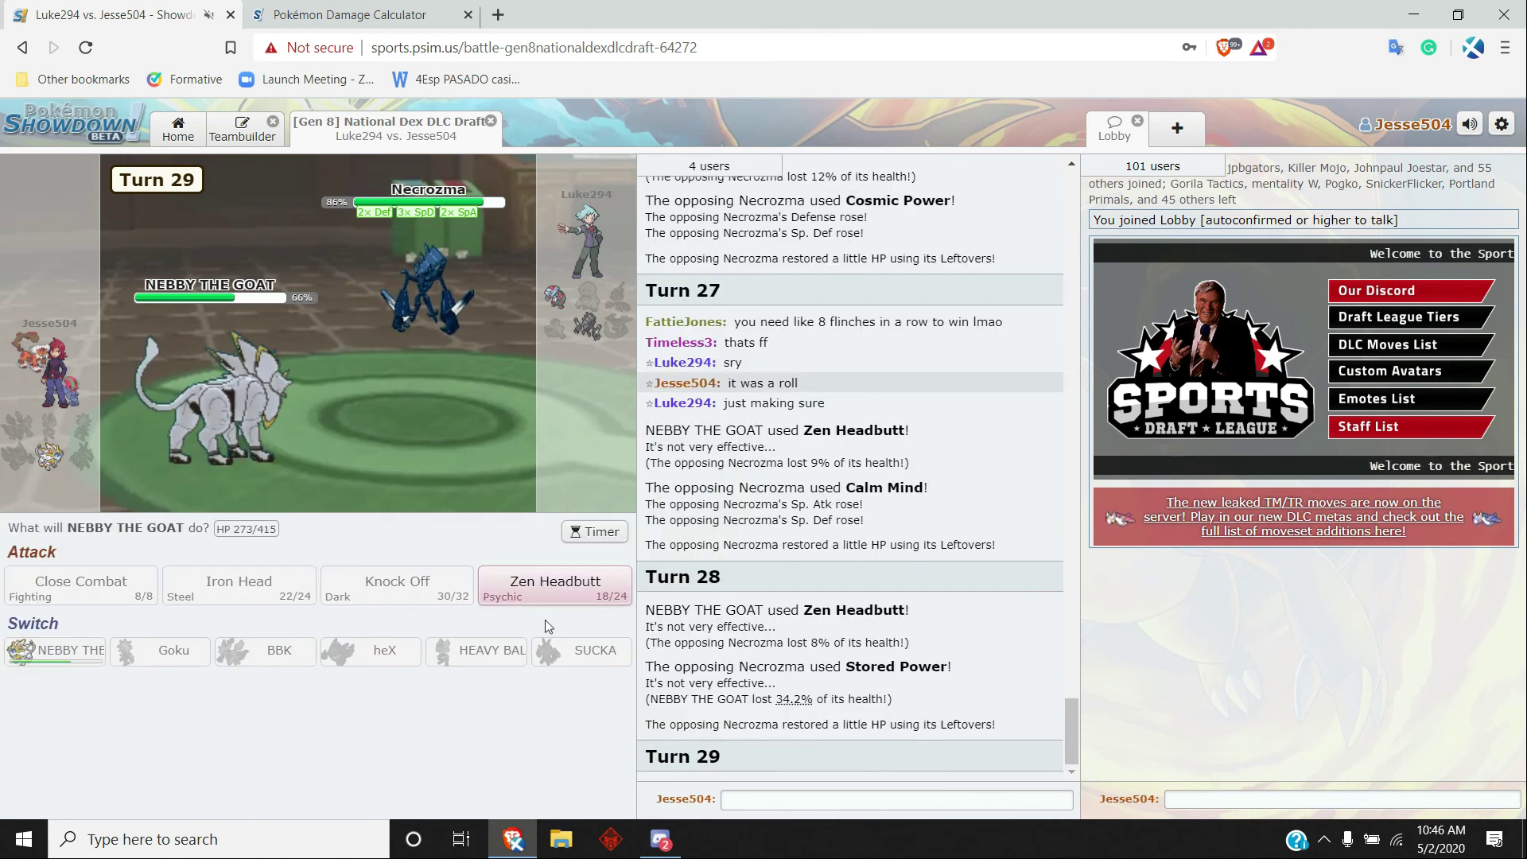
# - Keep using Zen Headbutt until NEBBY THE GOAT faints on turn 31, then say gg in chat
pyautogui.click(553, 587)
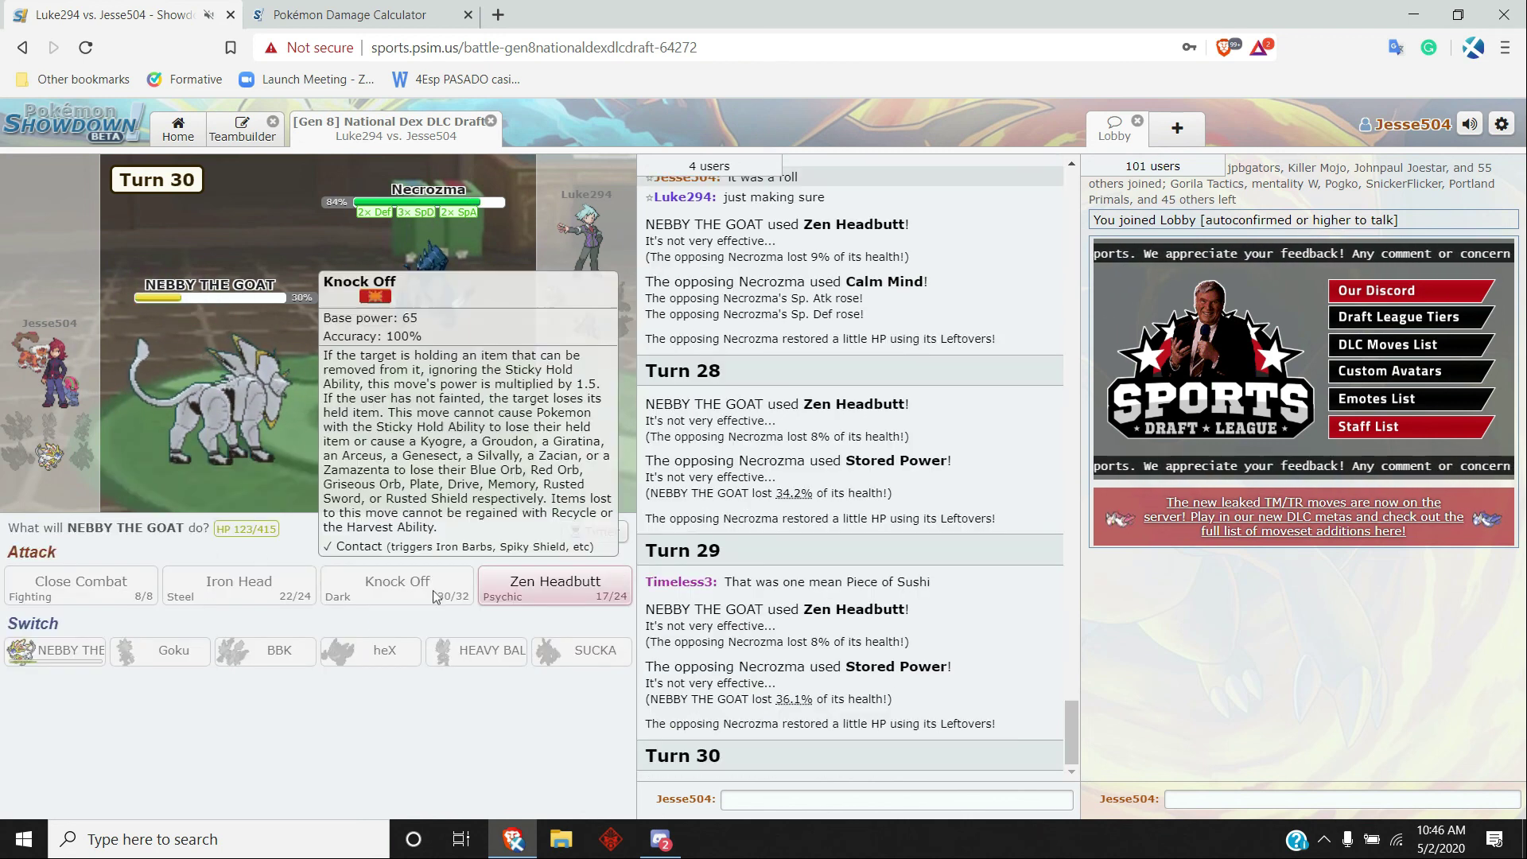
pyautogui.click(553, 584)
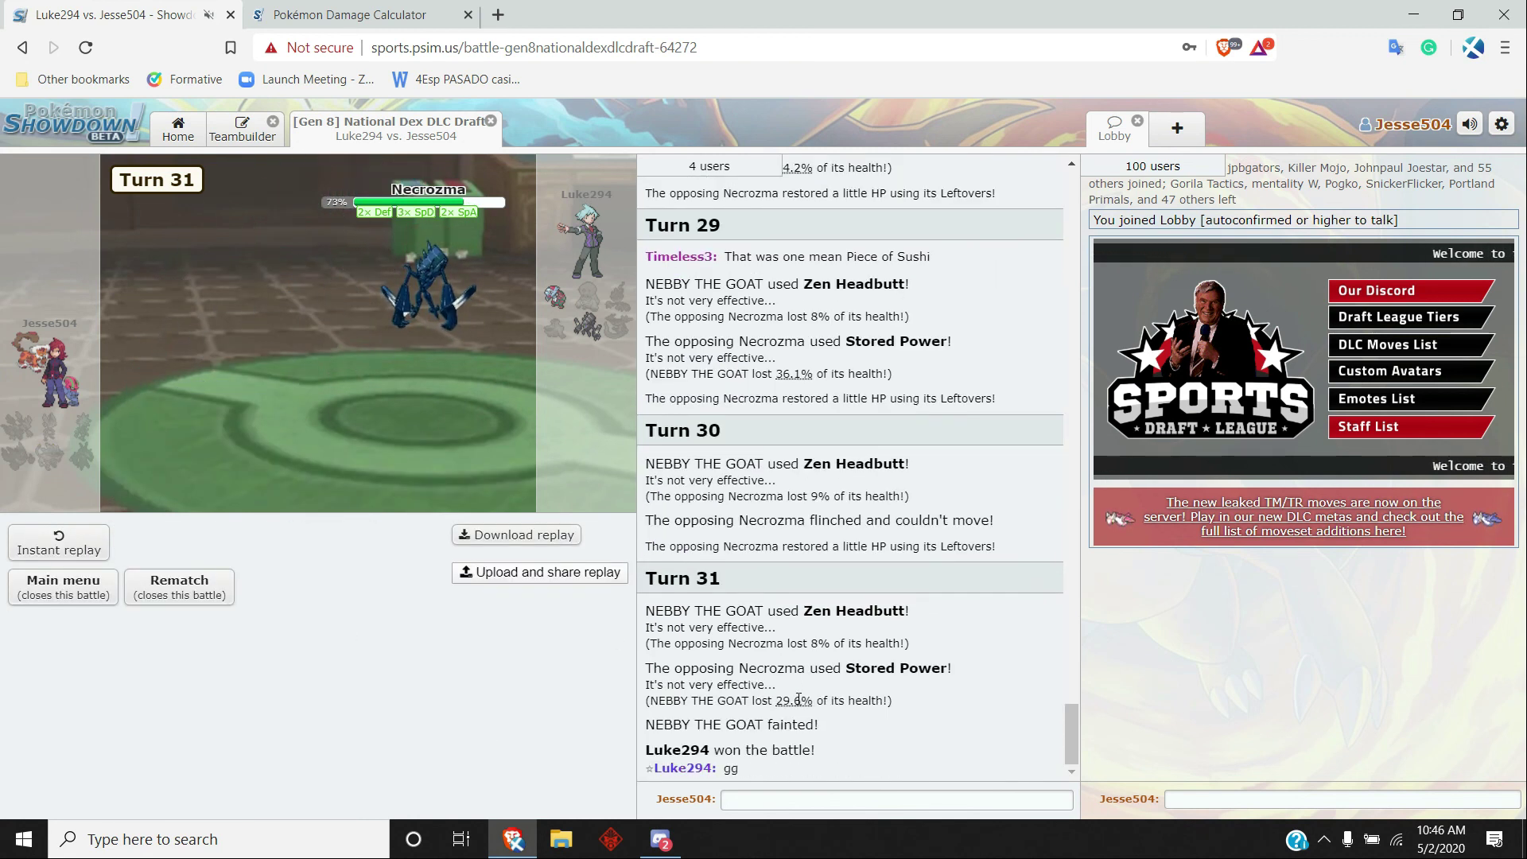
pyautogui.click(893, 799)
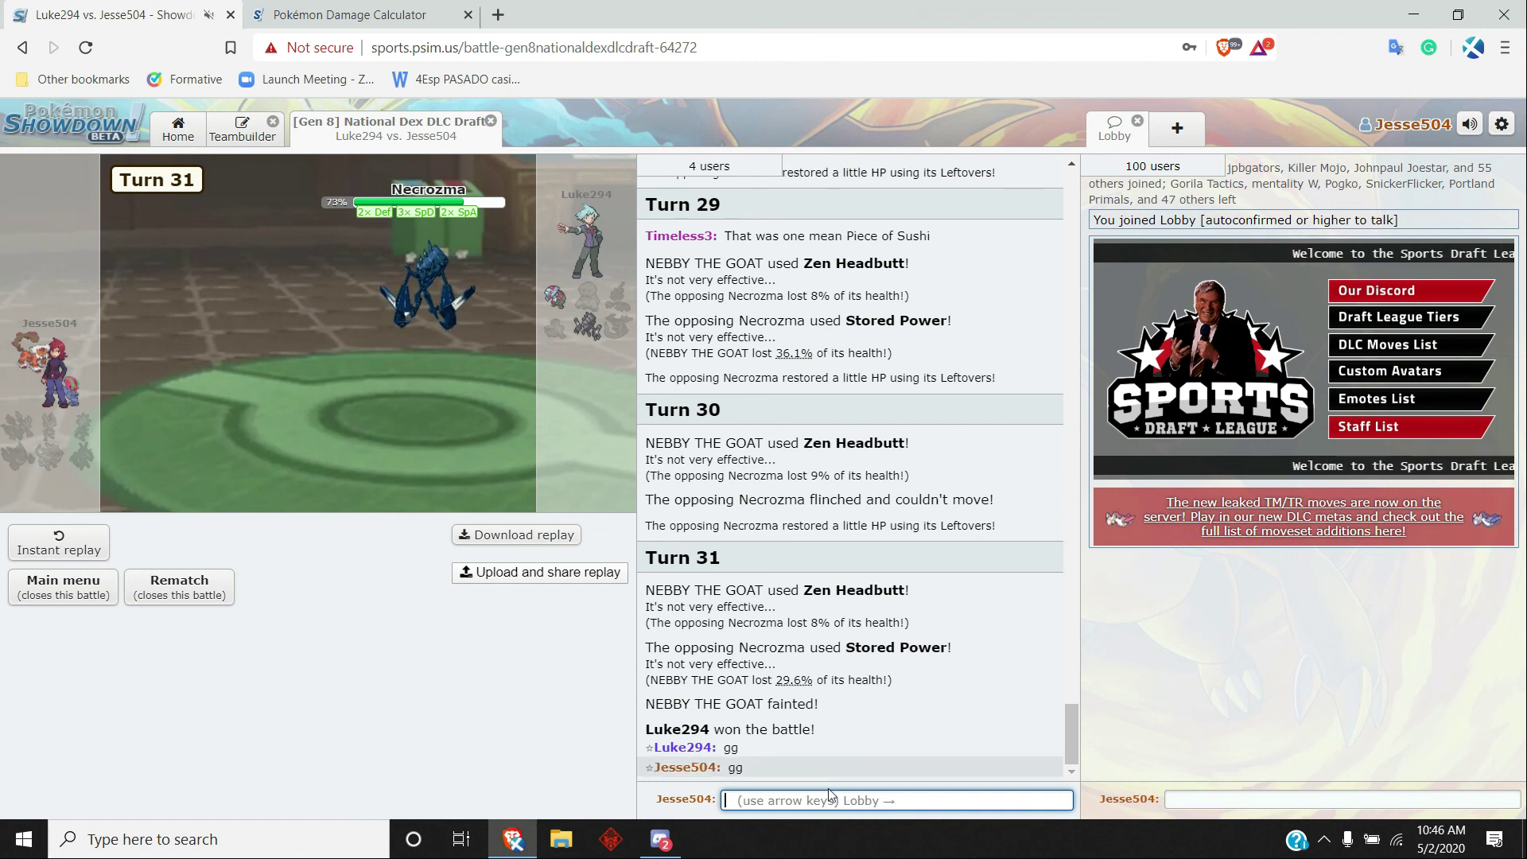